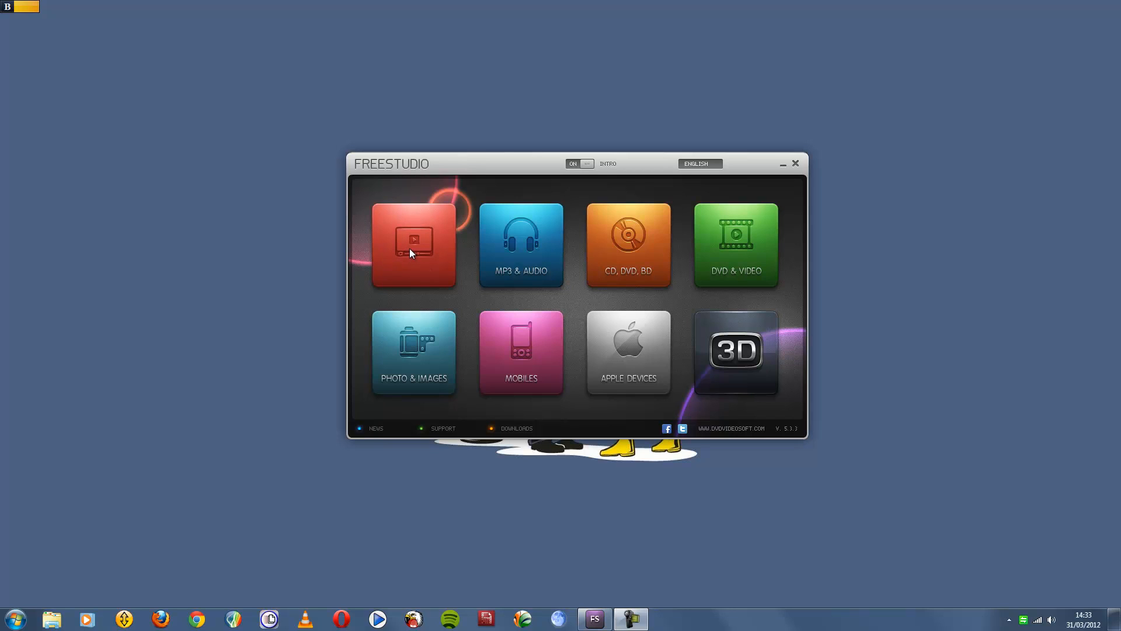
Open the YouTube tile on the Free Studio home screen to list its tools.
click(413, 245)
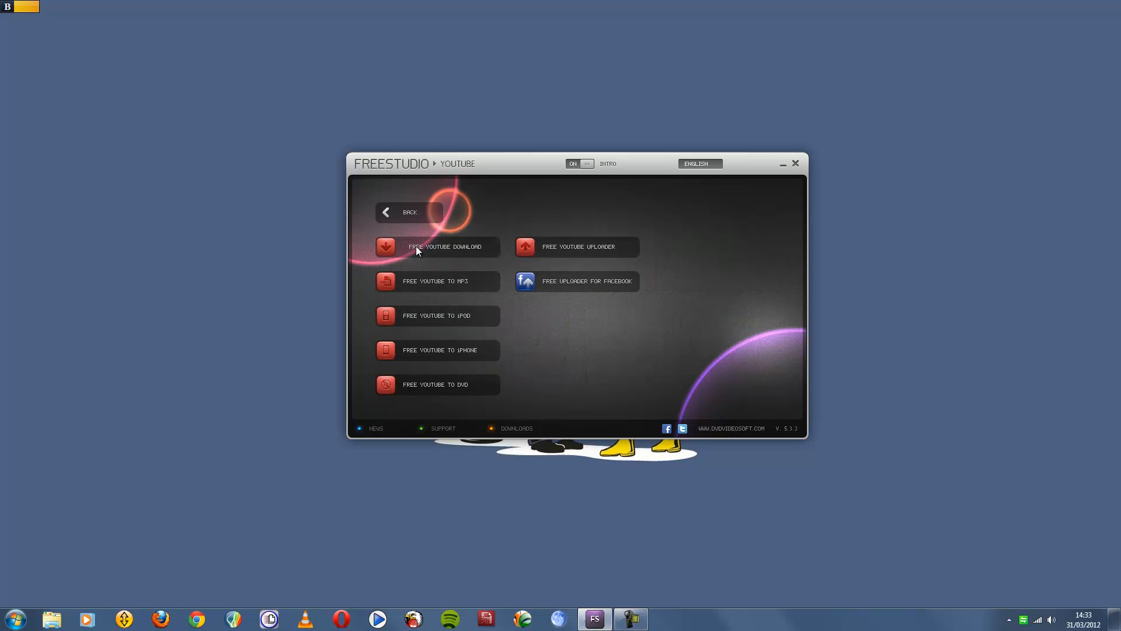
mouse_move(456, 254)
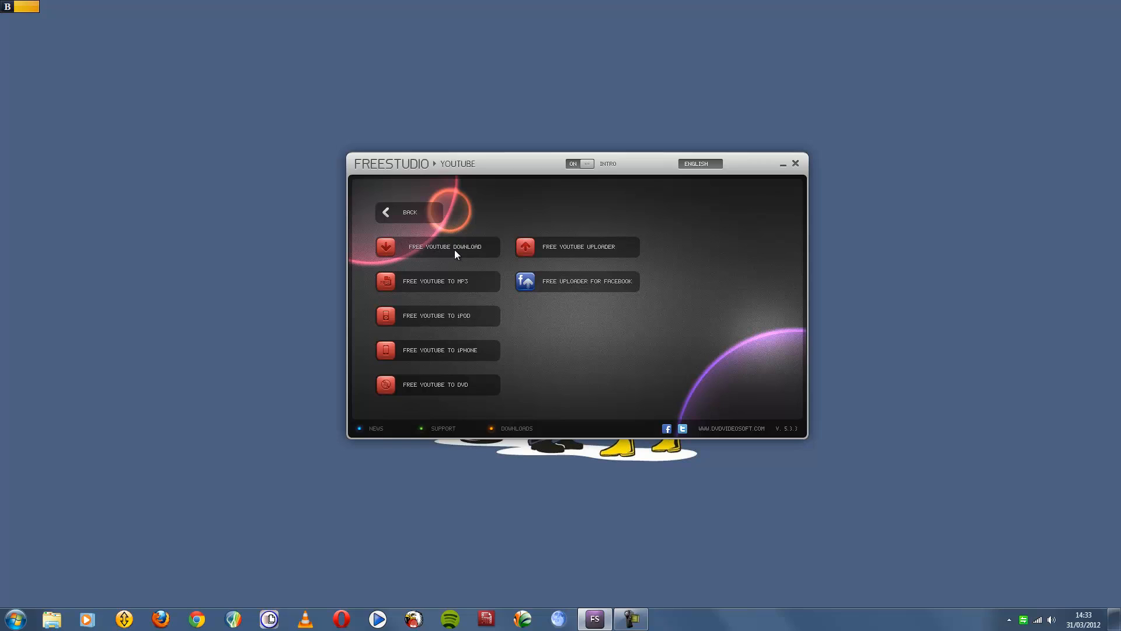
mouse_move(430, 288)
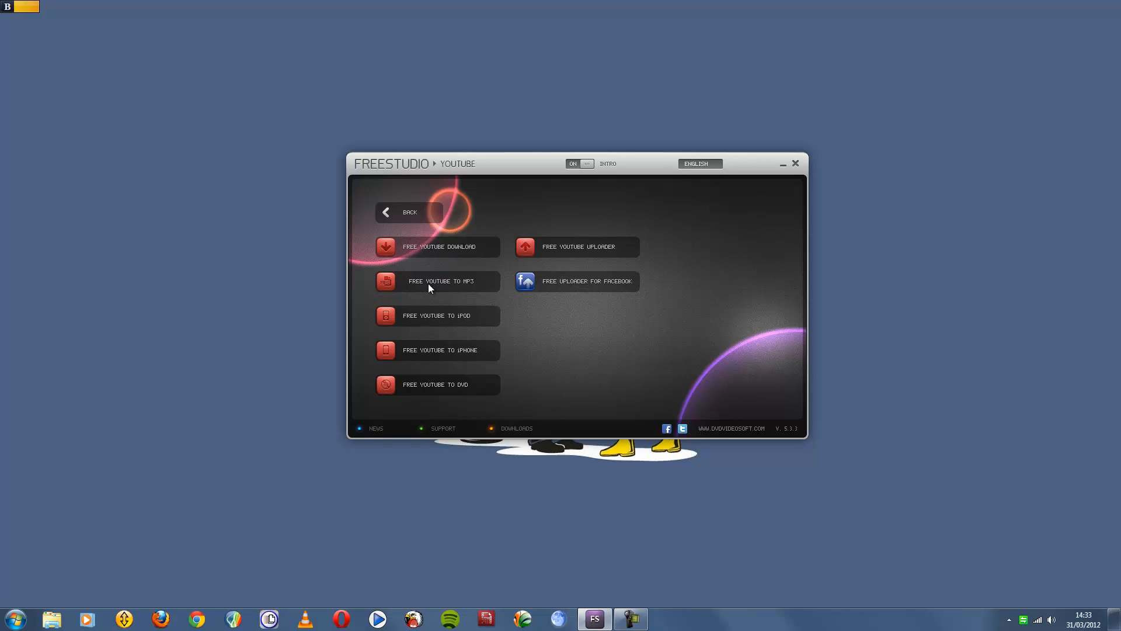
mouse_move(427, 317)
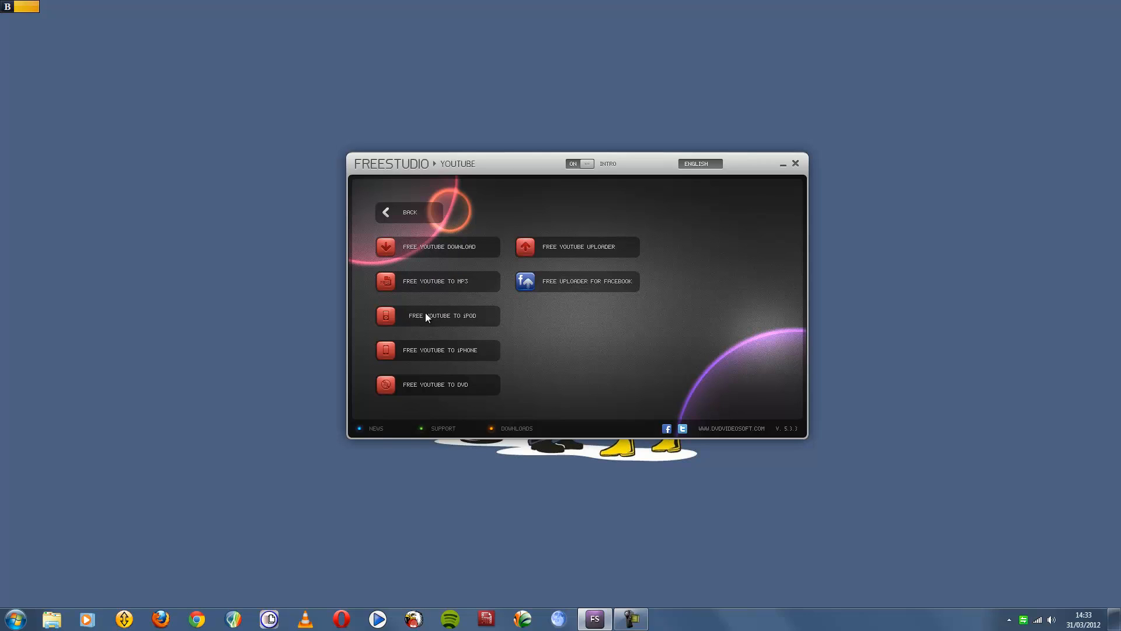
mouse_move(429, 350)
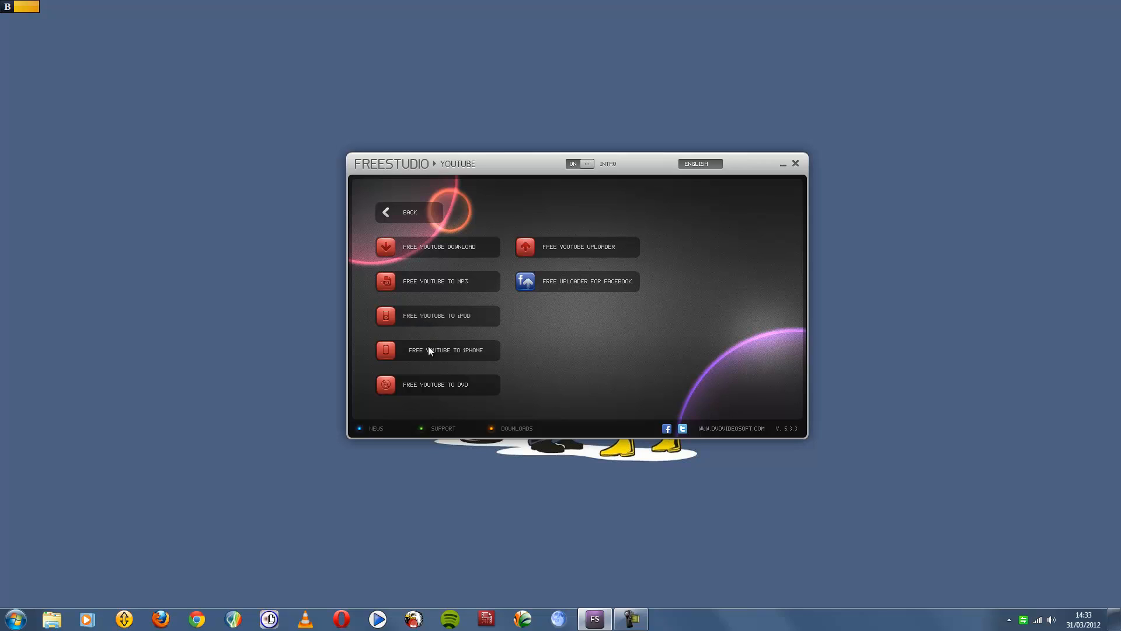
mouse_move(434, 393)
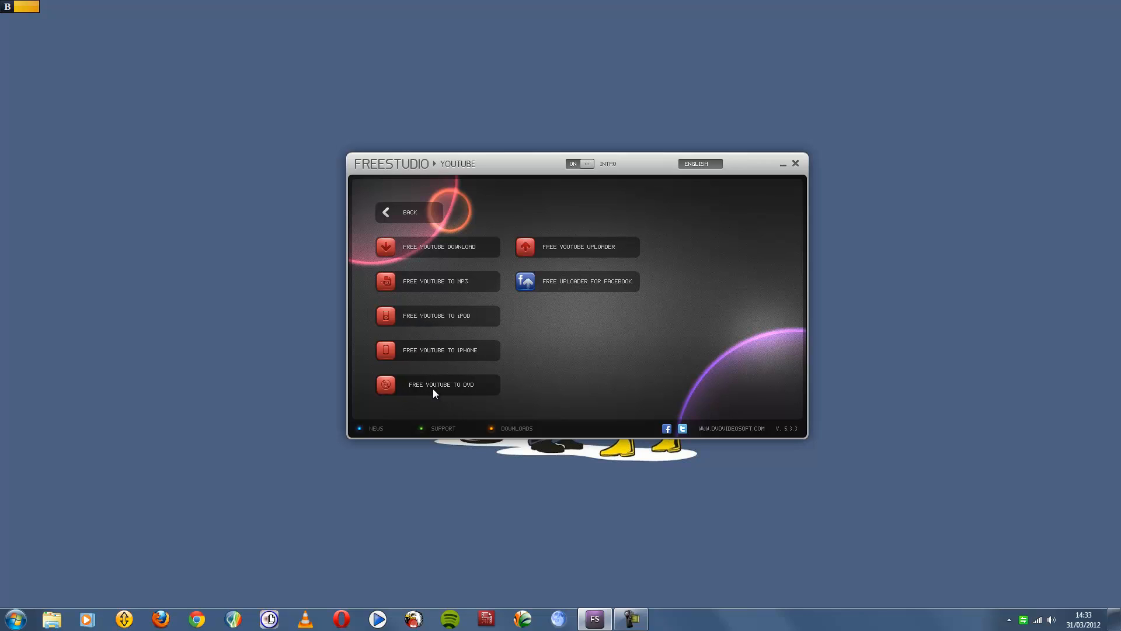
mouse_move(609, 252)
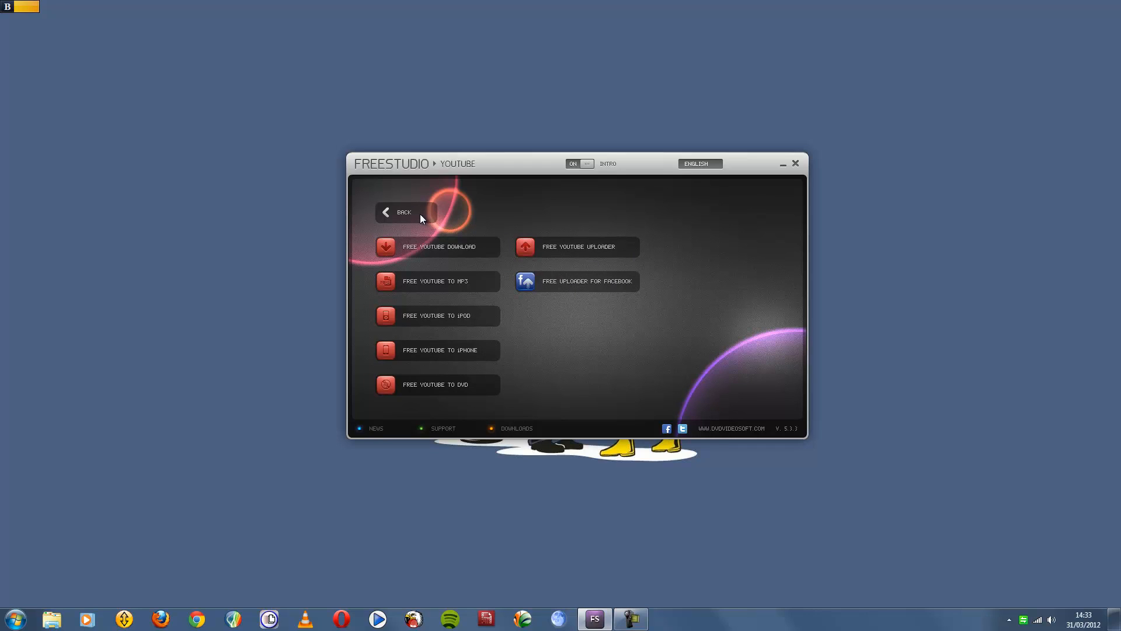
Leave the YouTube tools and return to the main category screen.
click(398, 212)
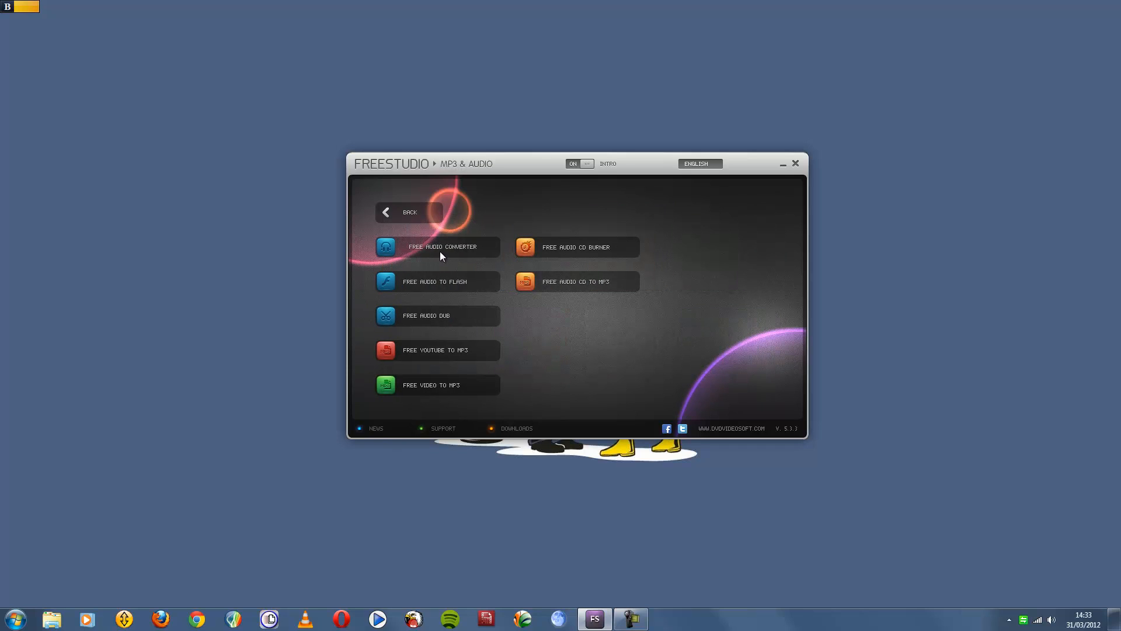
mouse_move(449, 286)
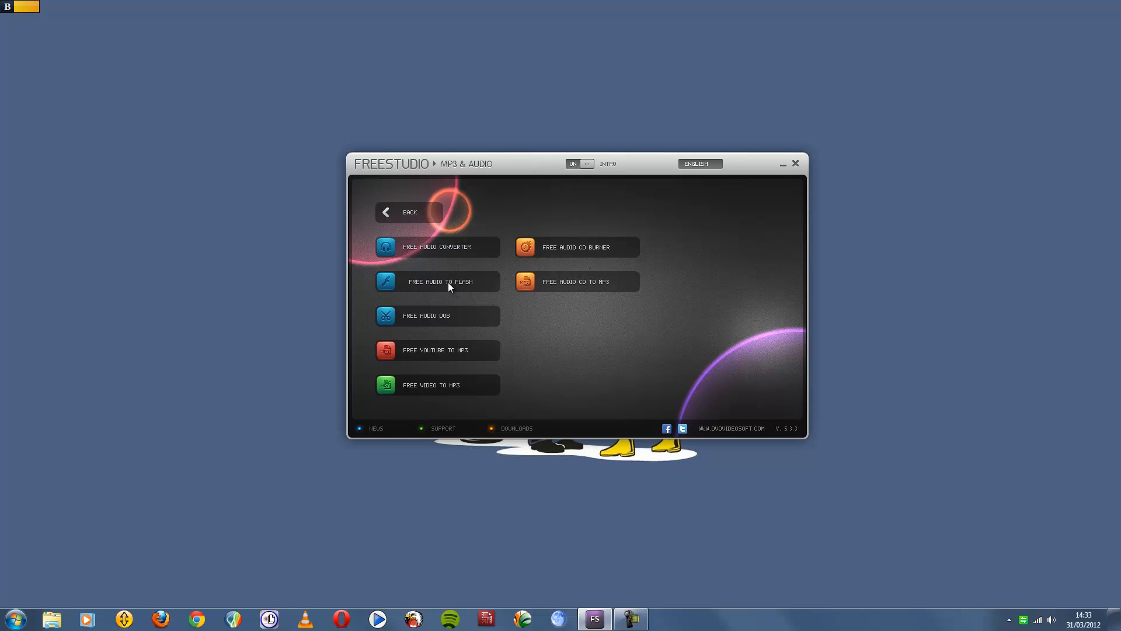
mouse_move(437, 321)
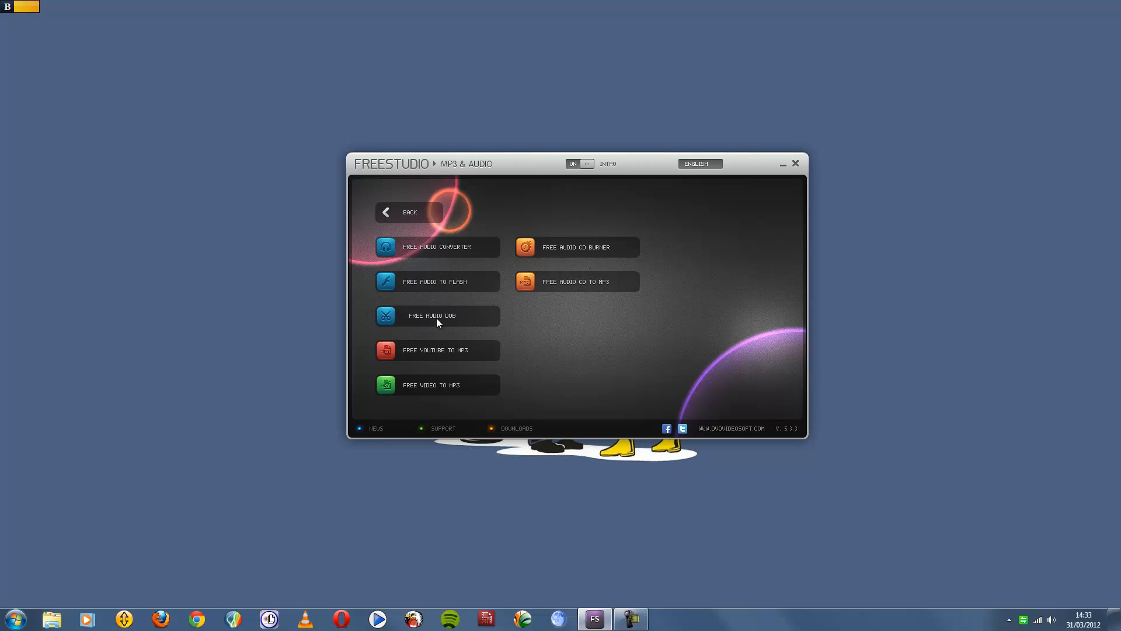
mouse_move(438, 362)
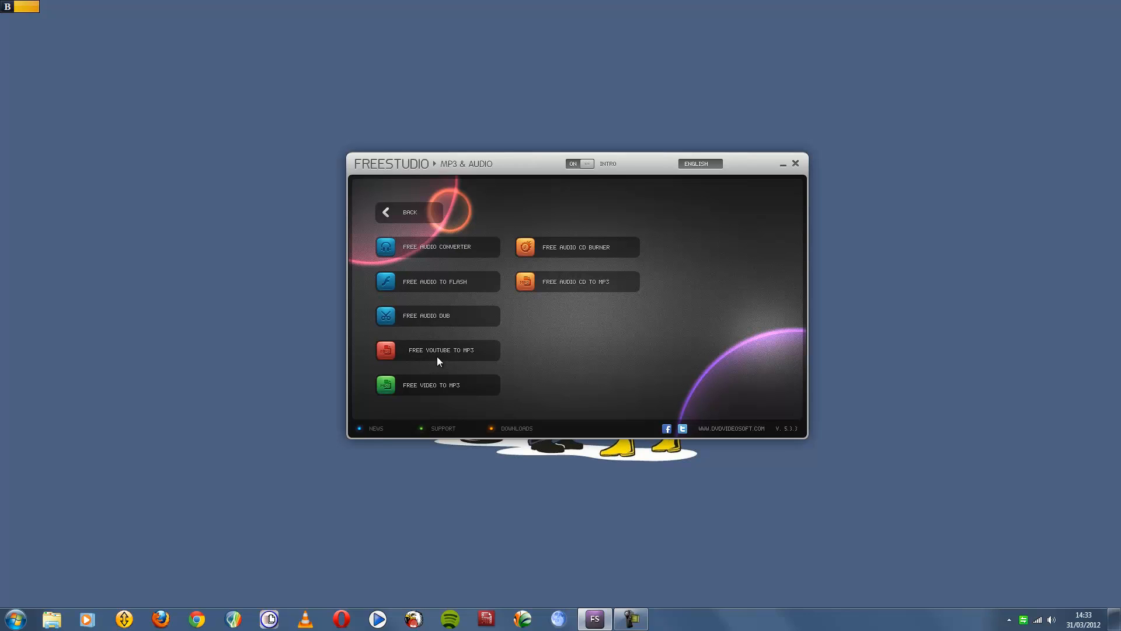
mouse_move(523, 386)
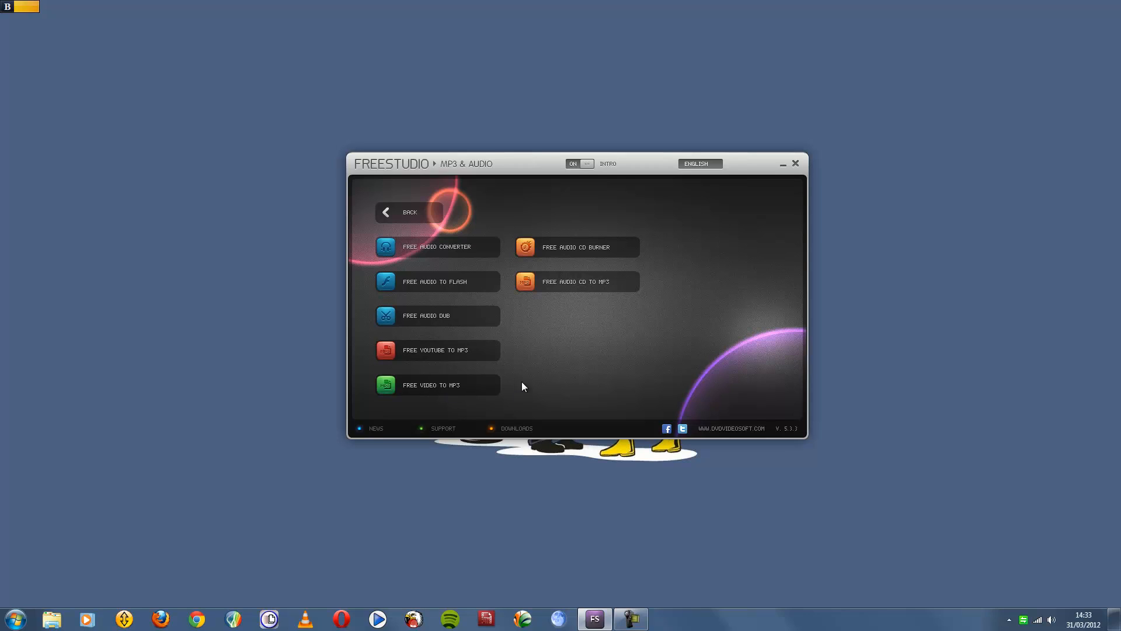
mouse_move(585, 260)
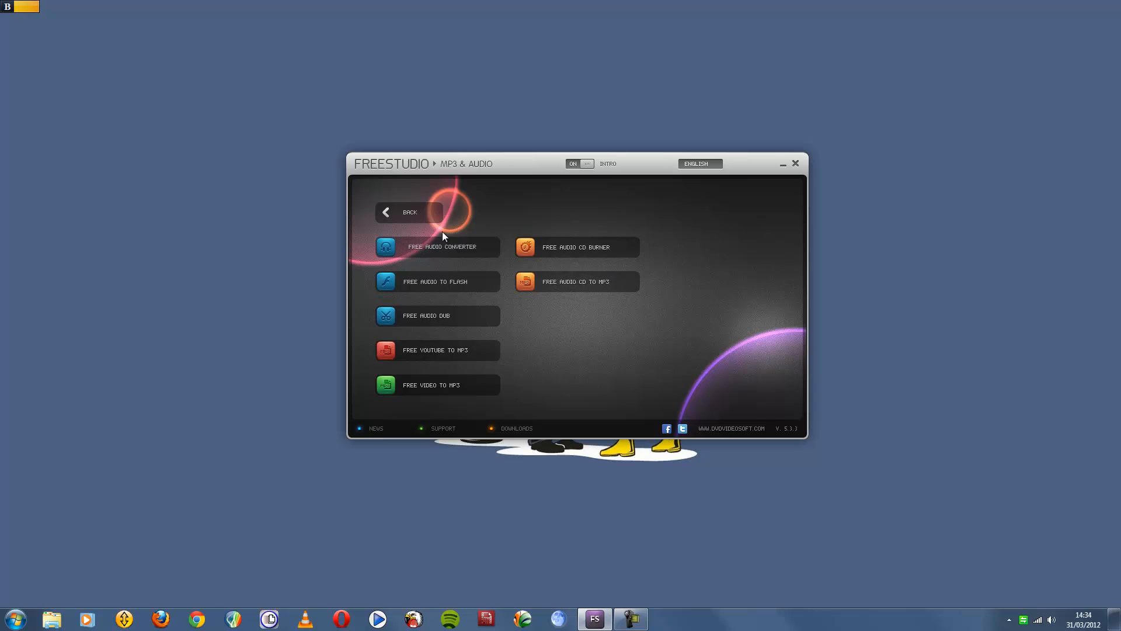
Browse the CD, DVD, BD and DVD & Video tool lists, ending in the 3D category.
click(409, 211)
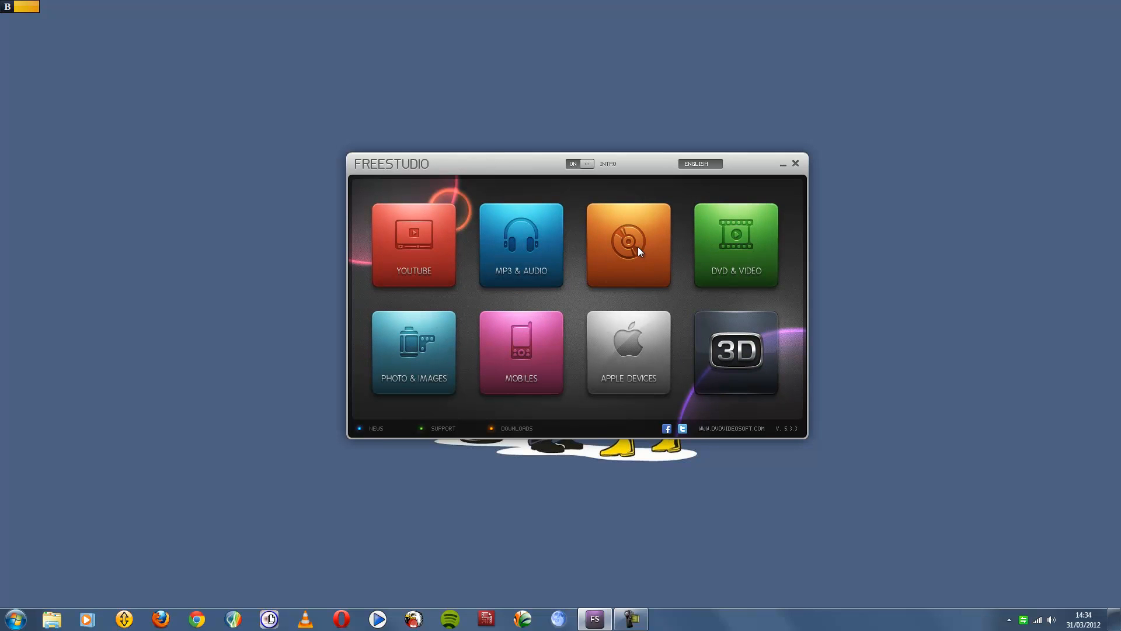
click(628, 244)
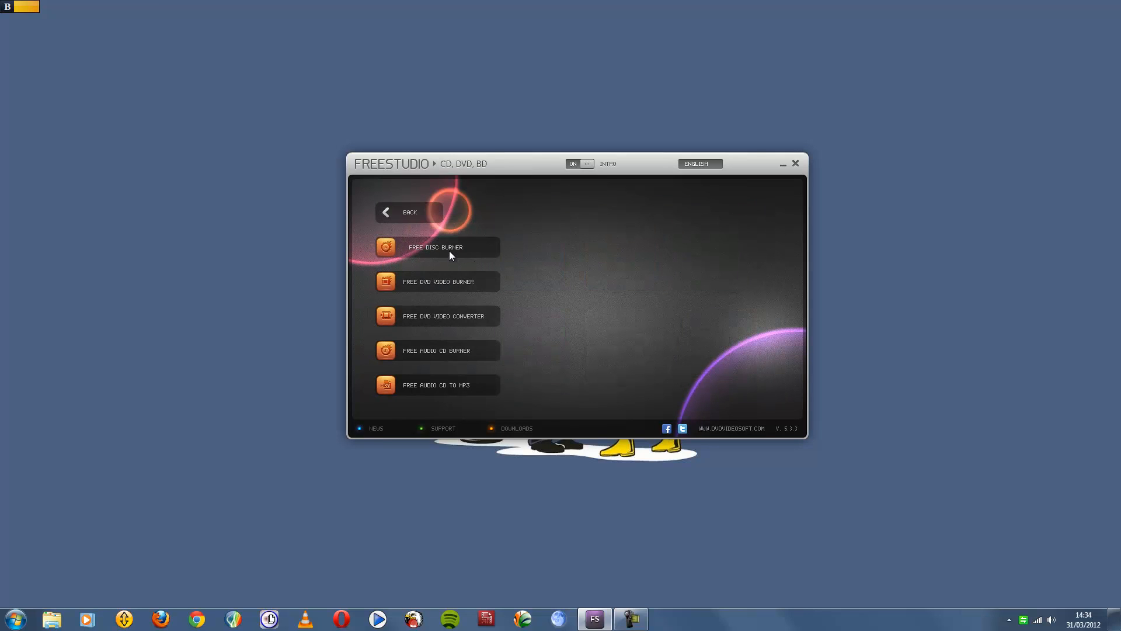
mouse_move(435, 394)
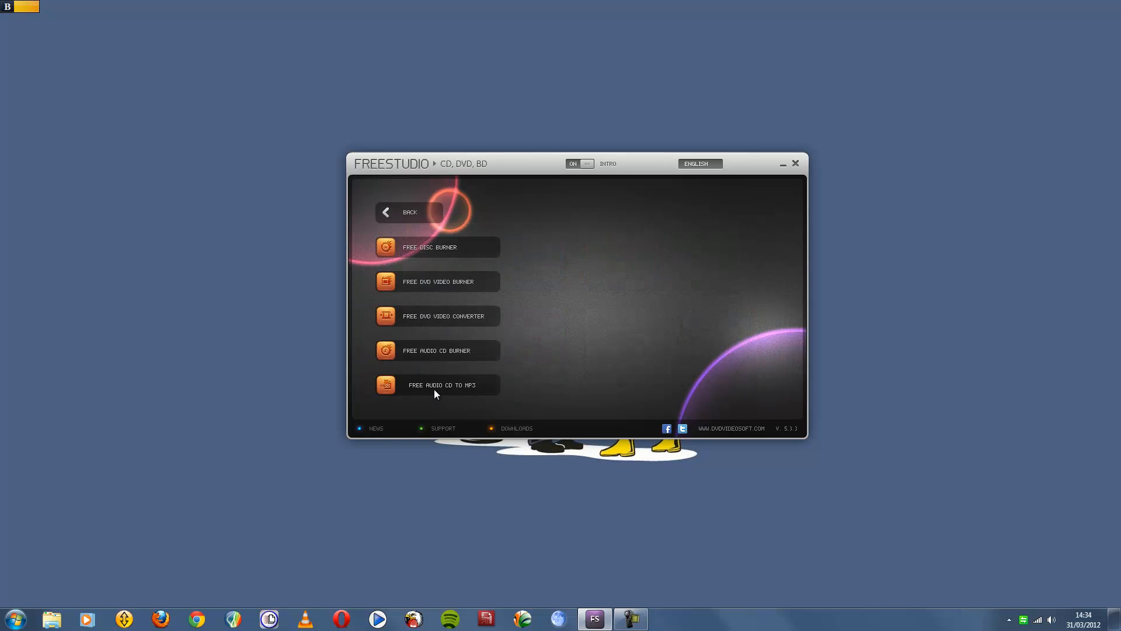
click(407, 212)
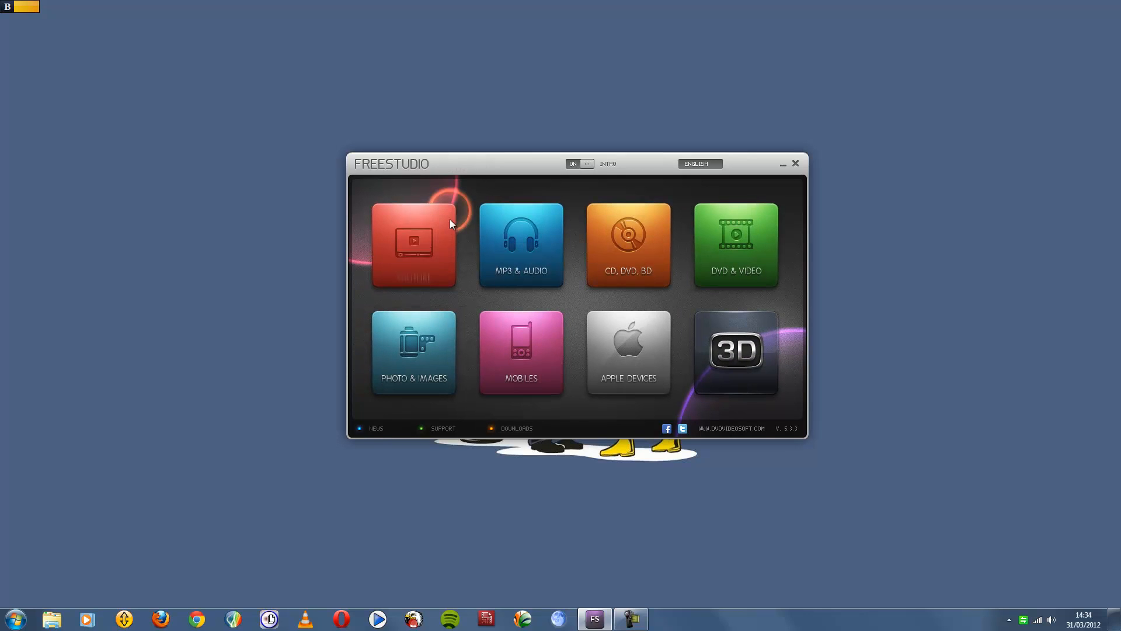
click(735, 245)
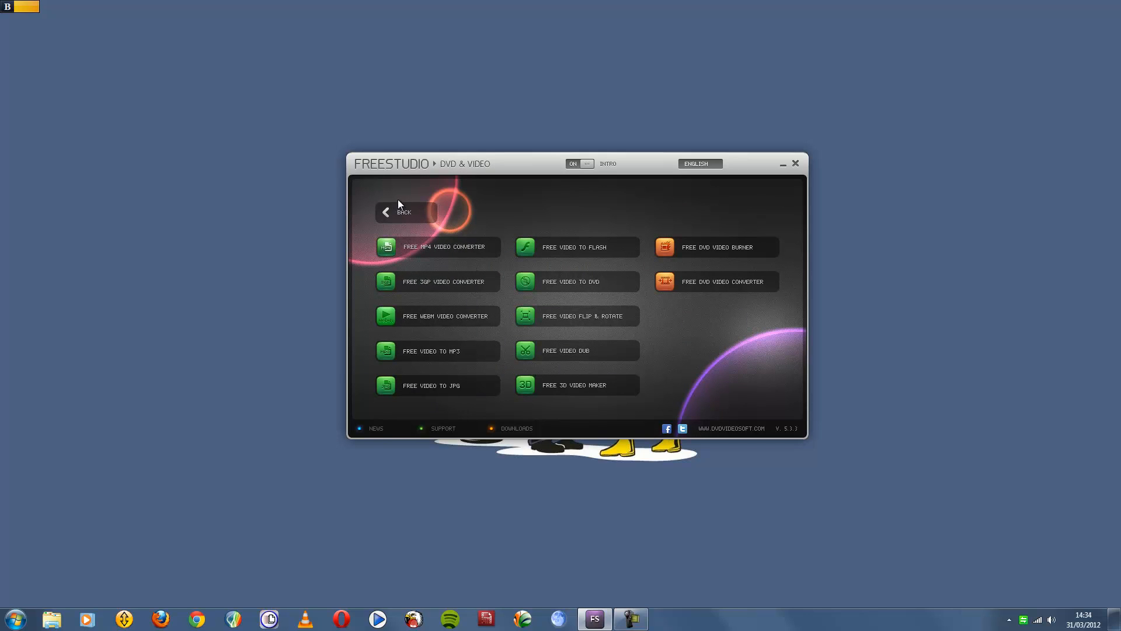
click(389, 211)
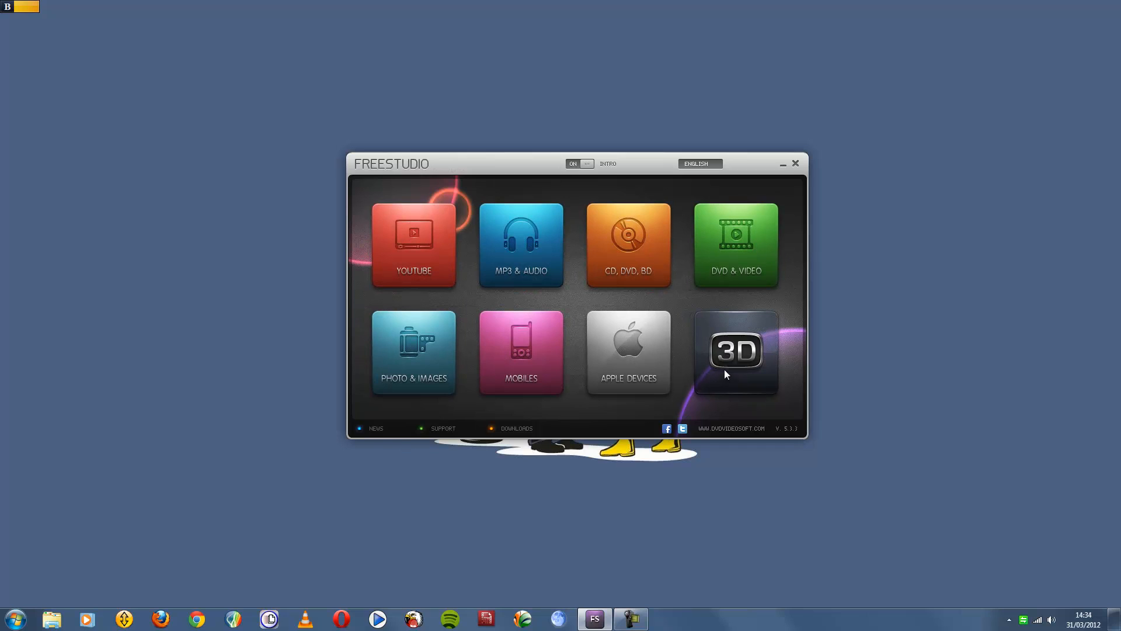
click(735, 351)
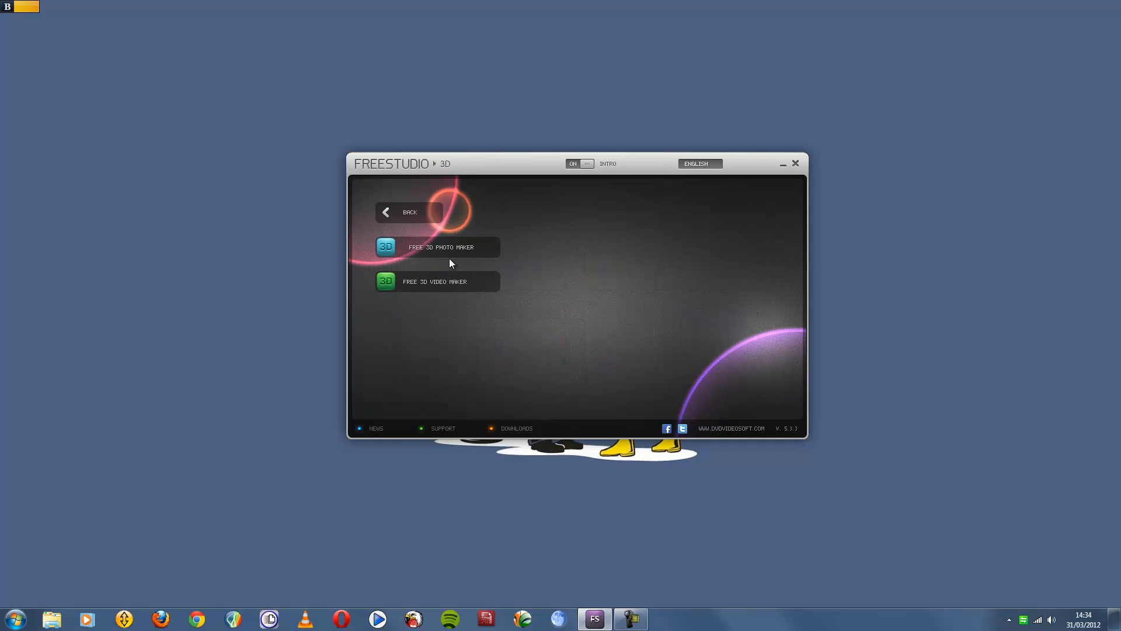
mouse_move(452, 269)
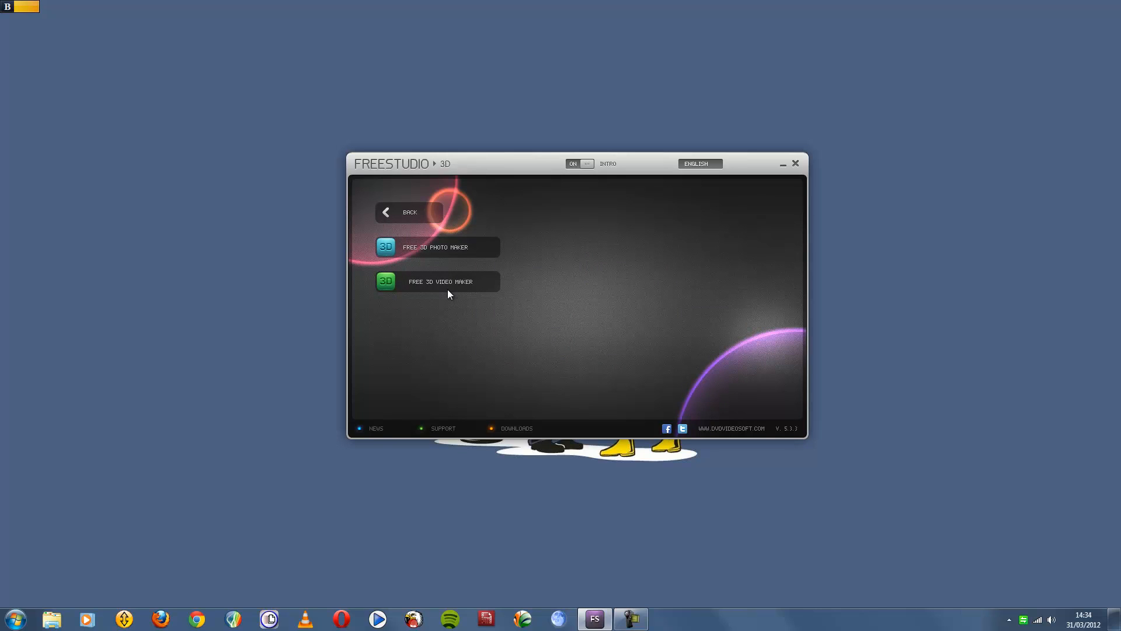
Look through the Apple Devices, Mobiles and Photo & Images tool lists.
click(410, 212)
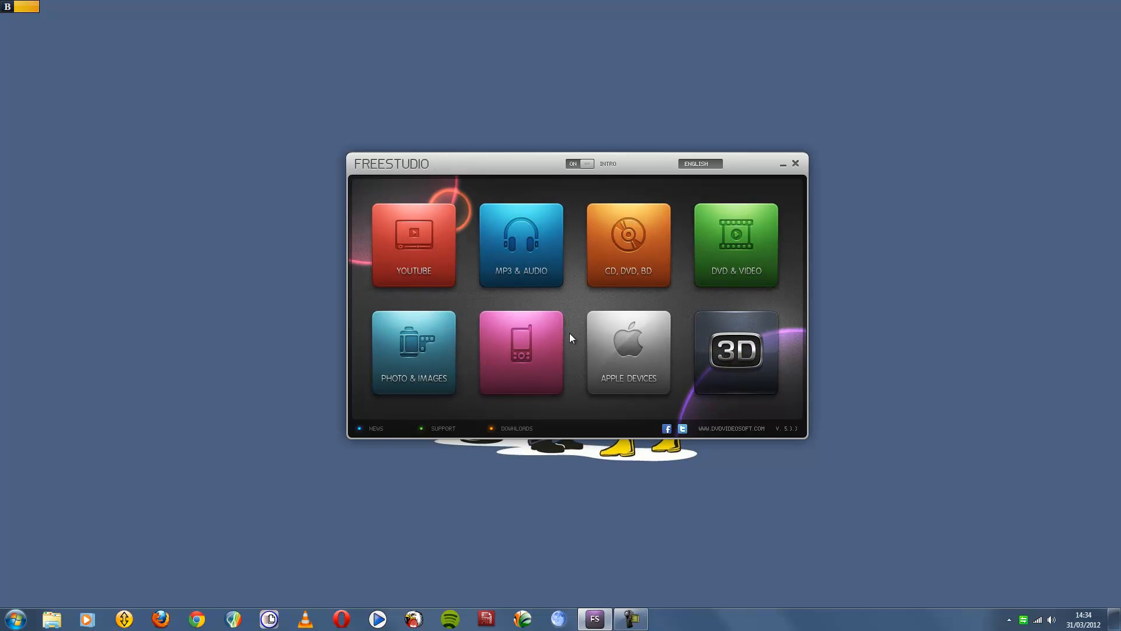
click(627, 352)
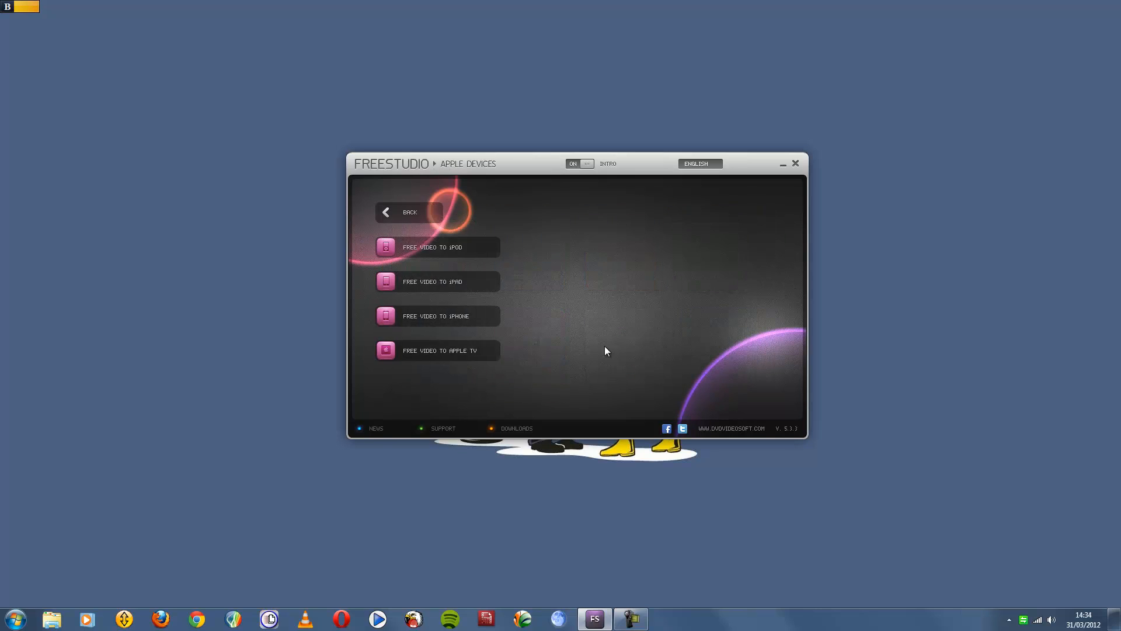
mouse_move(465, 287)
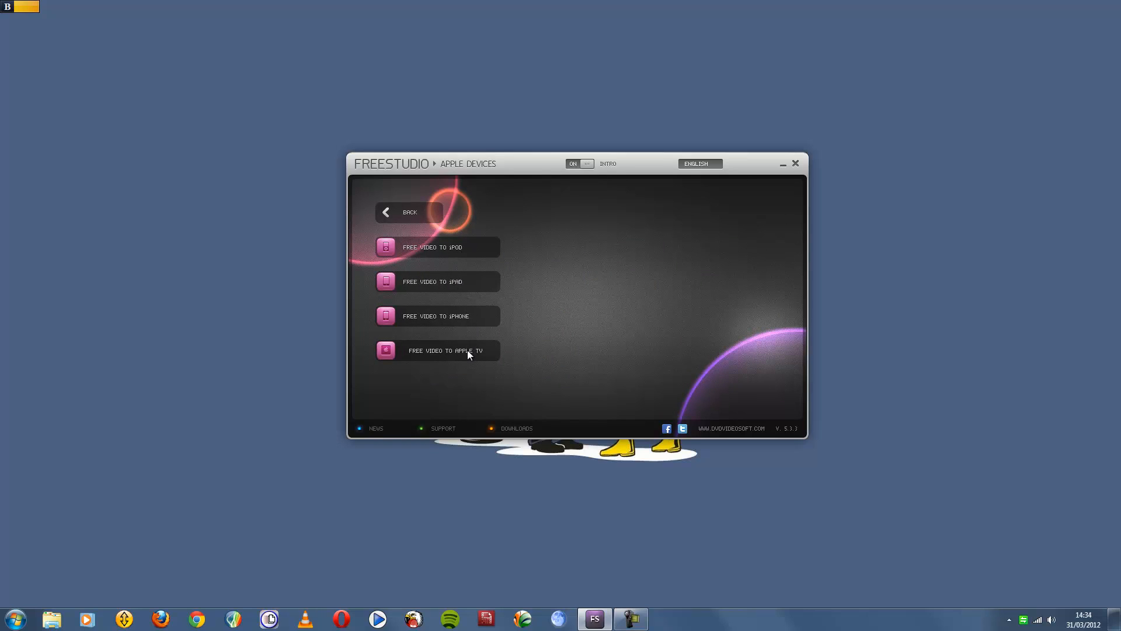
click(409, 213)
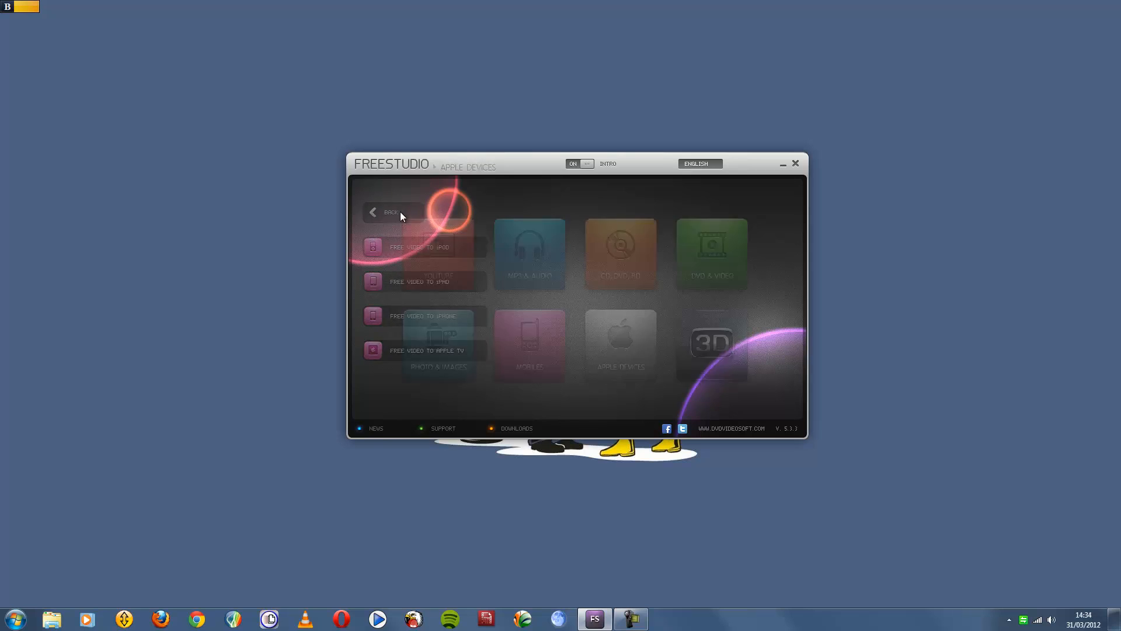
click(529, 345)
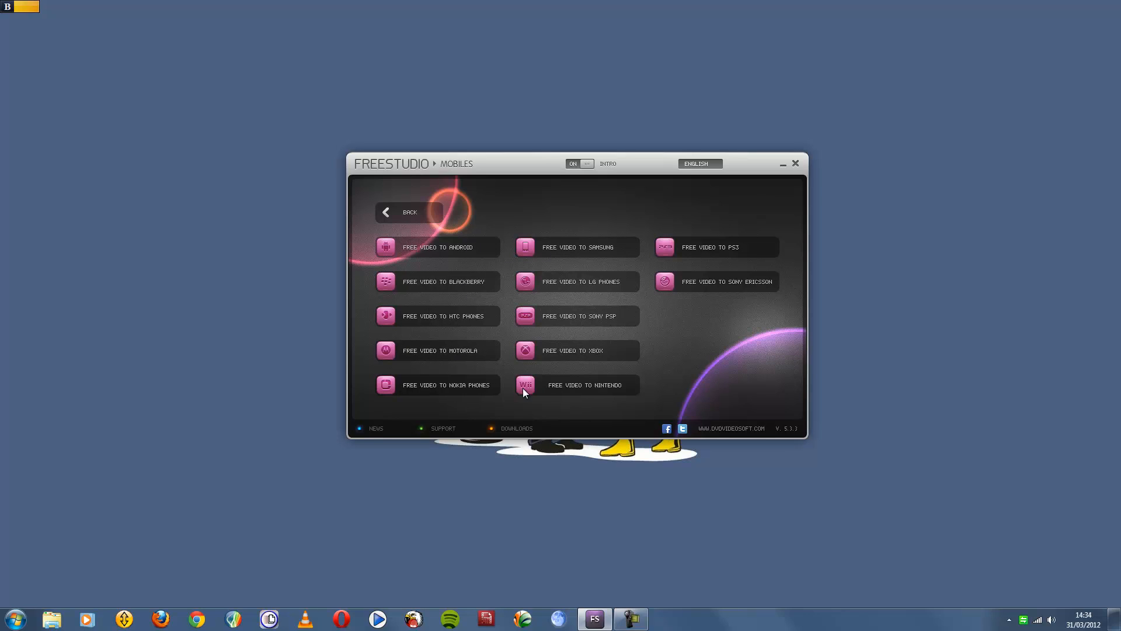
mouse_move(688, 306)
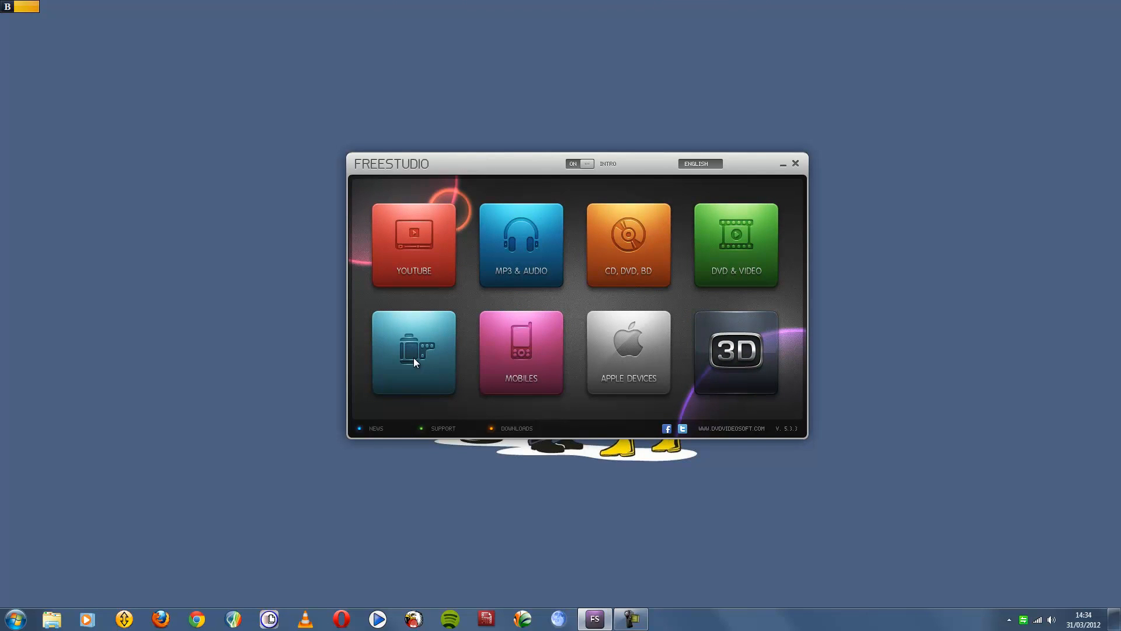
click(413, 351)
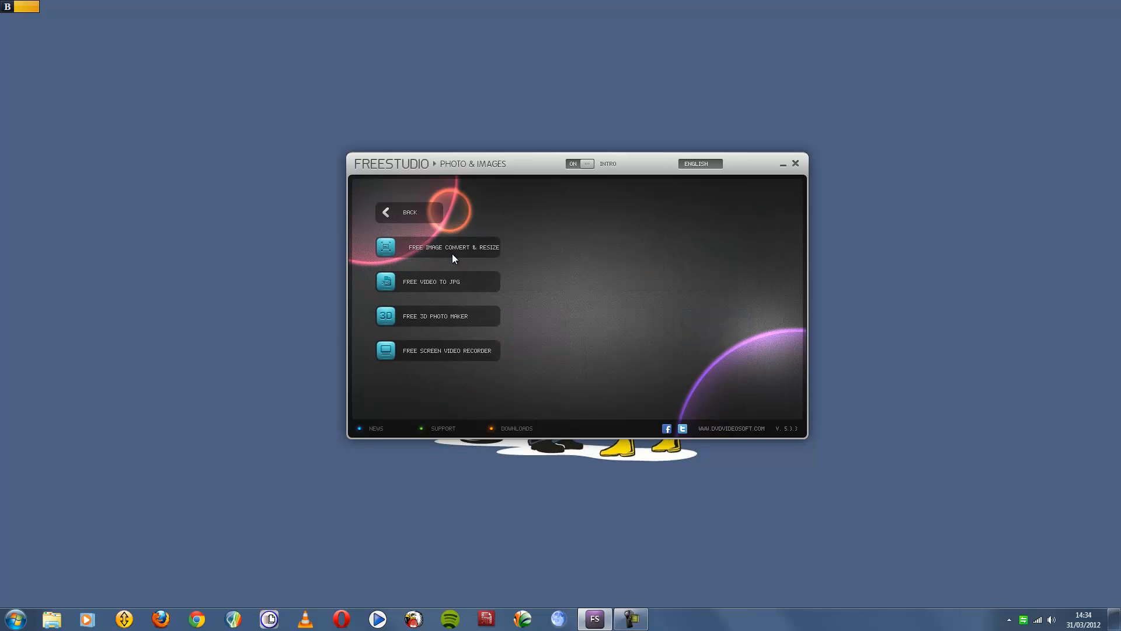
click(408, 211)
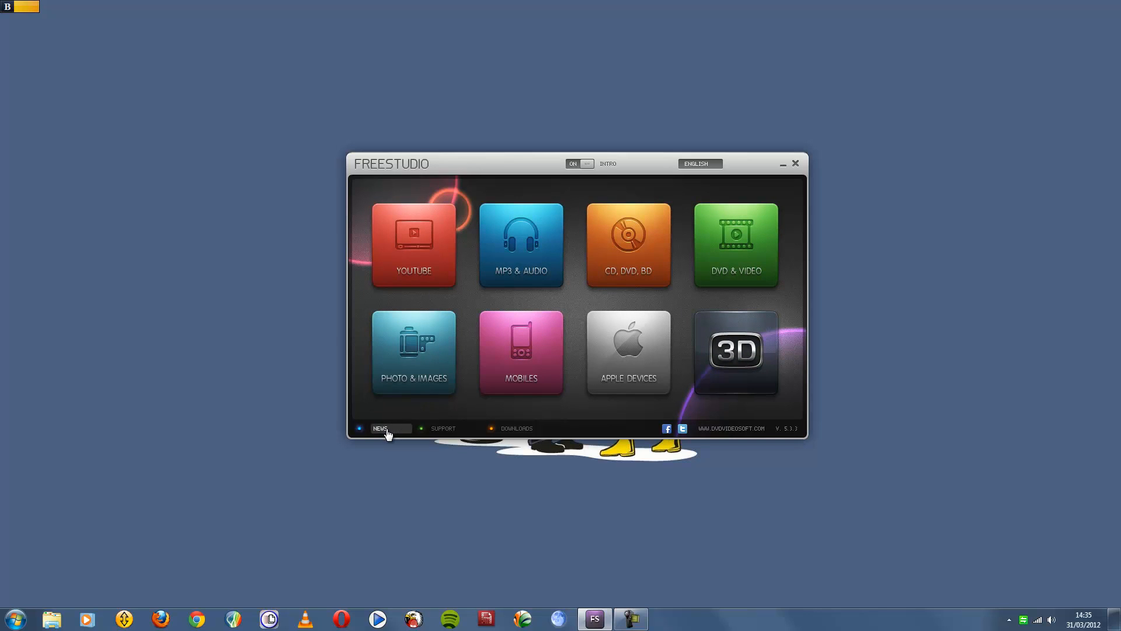
mouse_move(515, 429)
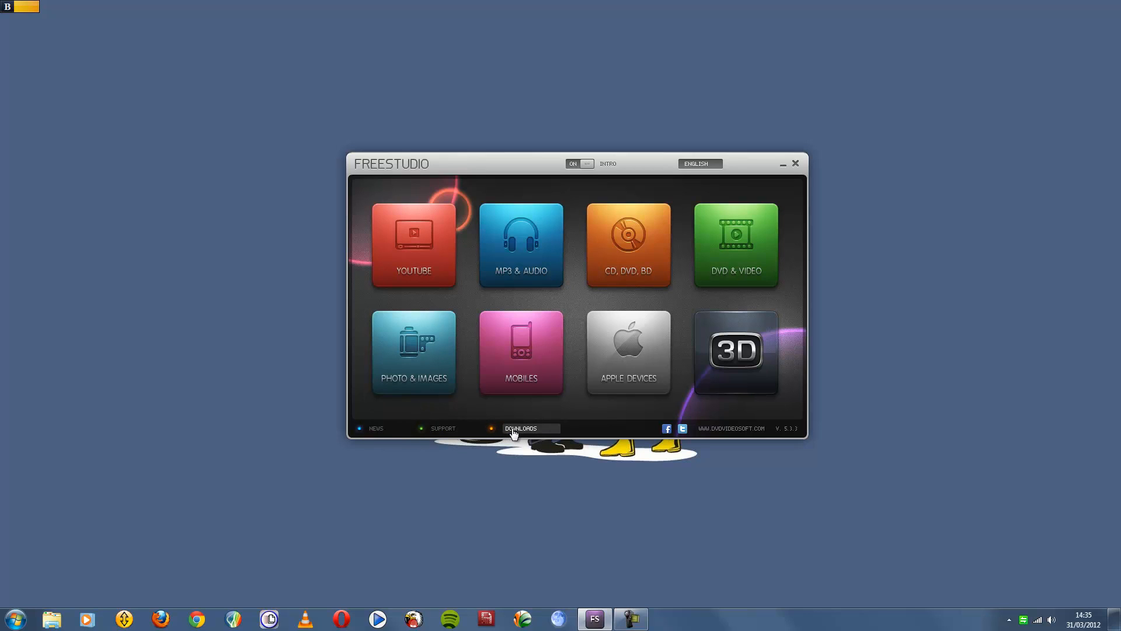
Open DVDVideoSoft's downloads page in Pale Moon and scroll through the list.
click(521, 428)
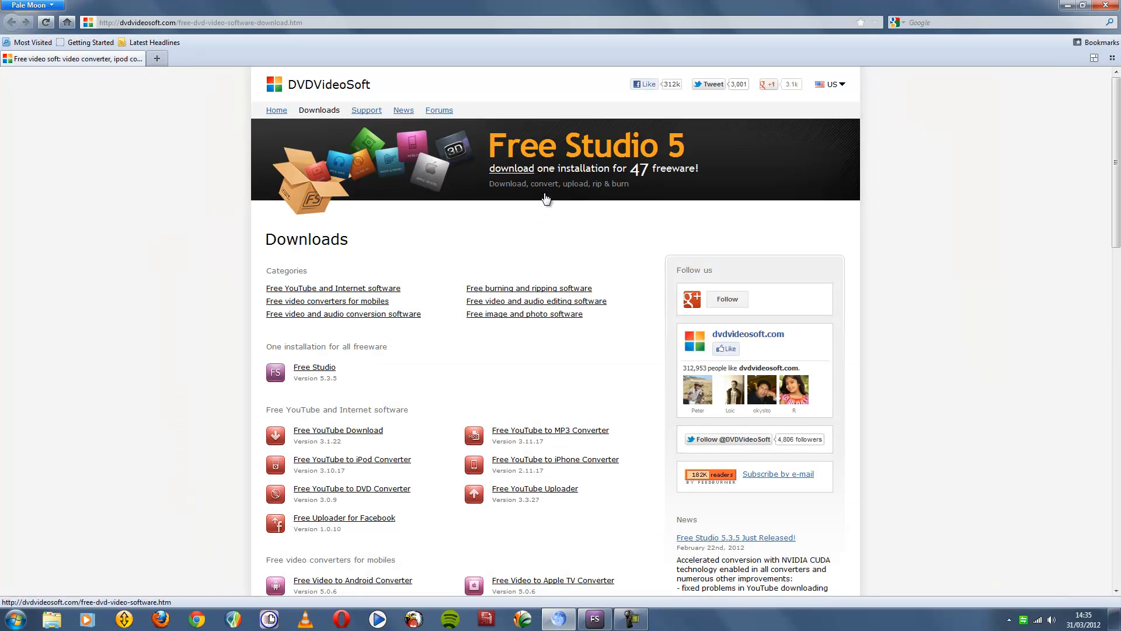
mouse_move(545, 180)
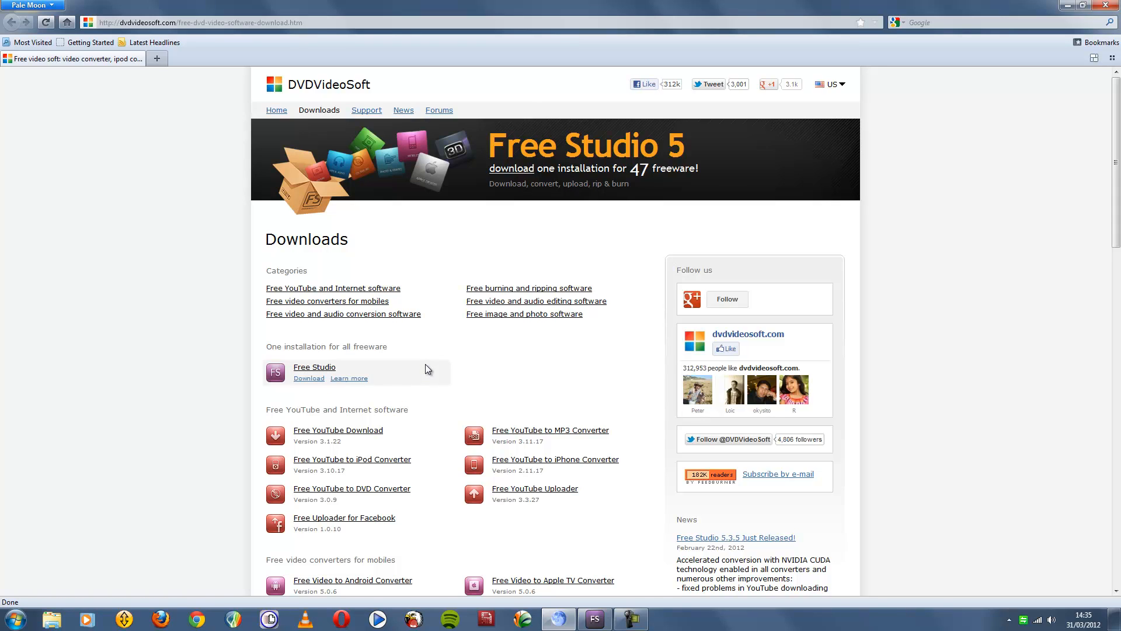
mouse_move(430, 337)
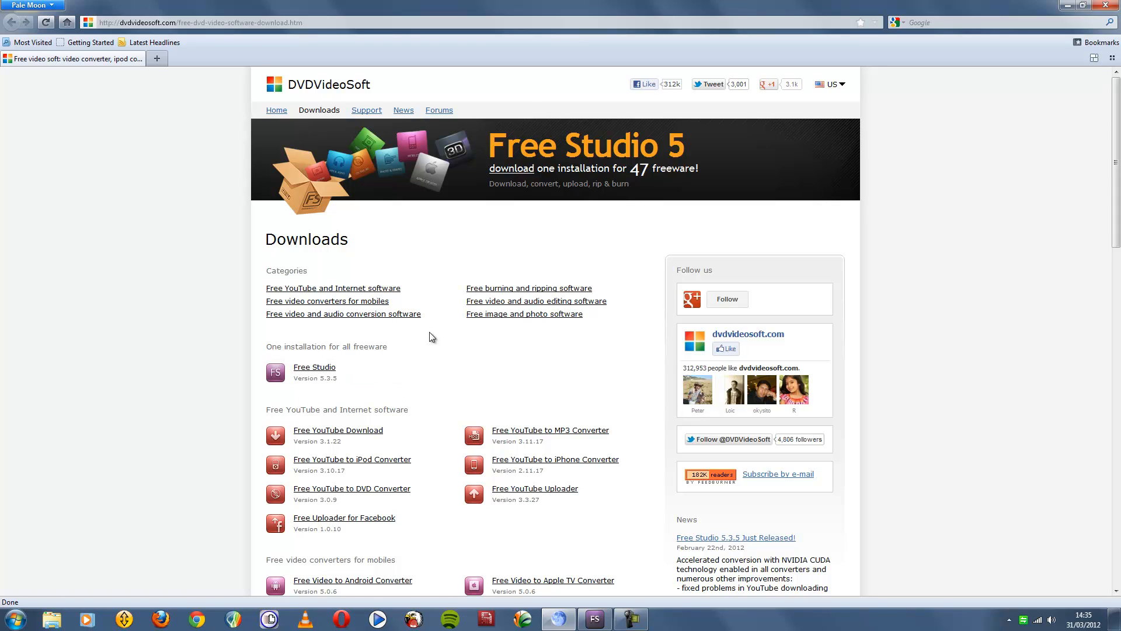
mouse_move(434, 332)
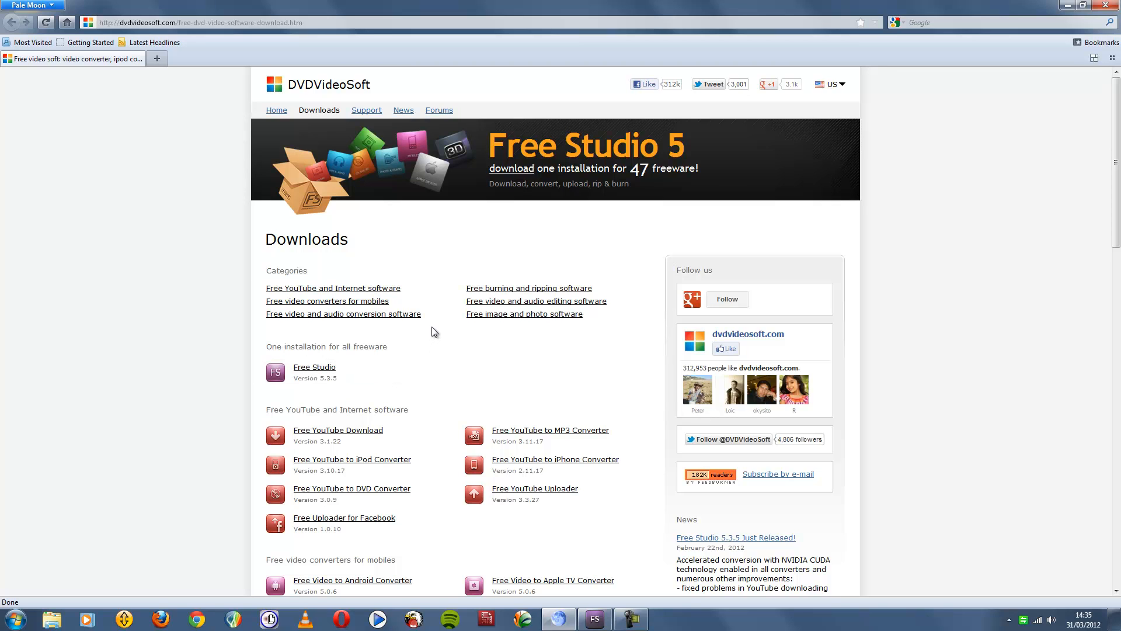
scroll(down, 3)
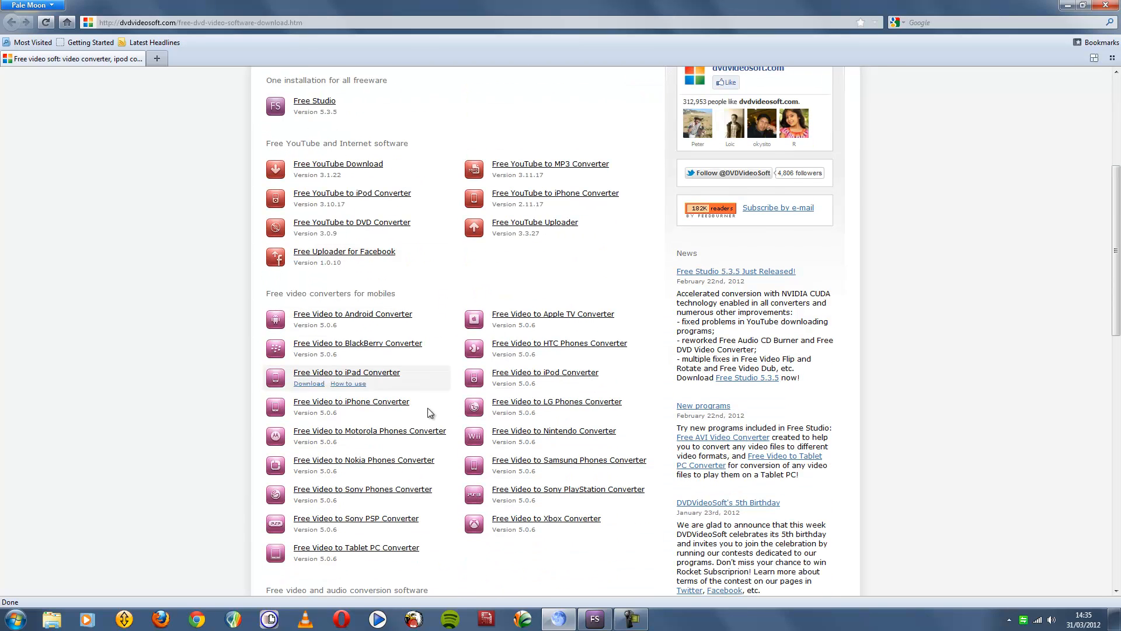
scroll(down, 3)
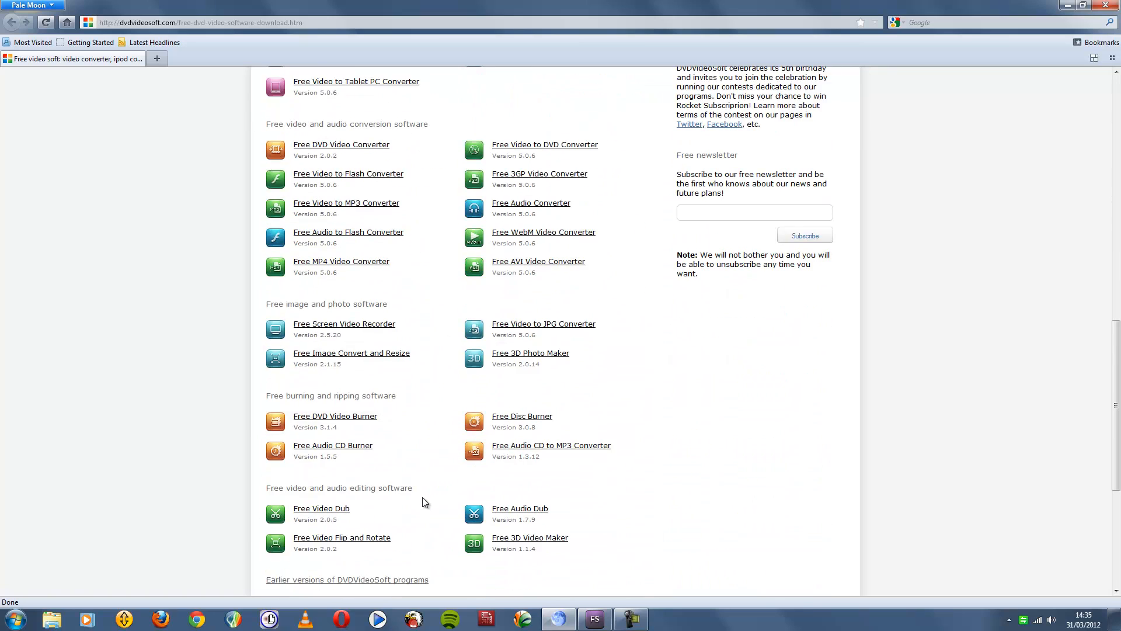
scroll(up, 3)
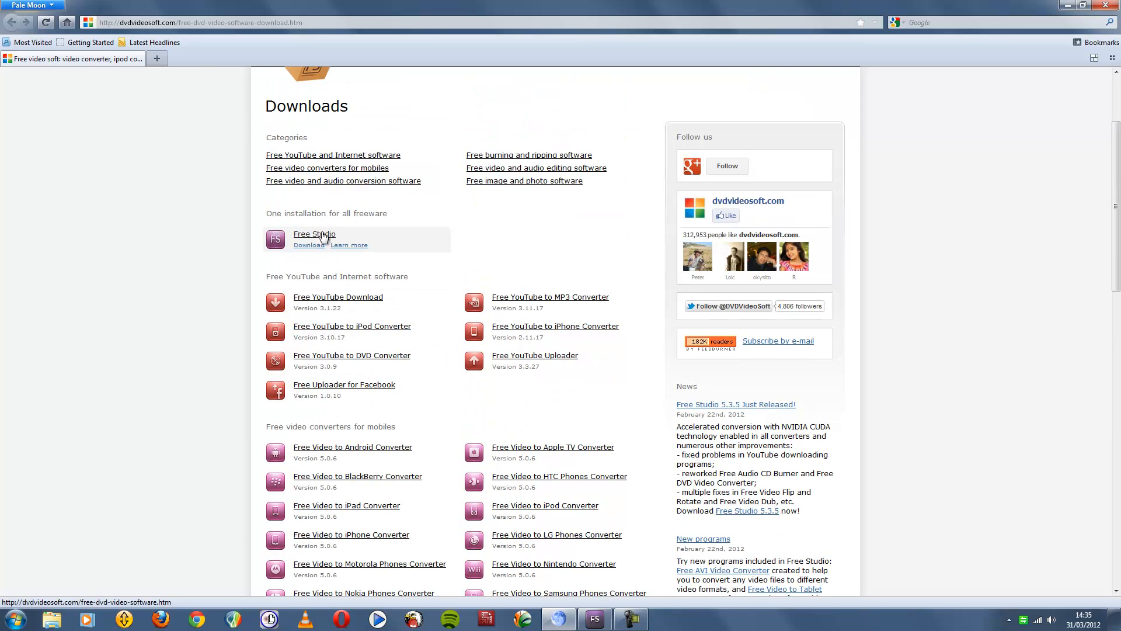
Open the Free Studio product page and scroll through its downloads and description.
click(314, 233)
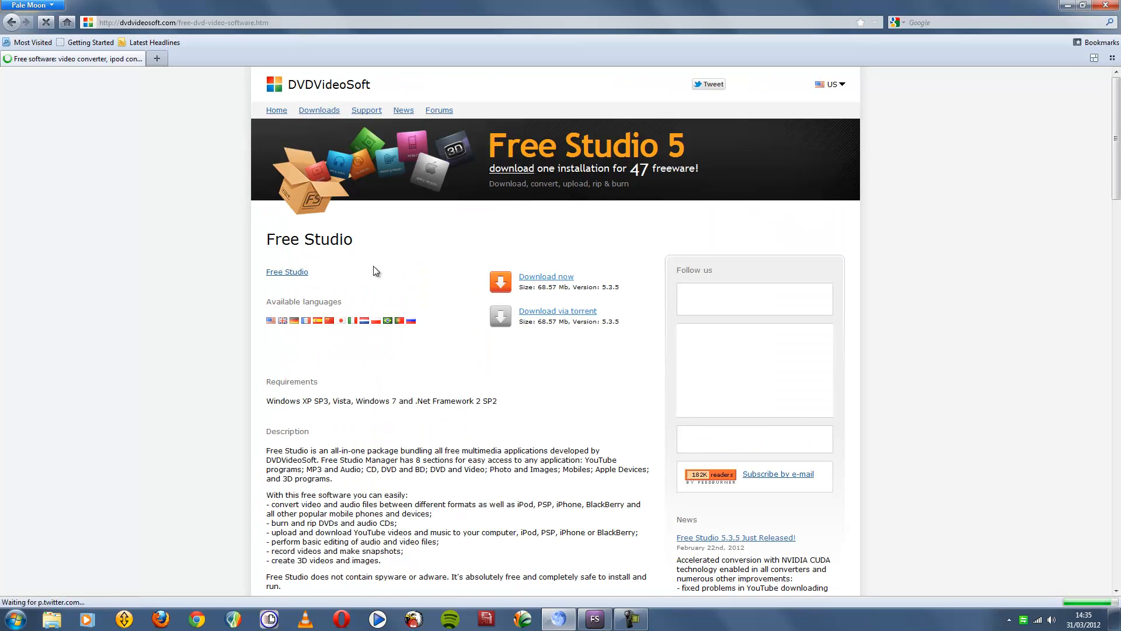
scroll(down, 3)
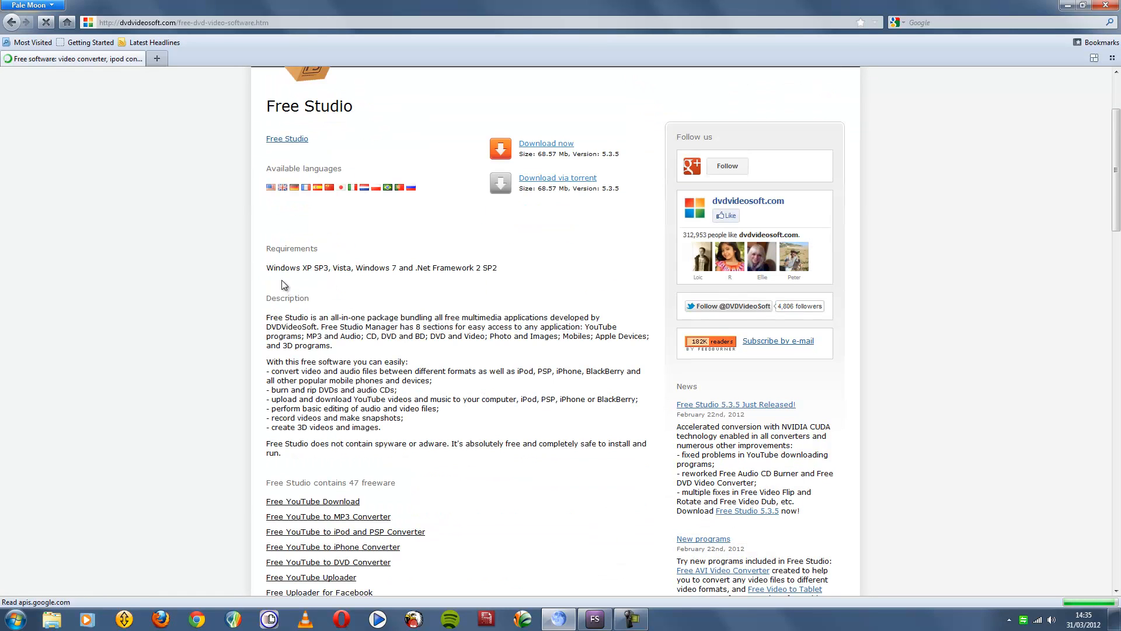
mouse_move(330, 282)
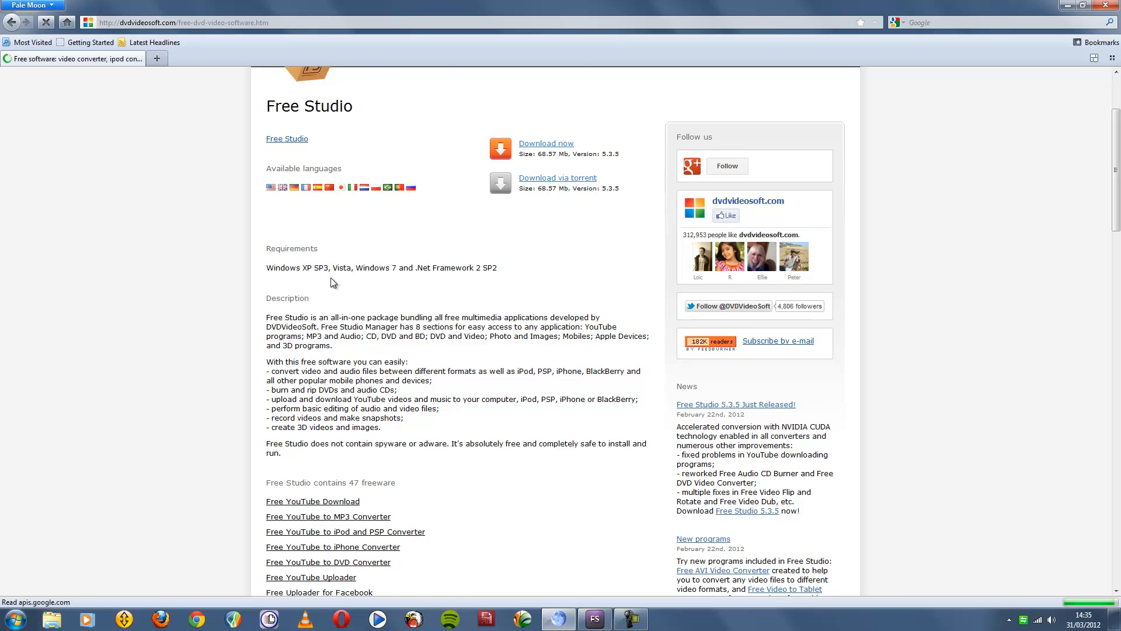
mouse_move(344, 280)
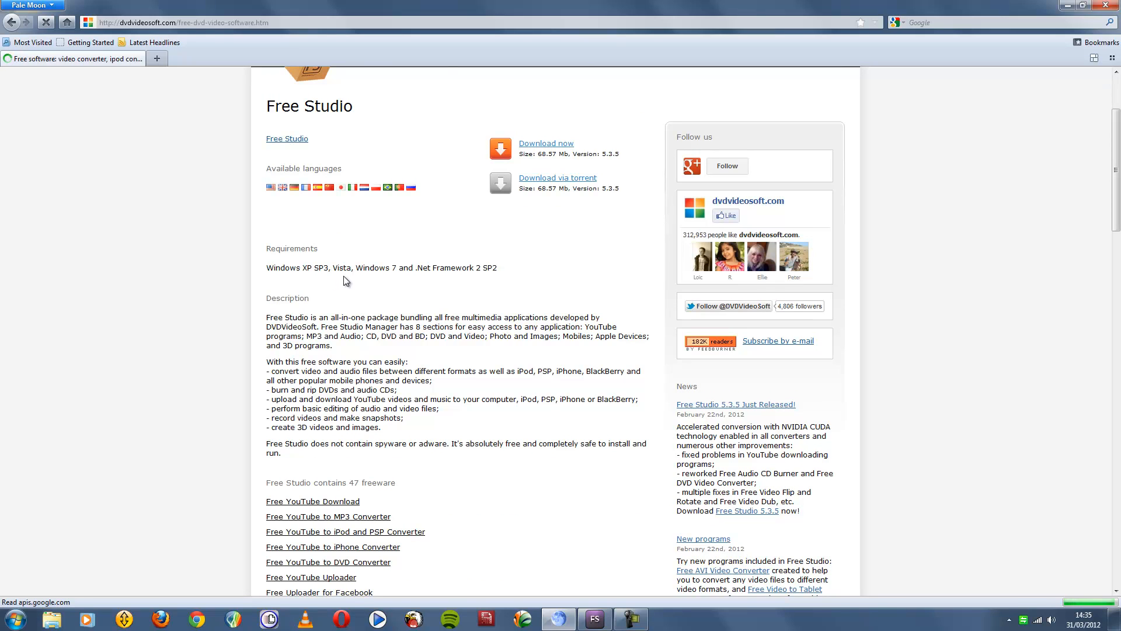
mouse_move(399, 286)
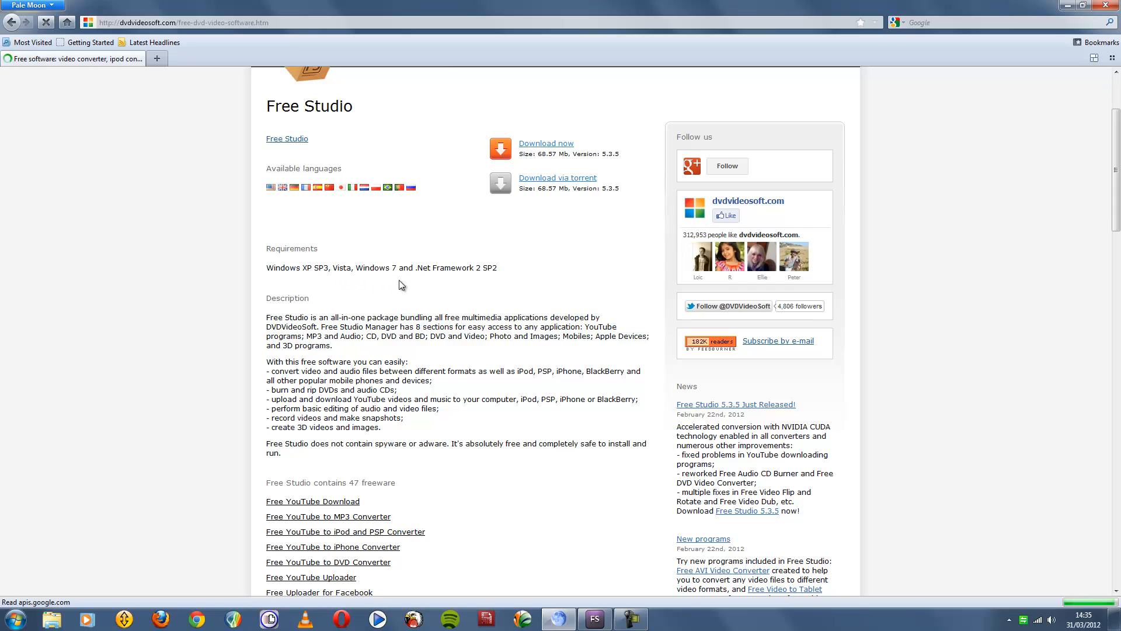
mouse_move(477, 280)
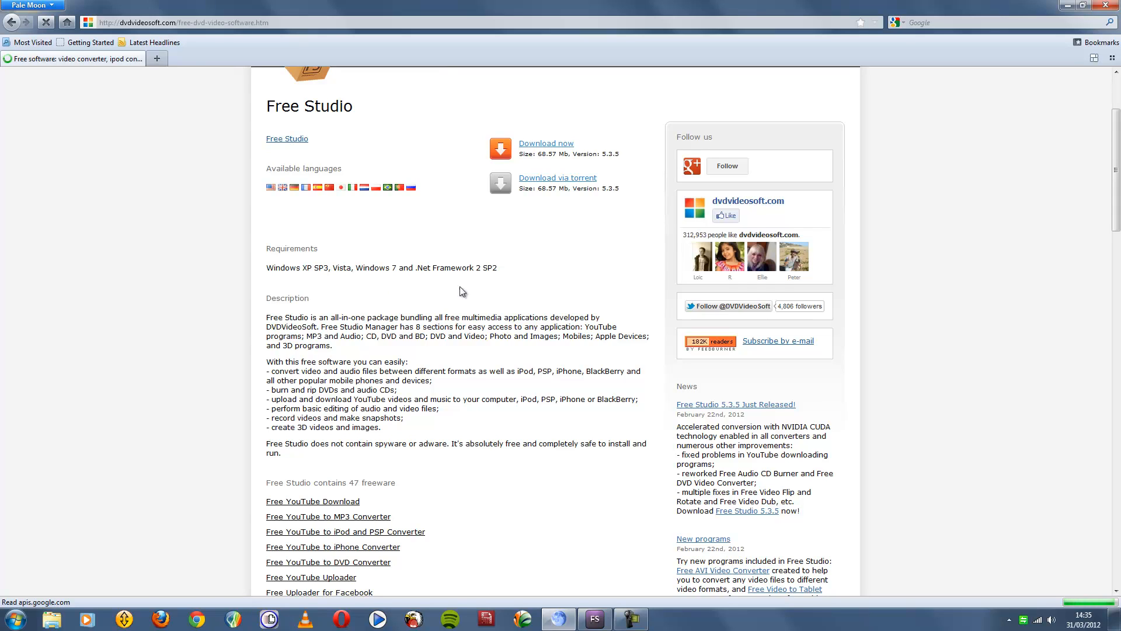
mouse_move(402, 326)
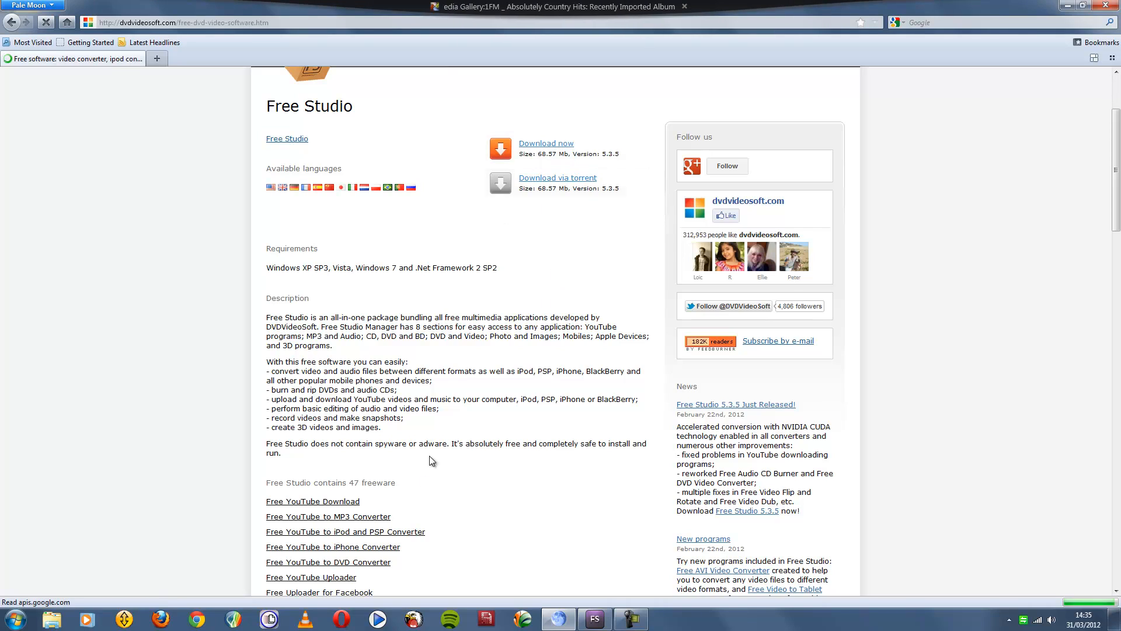
scroll(up, 3)
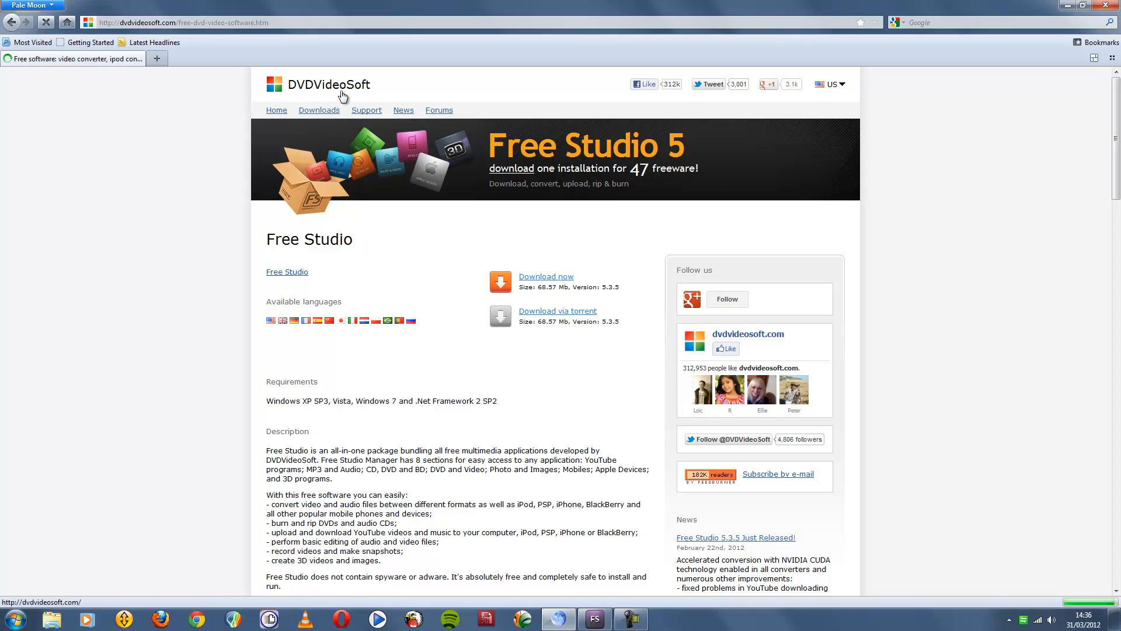
mouse_move(707, 146)
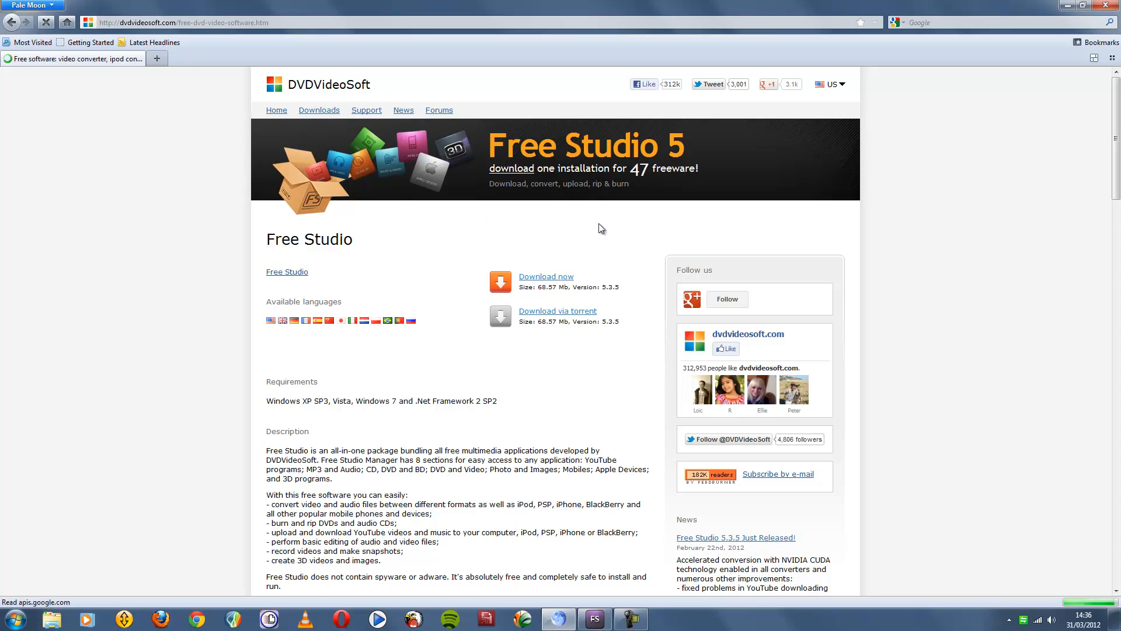
Switch back to the Free Studio window and show the YouTube tools.
click(595, 618)
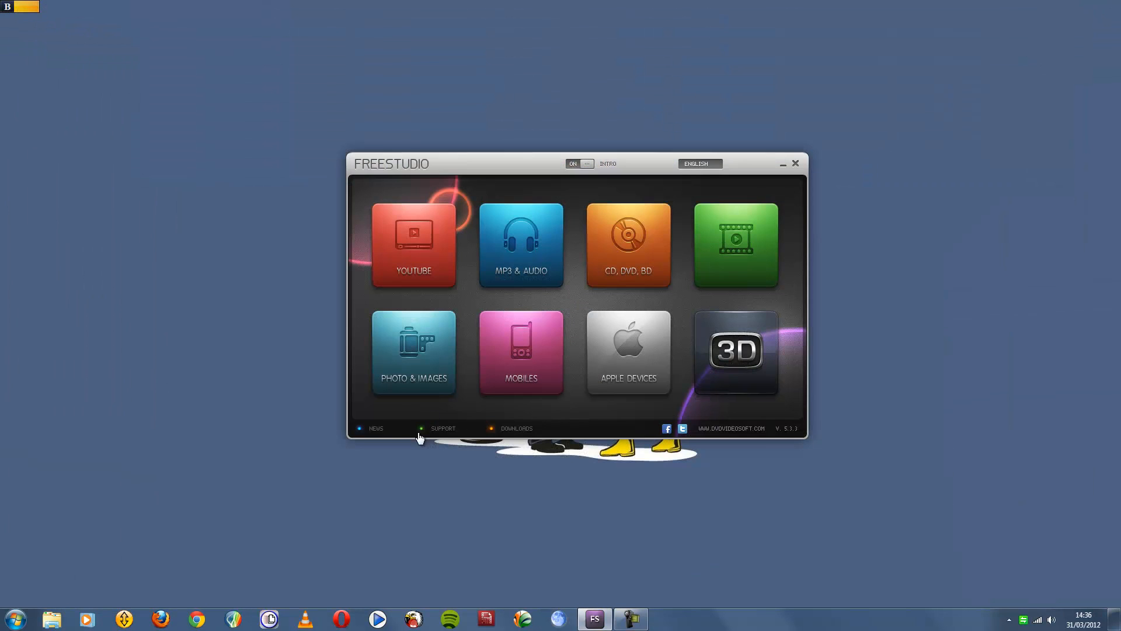
click(413, 245)
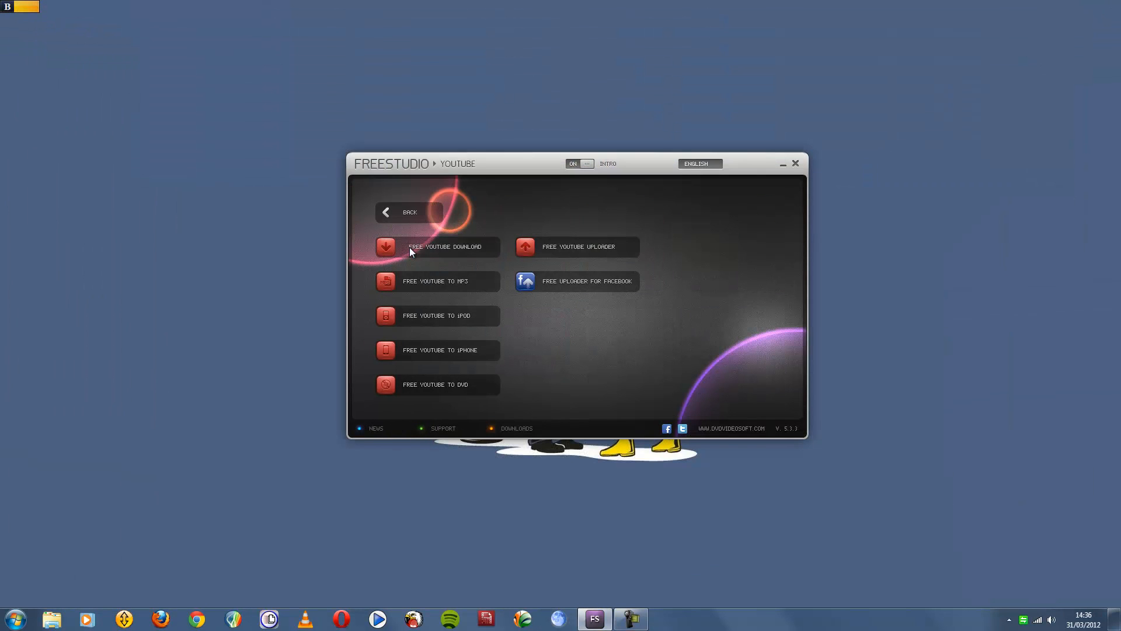
mouse_move(443, 281)
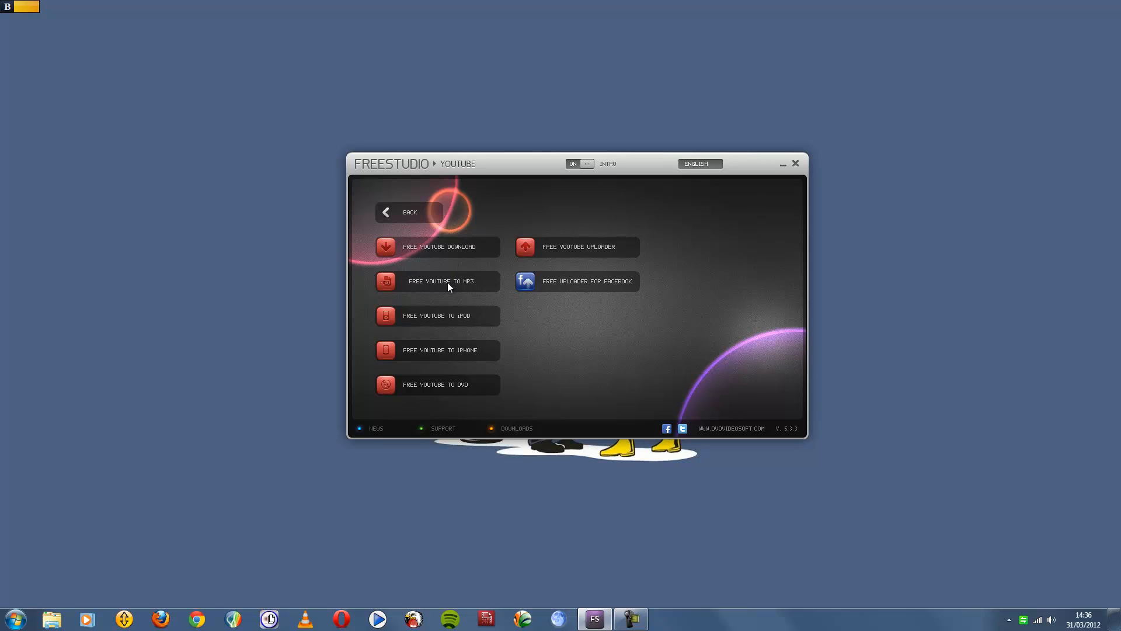
mouse_move(541, 251)
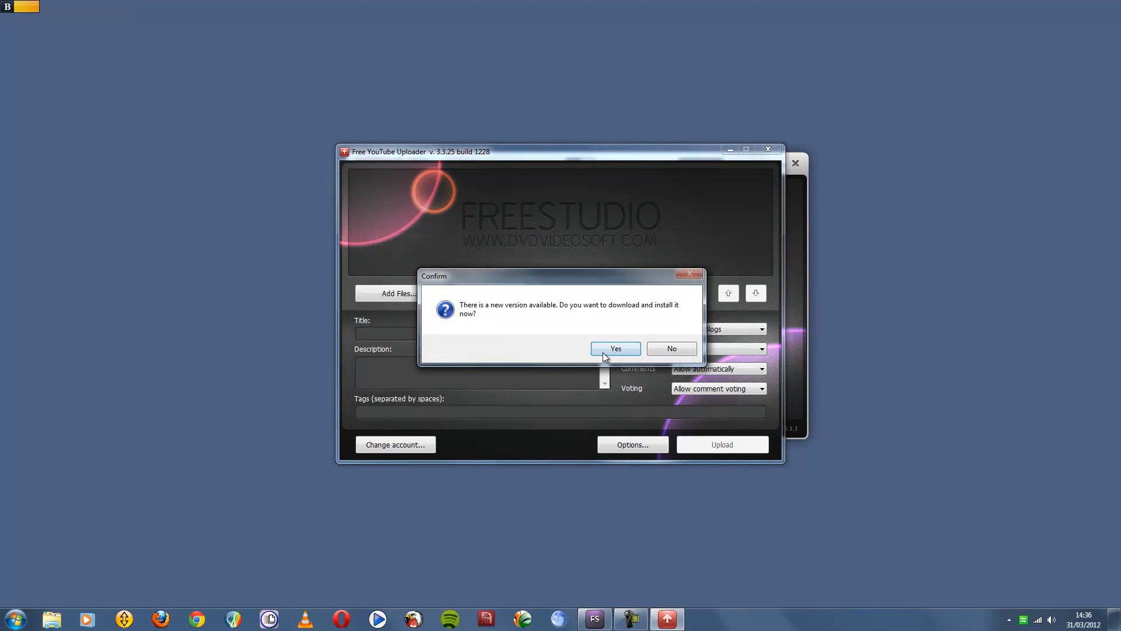
Accept the update and save FreeYouTubeUploader.exe into the Downloads folder.
click(670, 348)
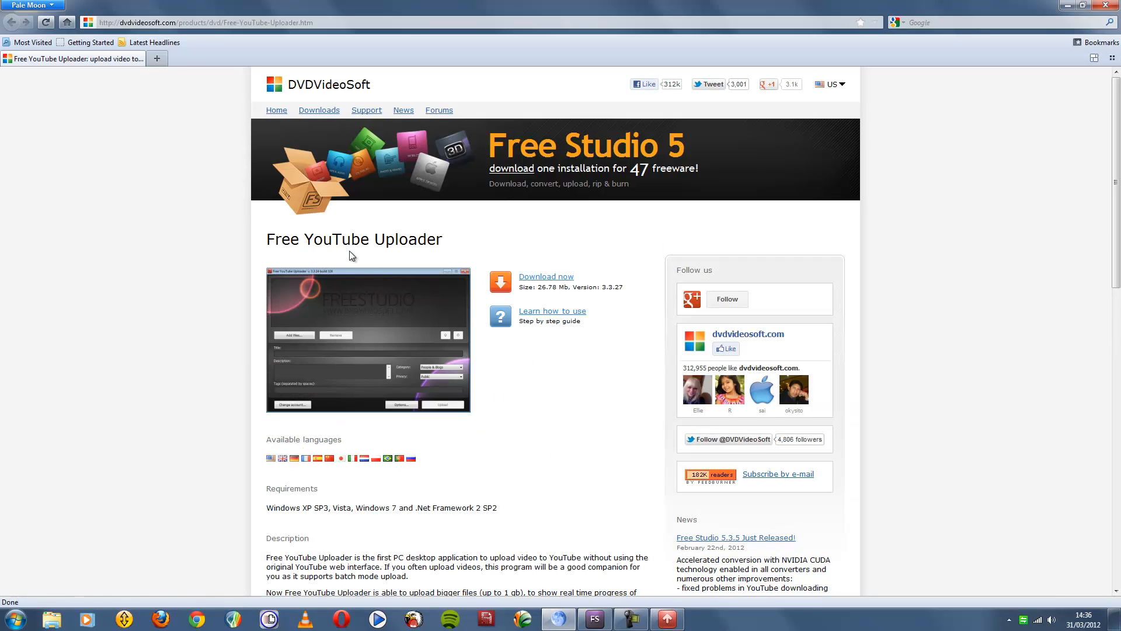
click(552, 310)
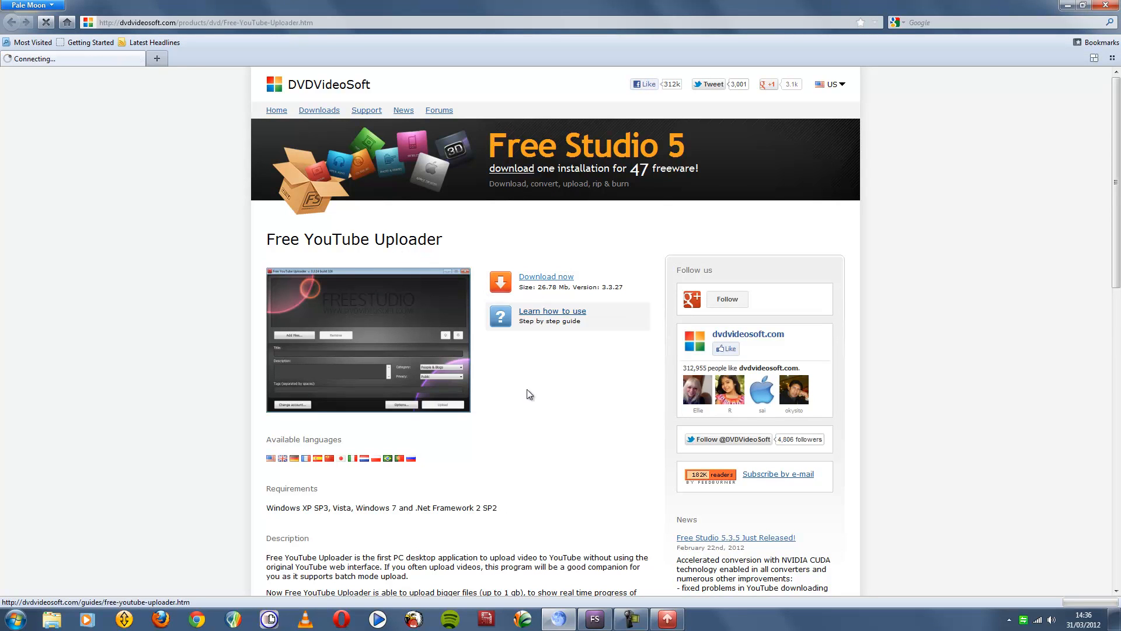
click(545, 277)
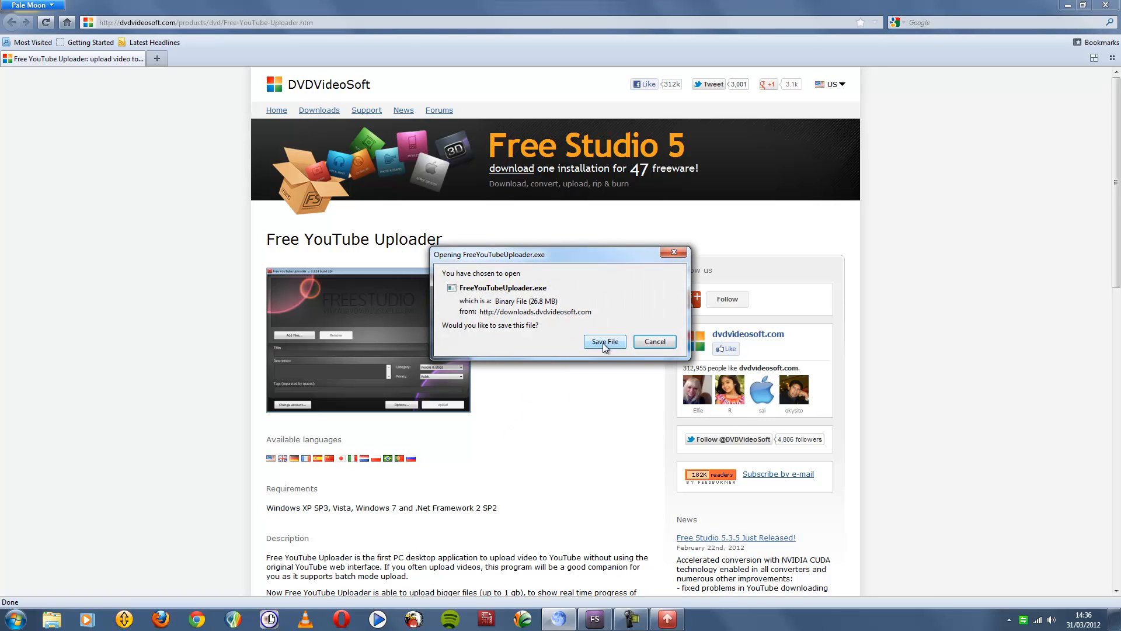
click(604, 341)
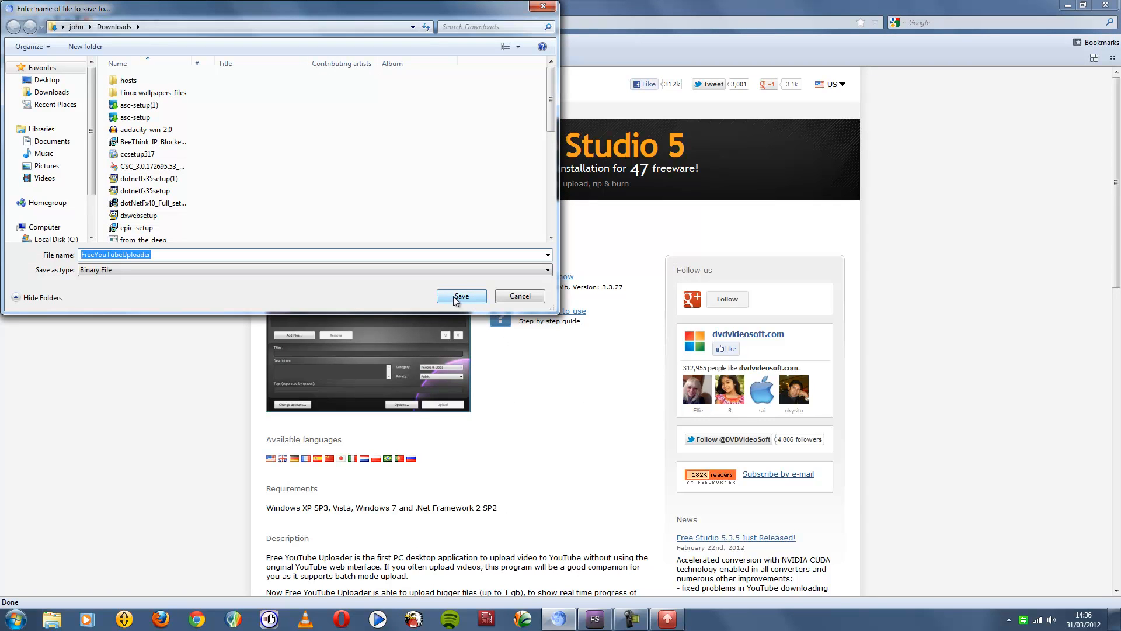
click(461, 296)
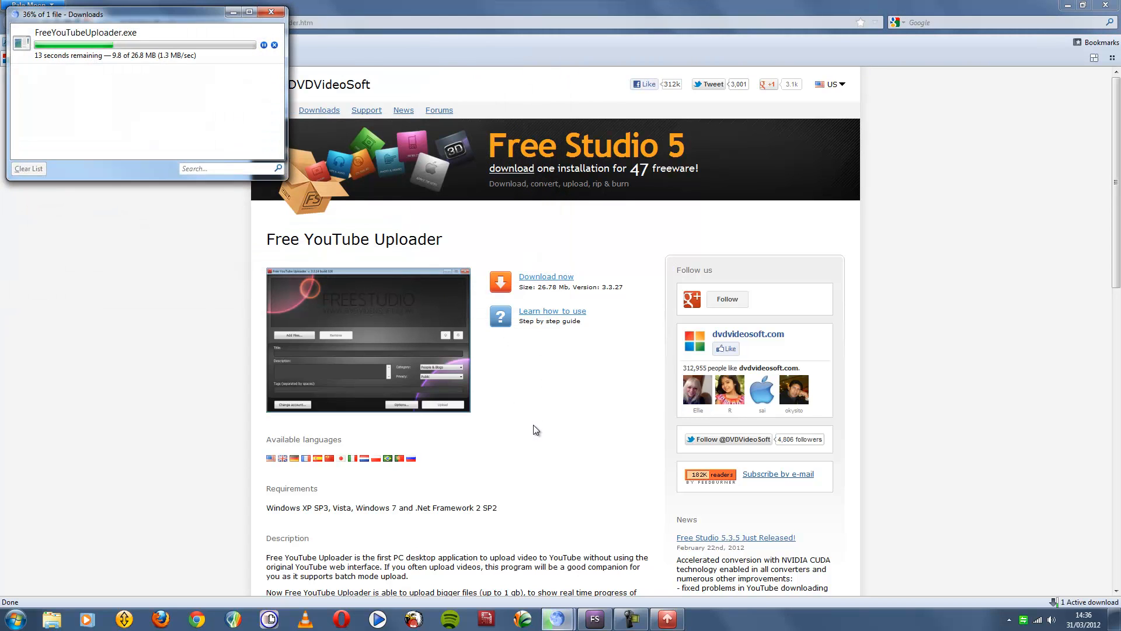
mouse_move(406, 327)
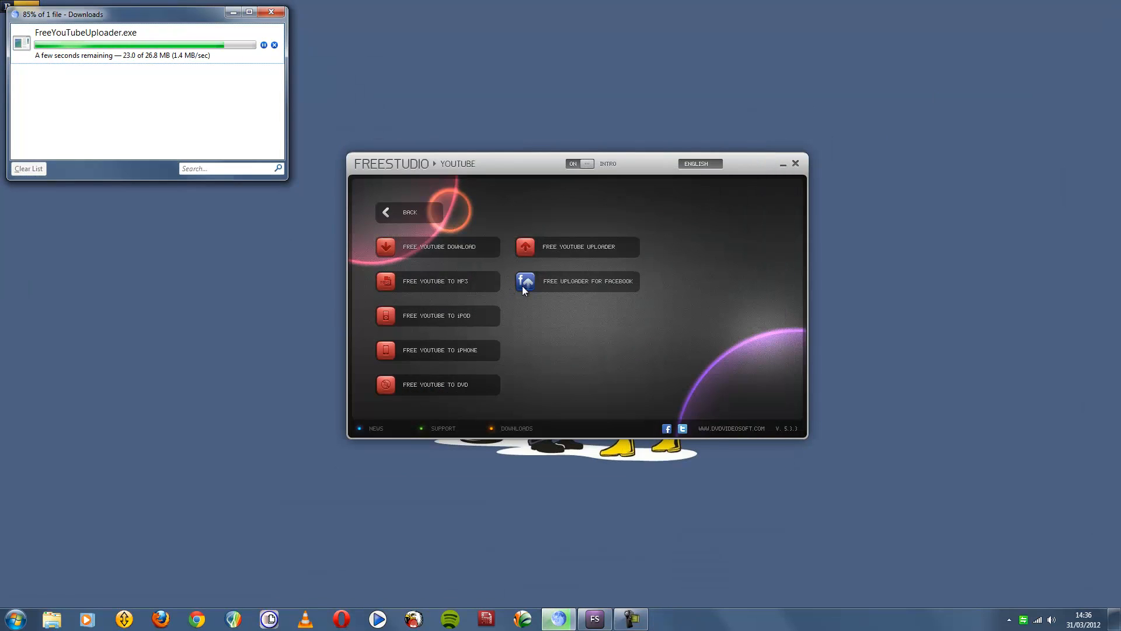
Go back to the categories, open DVD & Video, and launch Free MP4 Video Converter.
click(408, 212)
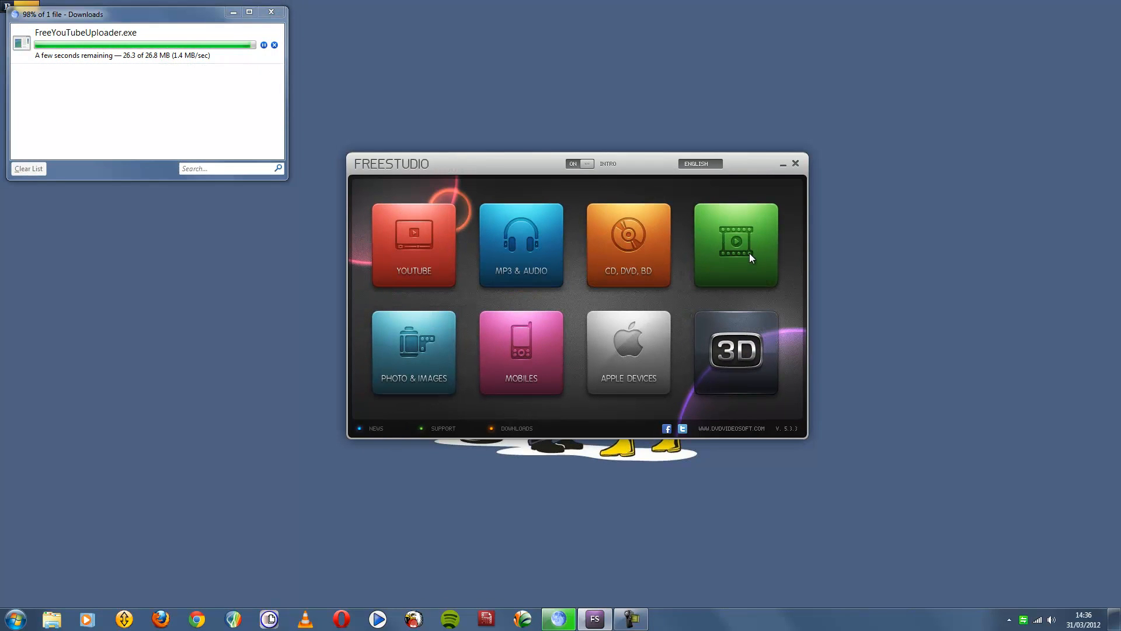
click(736, 245)
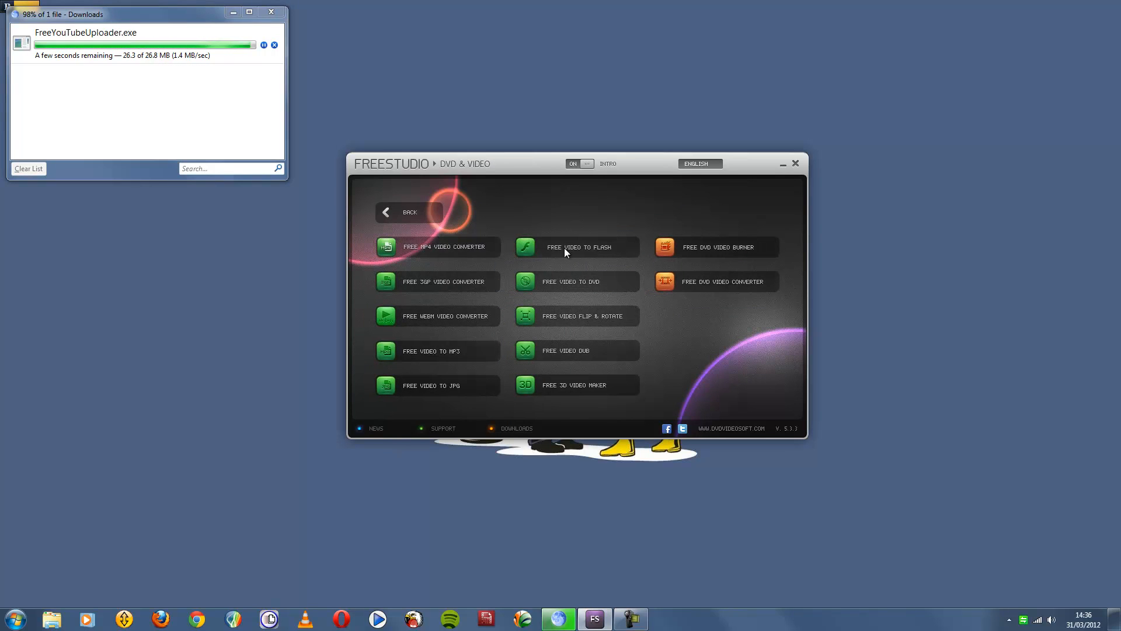
mouse_move(445, 255)
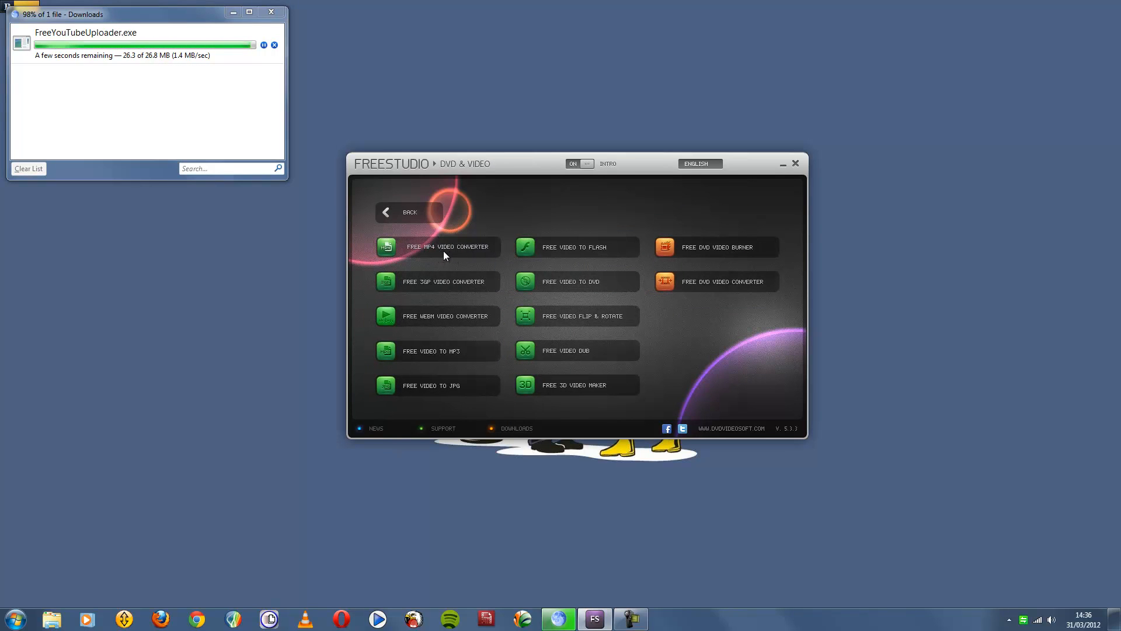
mouse_move(452, 254)
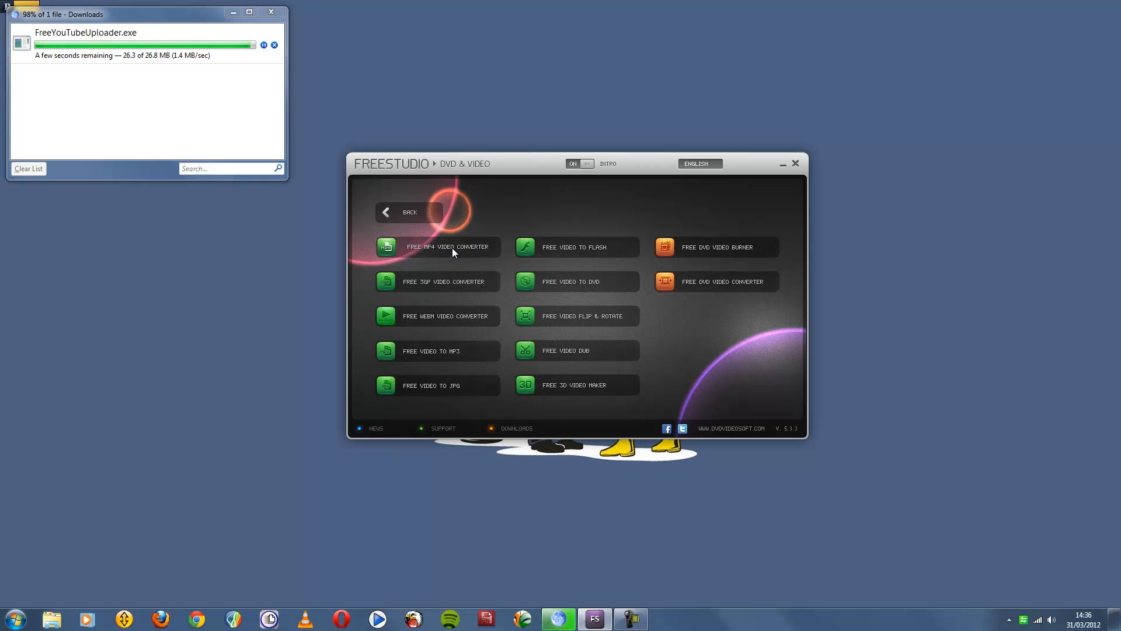
click(447, 247)
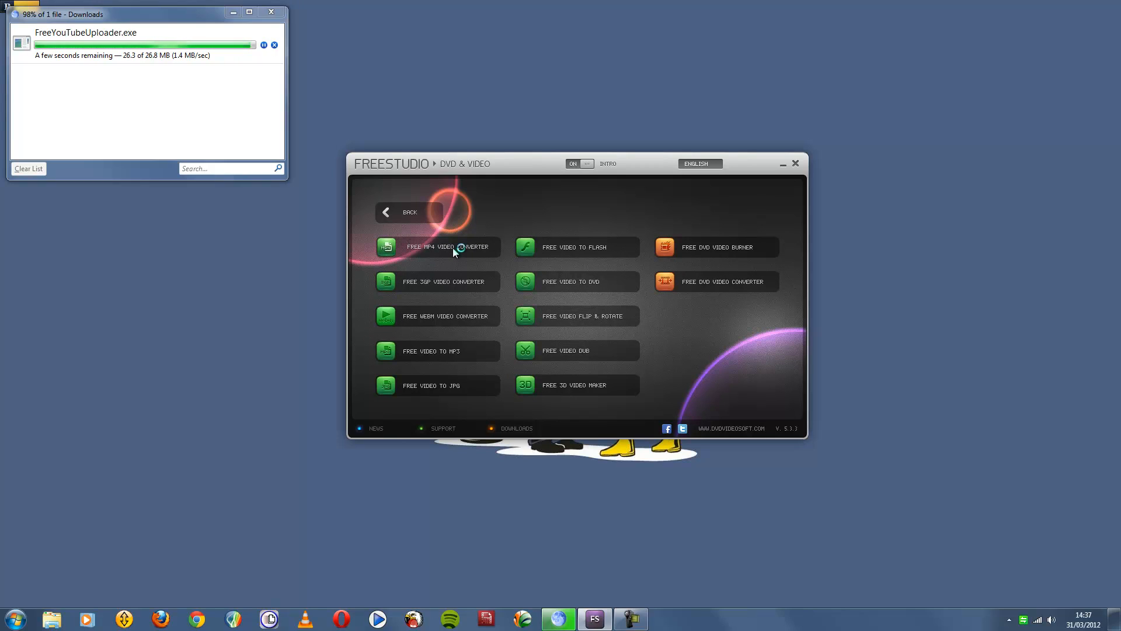
Decline the update, cancel out of the Videos library picker, and close the MP4 converter.
click(437, 246)
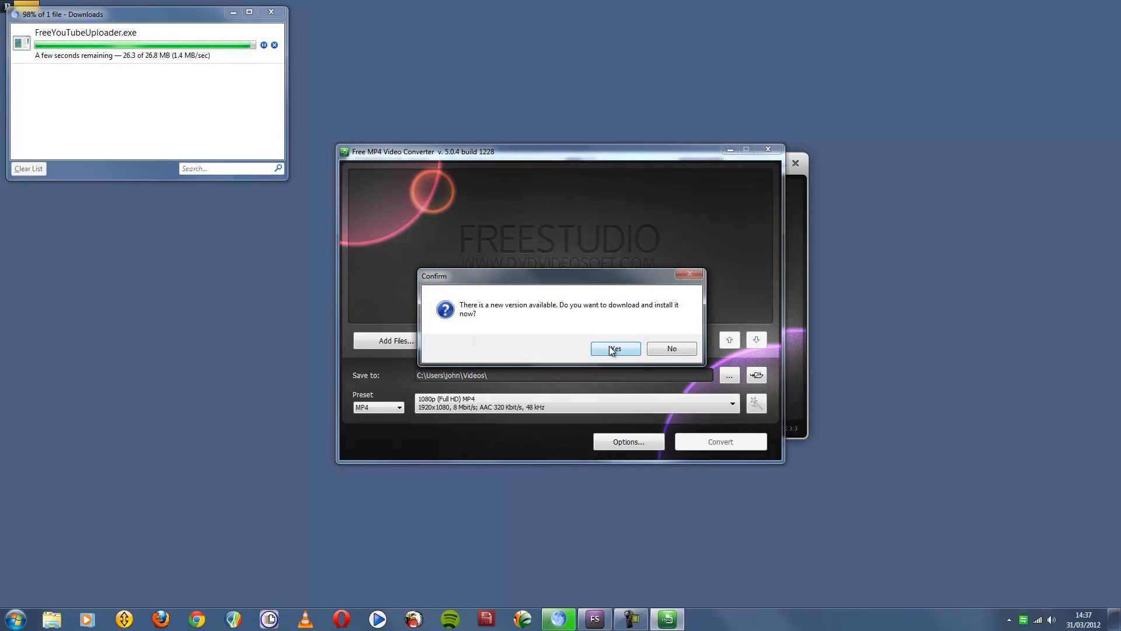
mouse_move(671, 348)
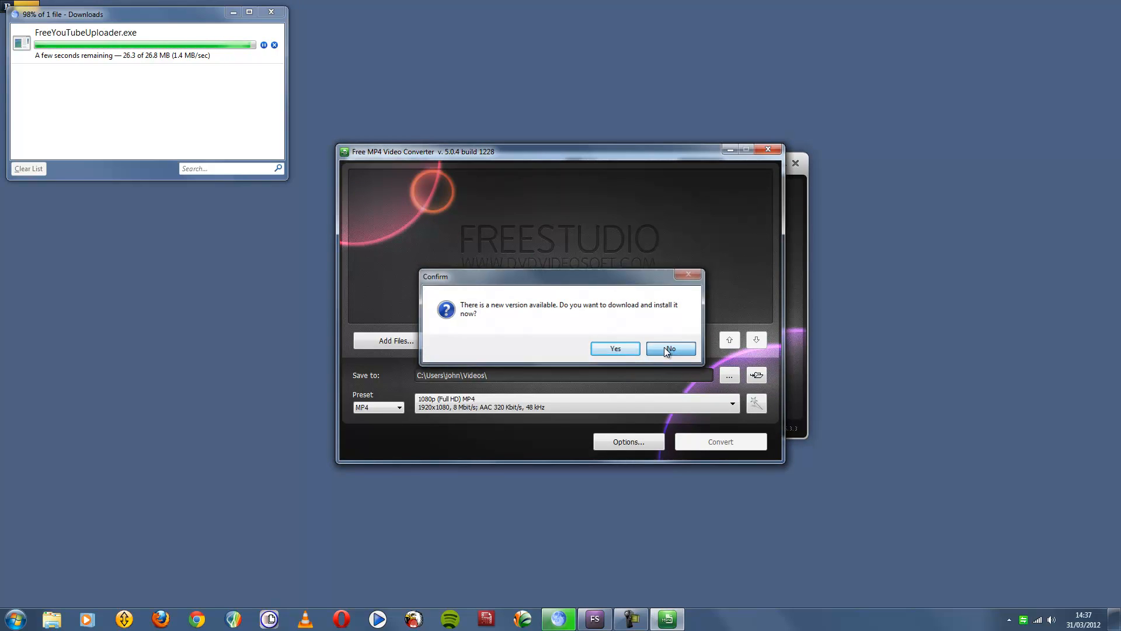
click(670, 350)
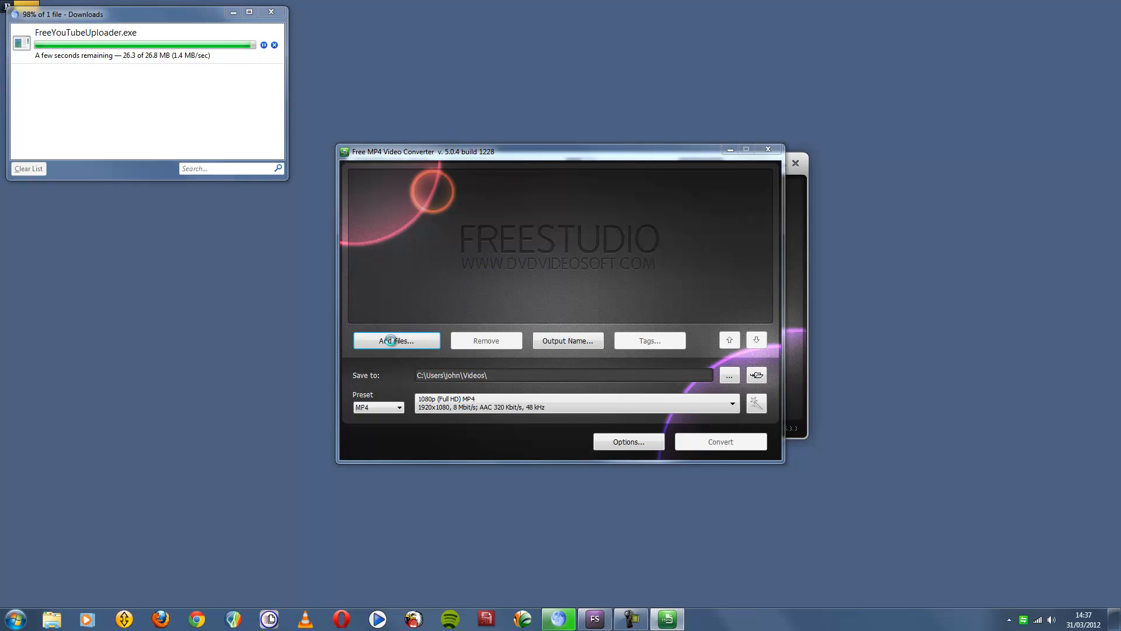
click(396, 340)
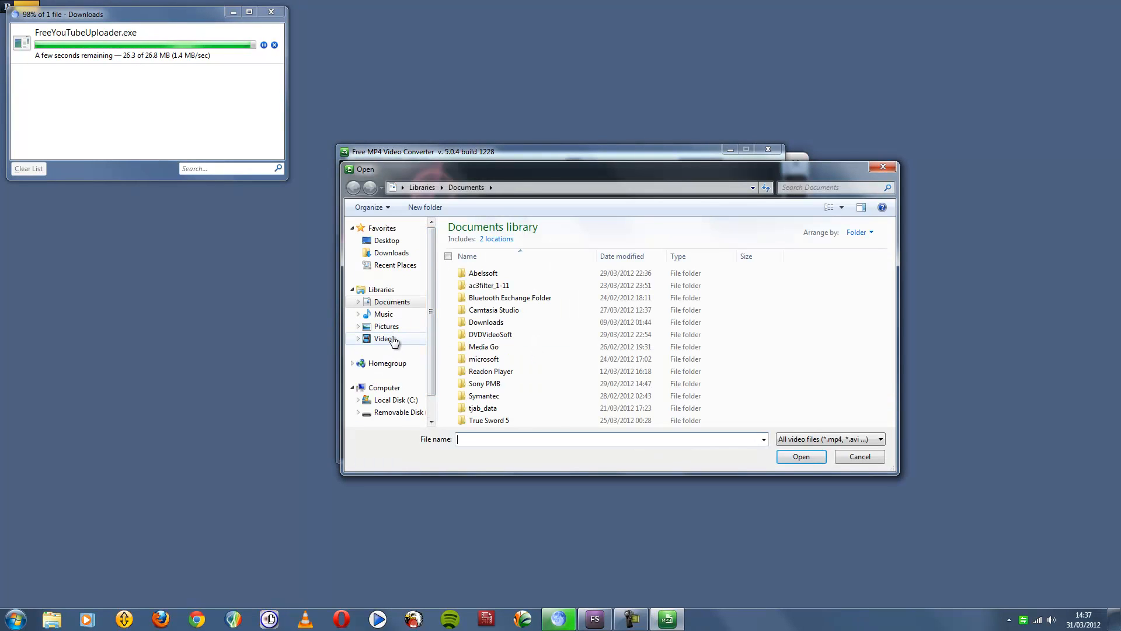
click(385, 338)
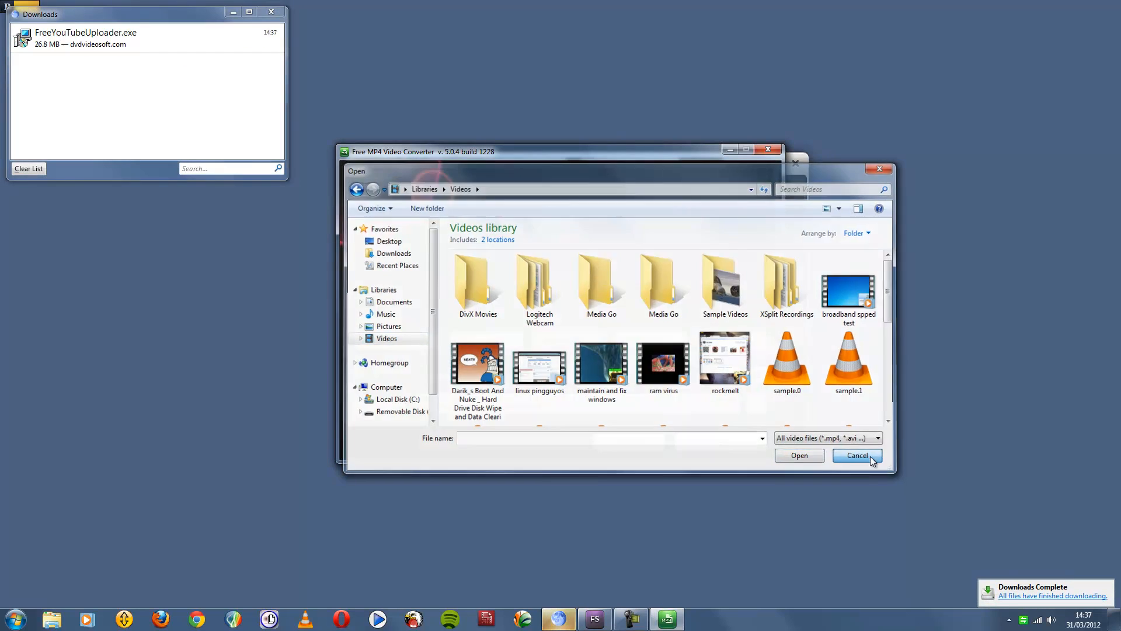
click(855, 456)
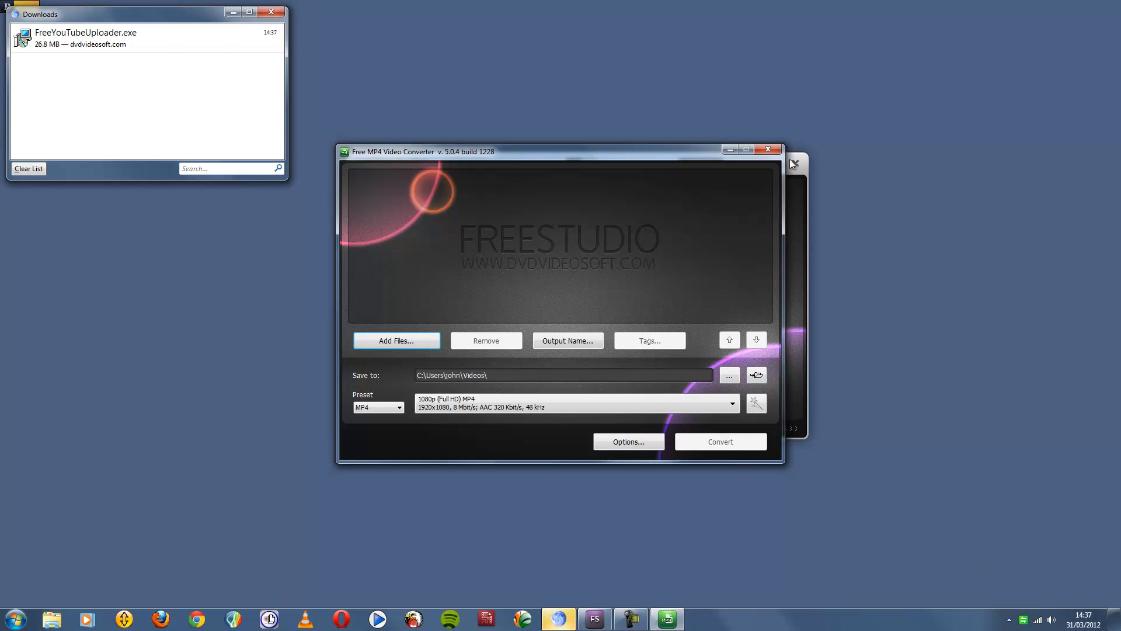
click(791, 164)
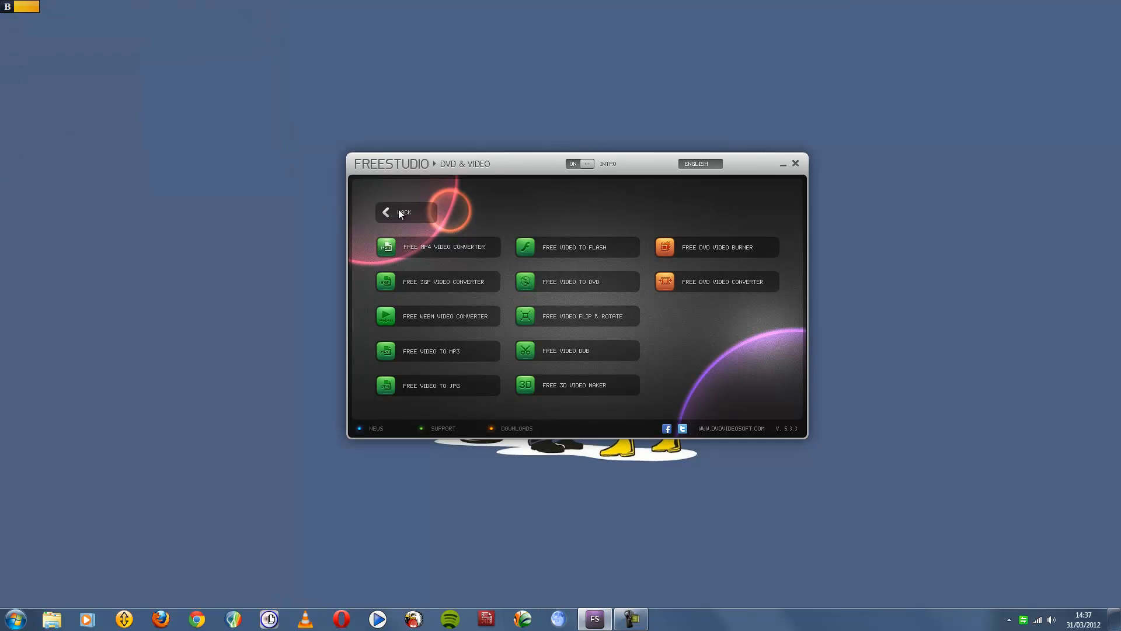
Return to the main screen and open the Photo & Images category.
click(386, 211)
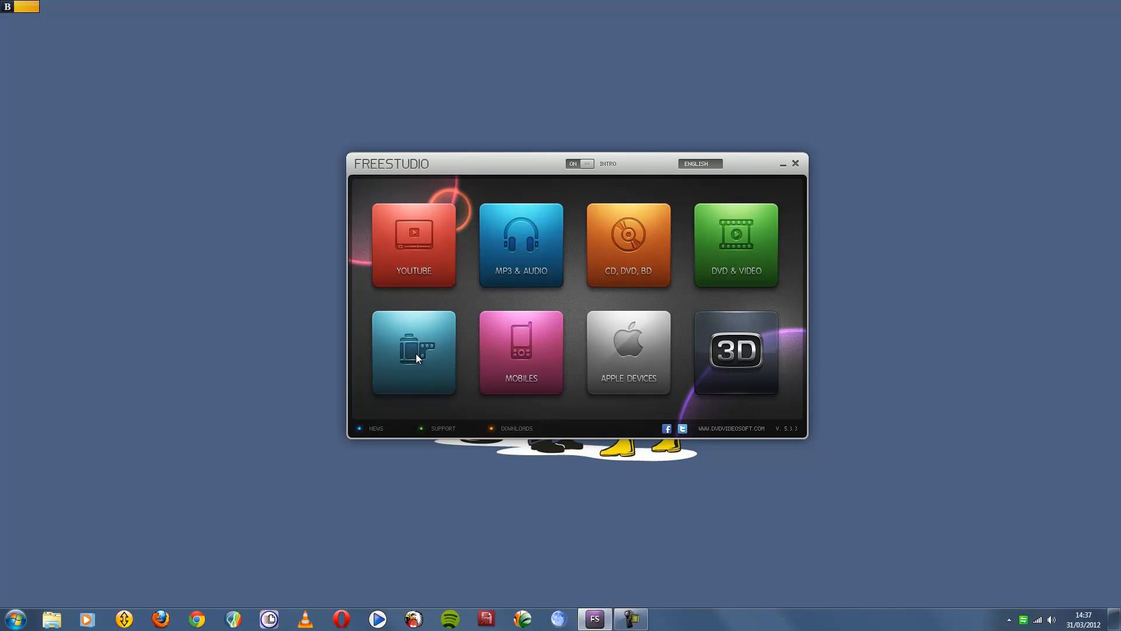
click(413, 351)
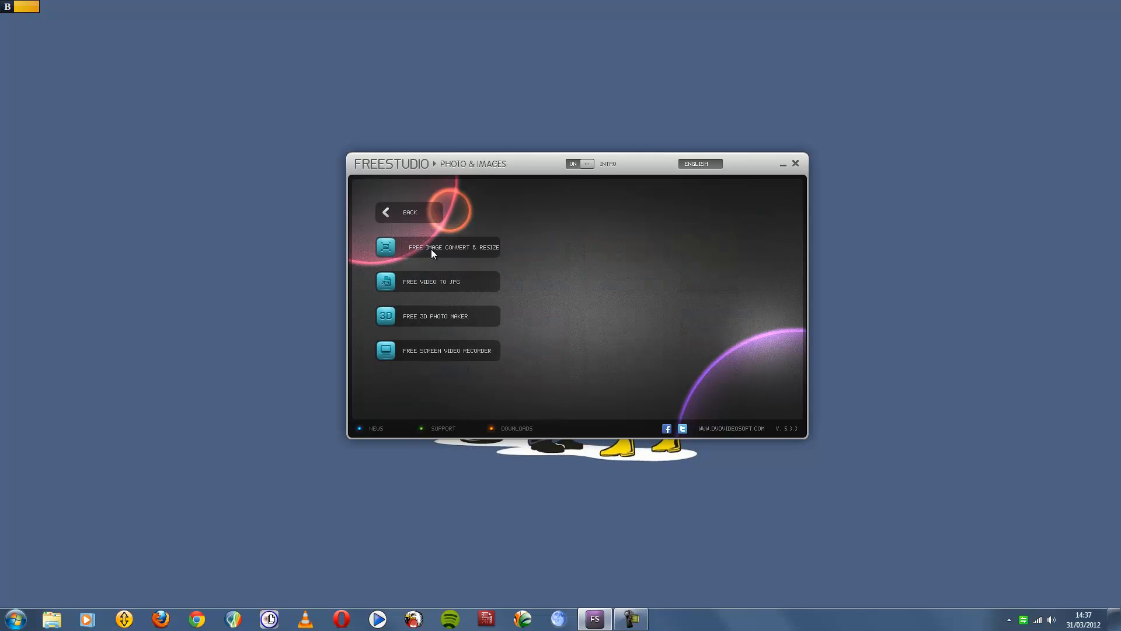
mouse_move(434, 251)
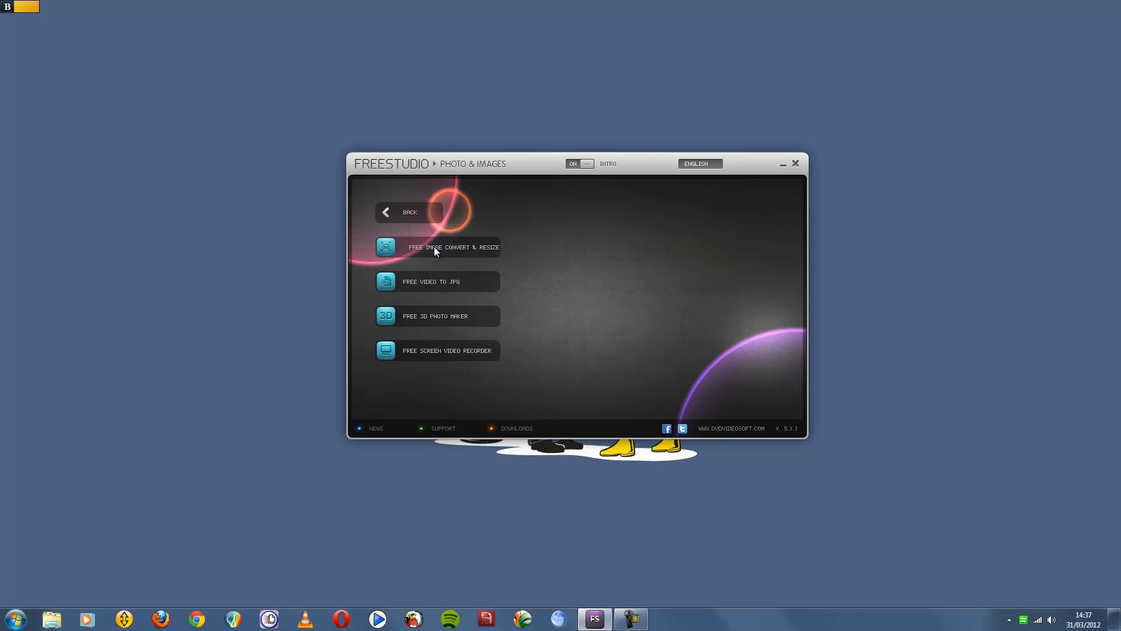
Launch Free Image Convert & Resize, decline the update offer, and browse Desktop pictures to add.
click(437, 247)
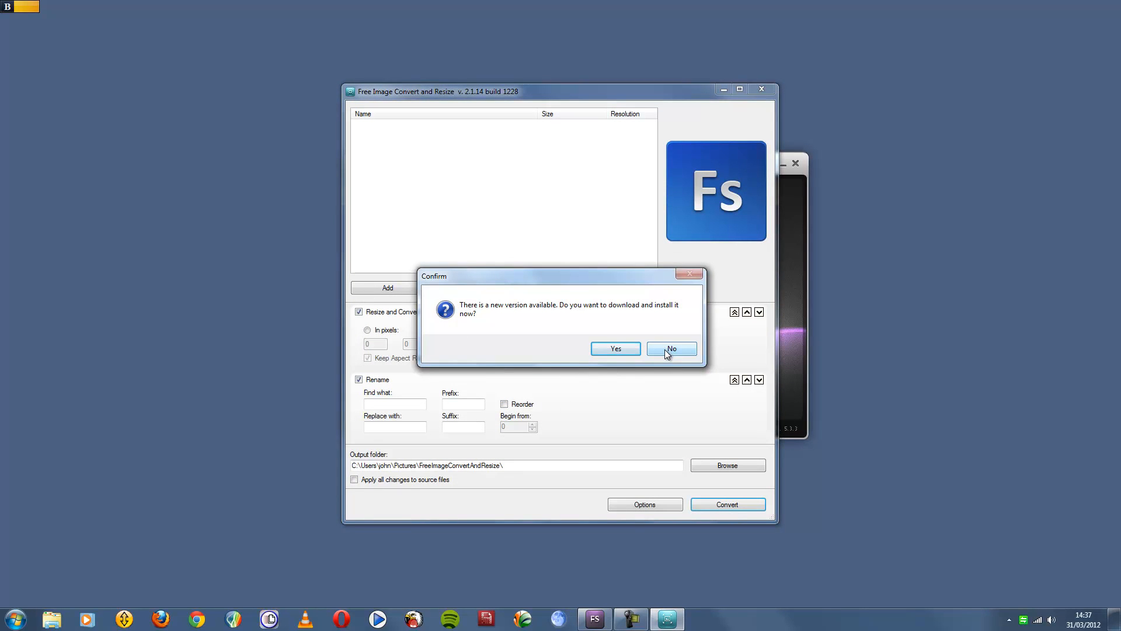
mouse_move(659, 358)
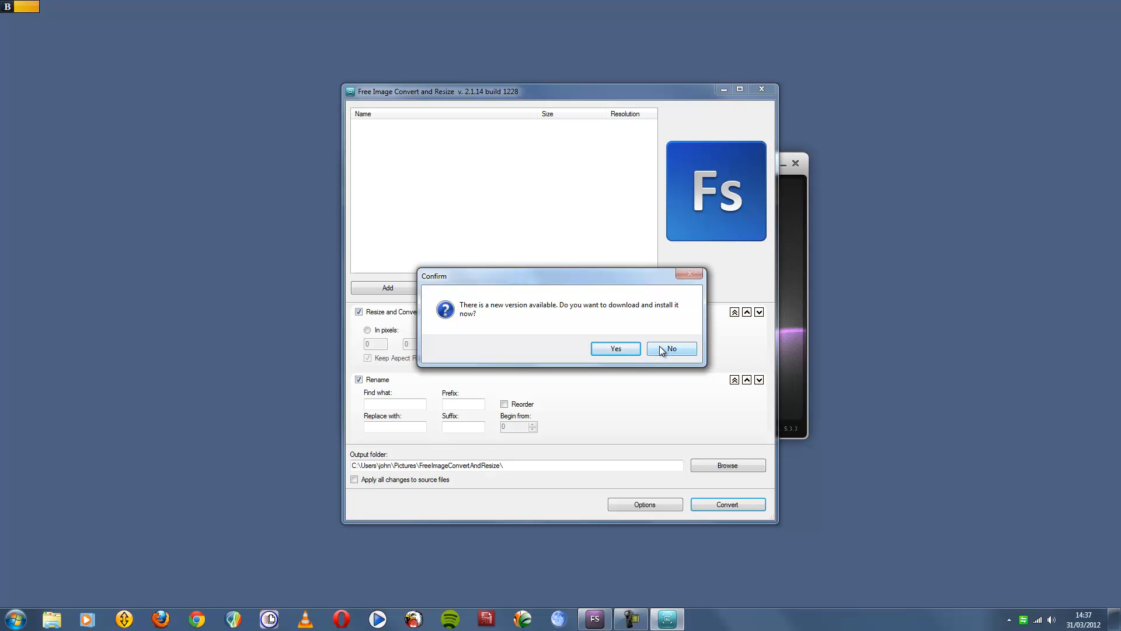
click(671, 348)
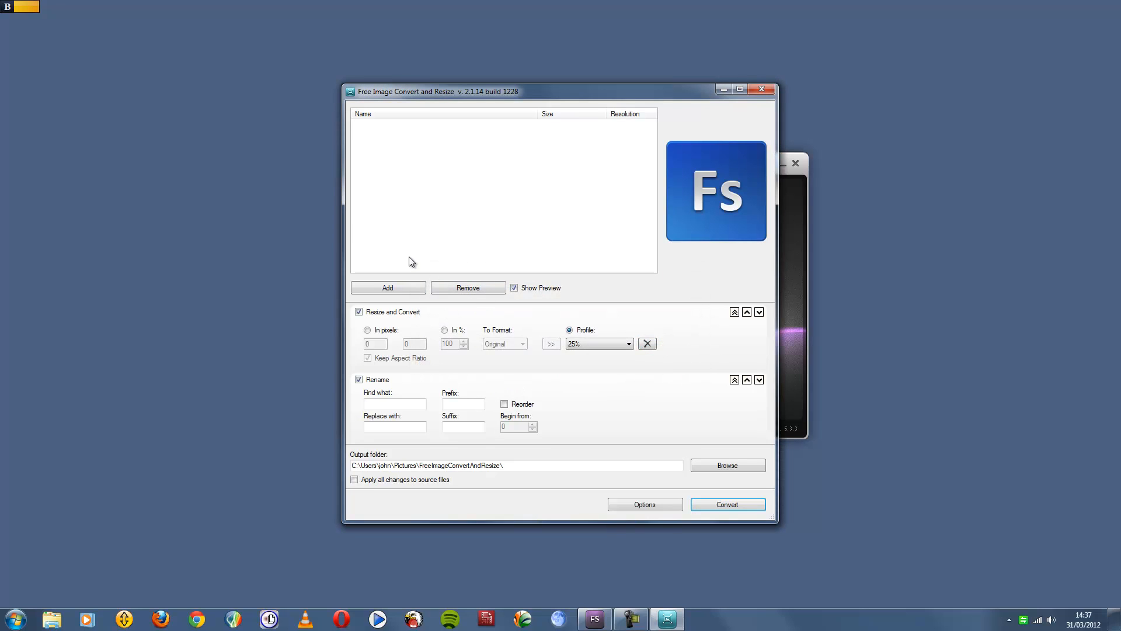
click(387, 288)
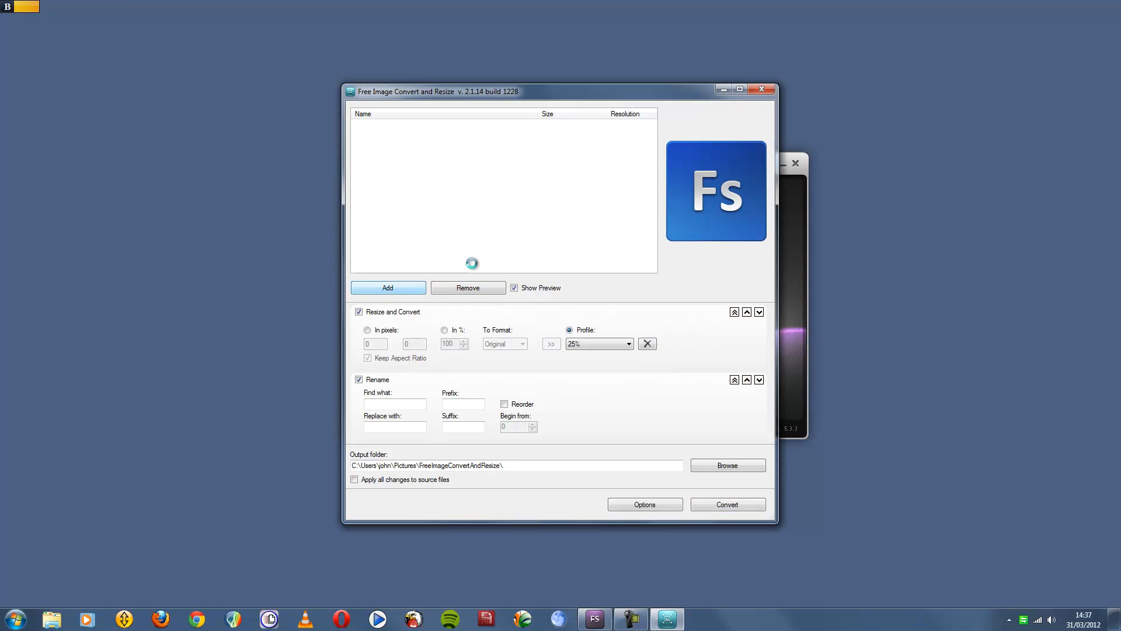
click(388, 287)
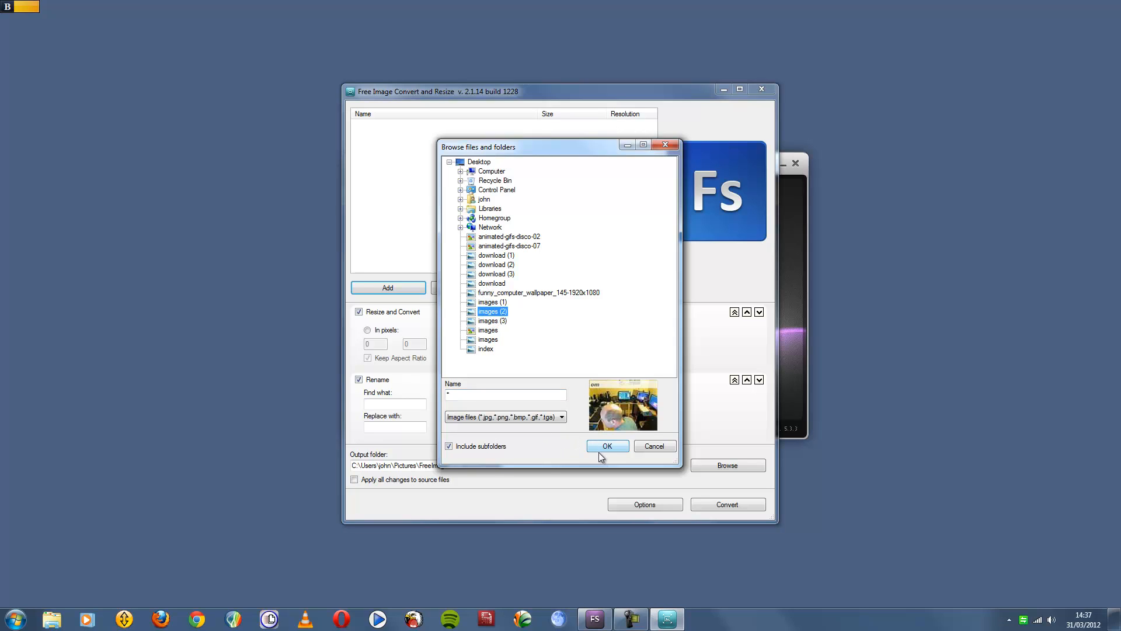
Add images (2) at the 25% profile, saving converted output to the Desktop.
click(607, 445)
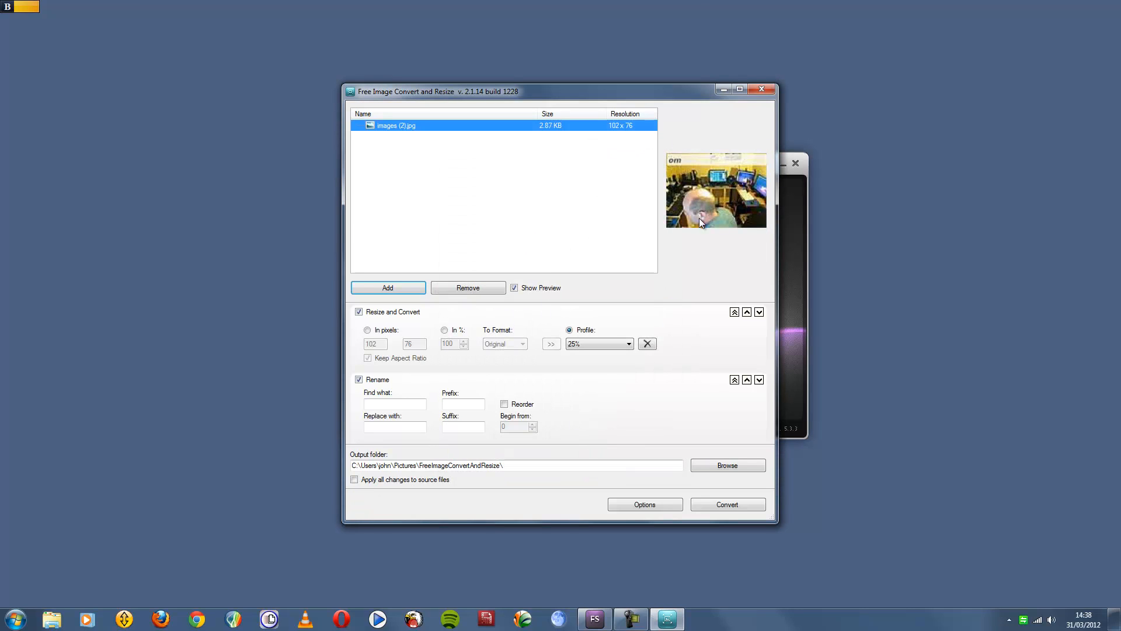
mouse_move(375, 329)
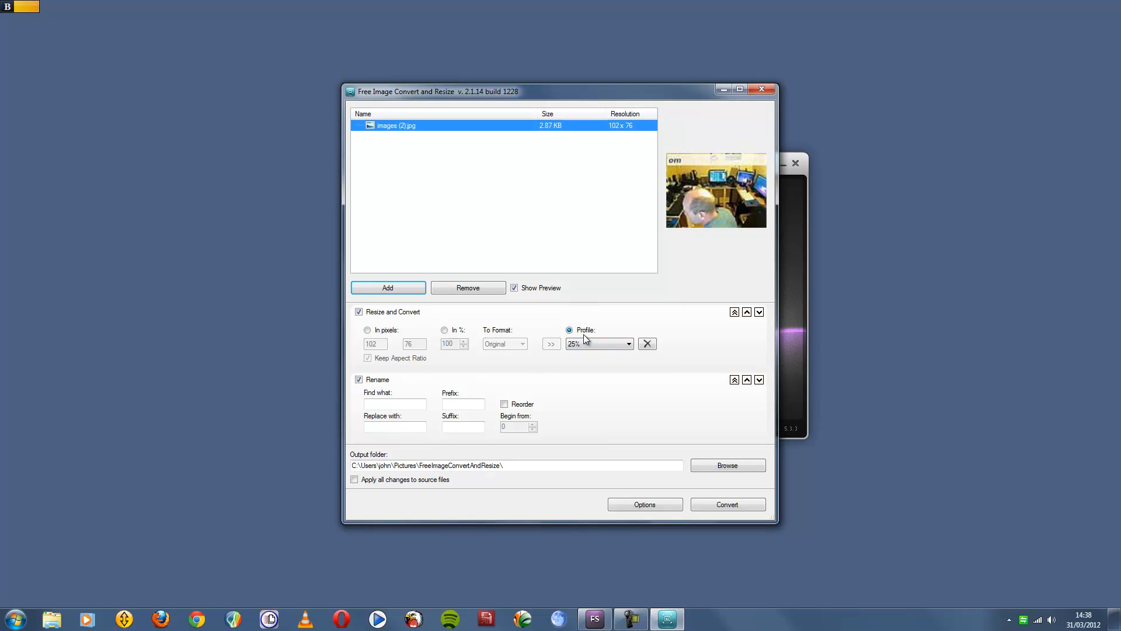
click(354, 479)
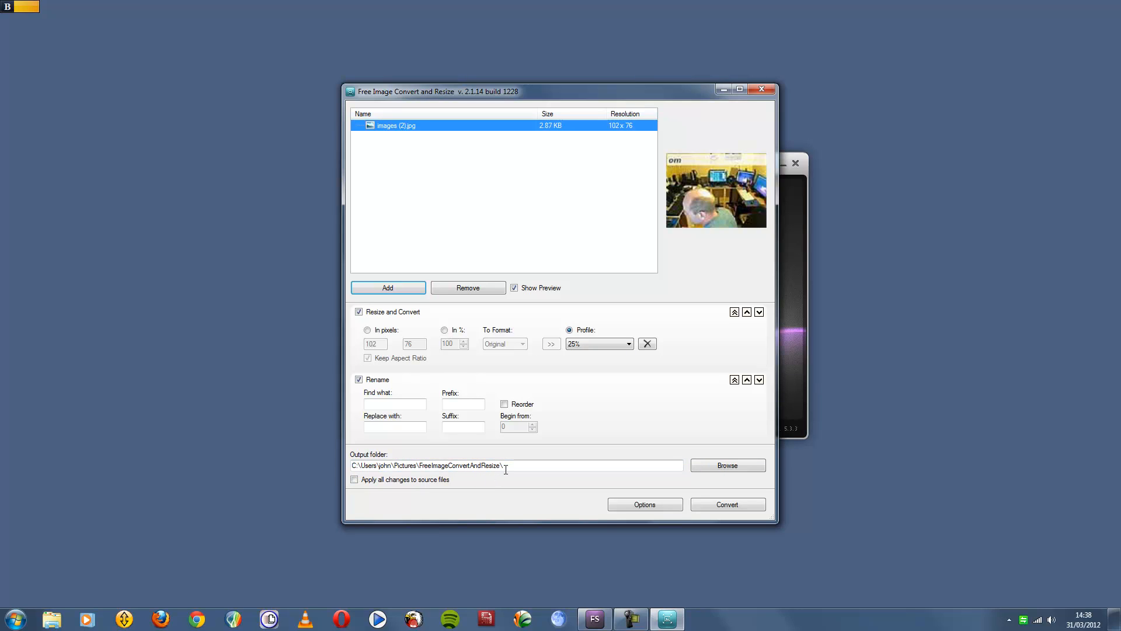
click(727, 466)
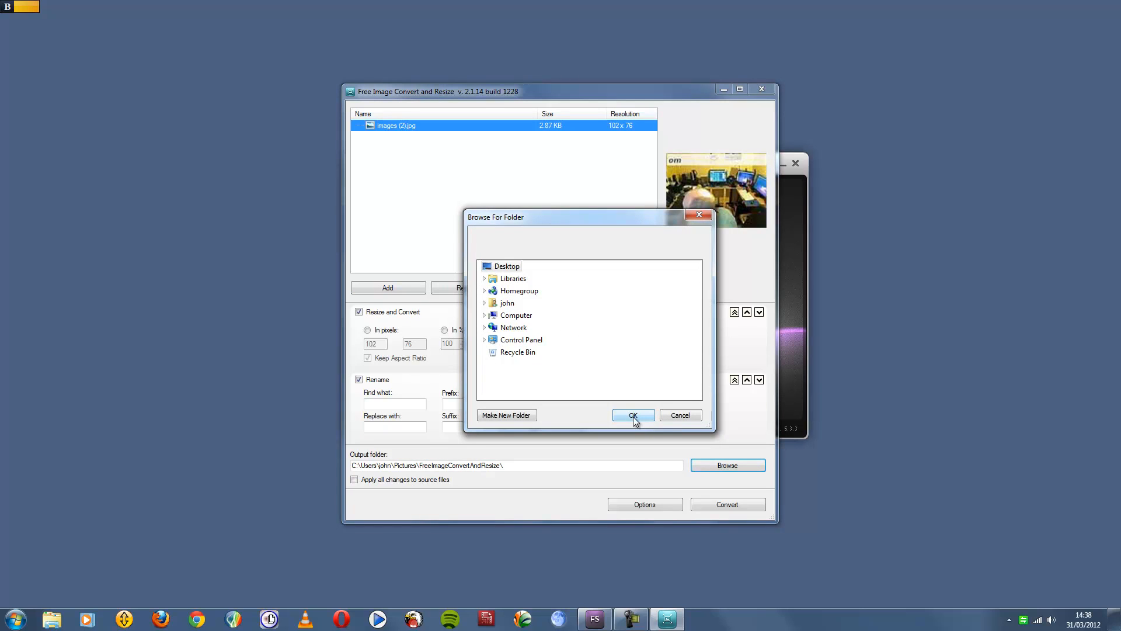
click(631, 415)
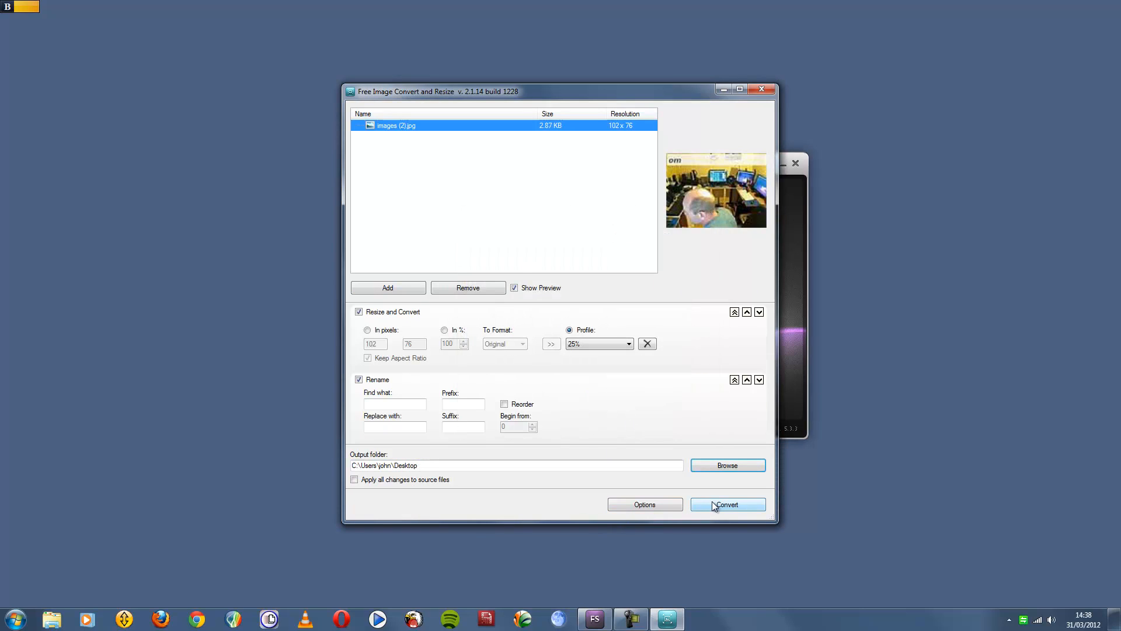
mouse_move(763, 89)
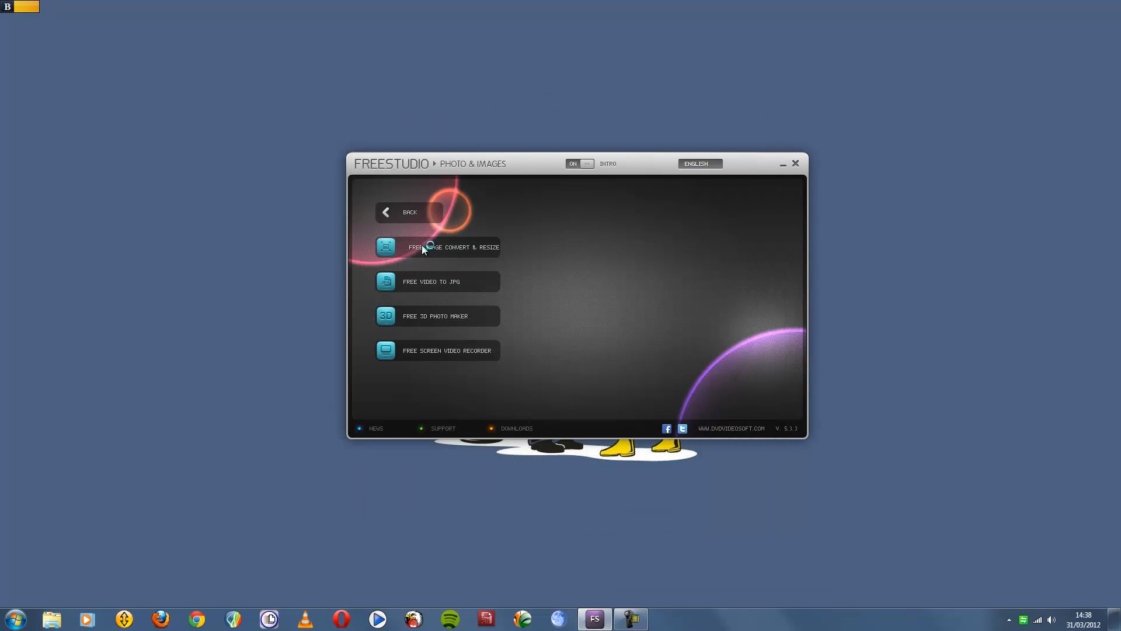
Relaunch the image converter, preview images (1) and images (2), and add images (2) again.
click(455, 247)
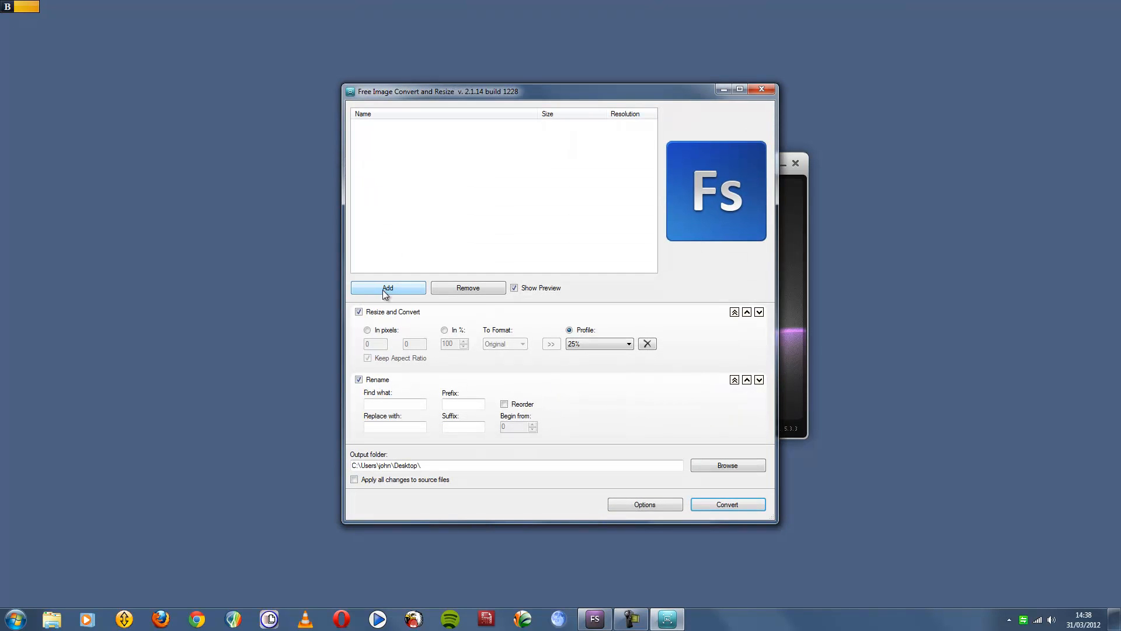
click(387, 287)
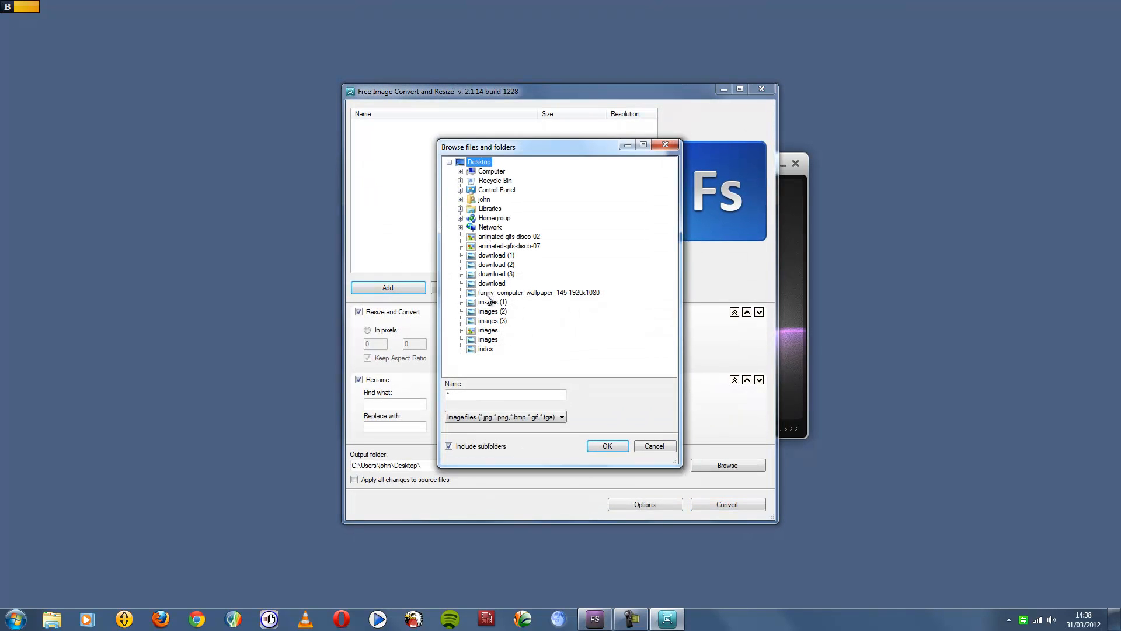
click(492, 301)
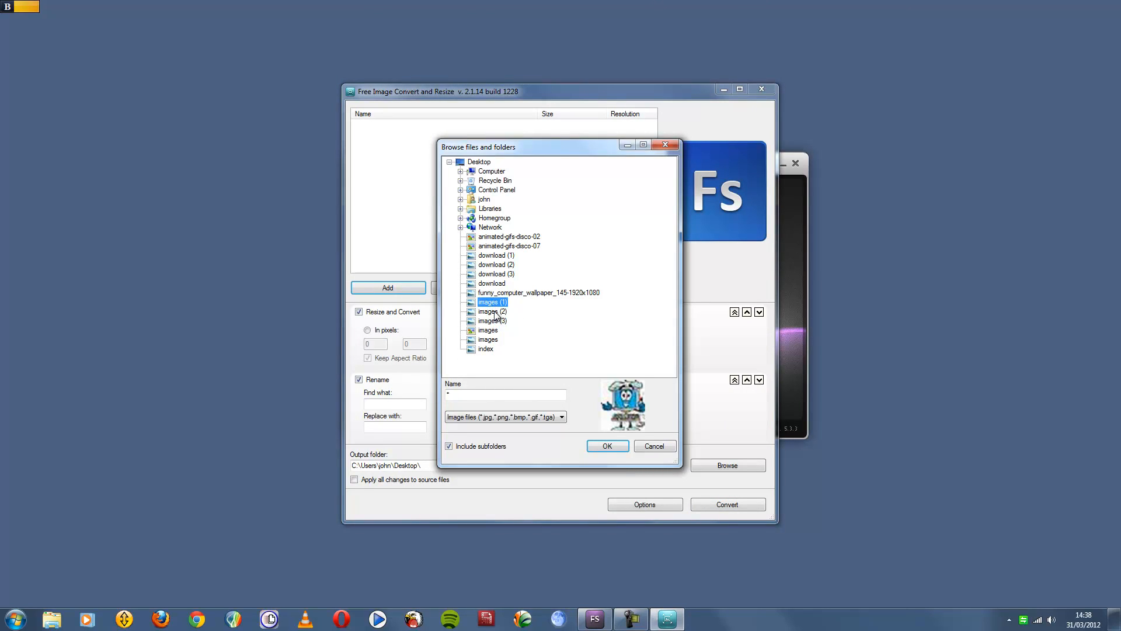
click(493, 312)
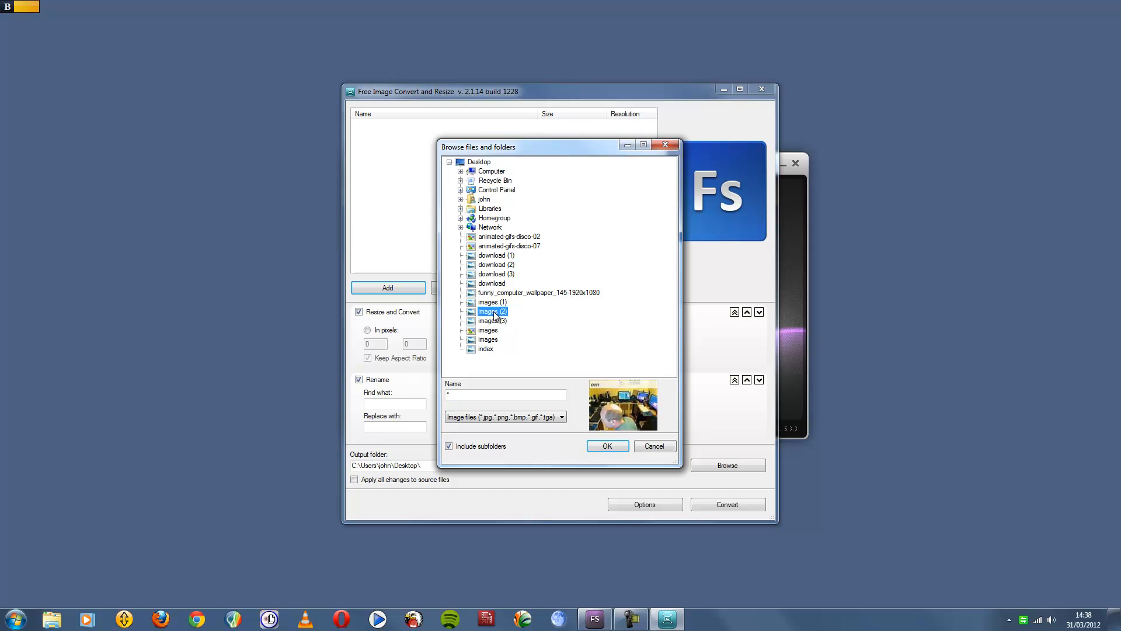
click(606, 446)
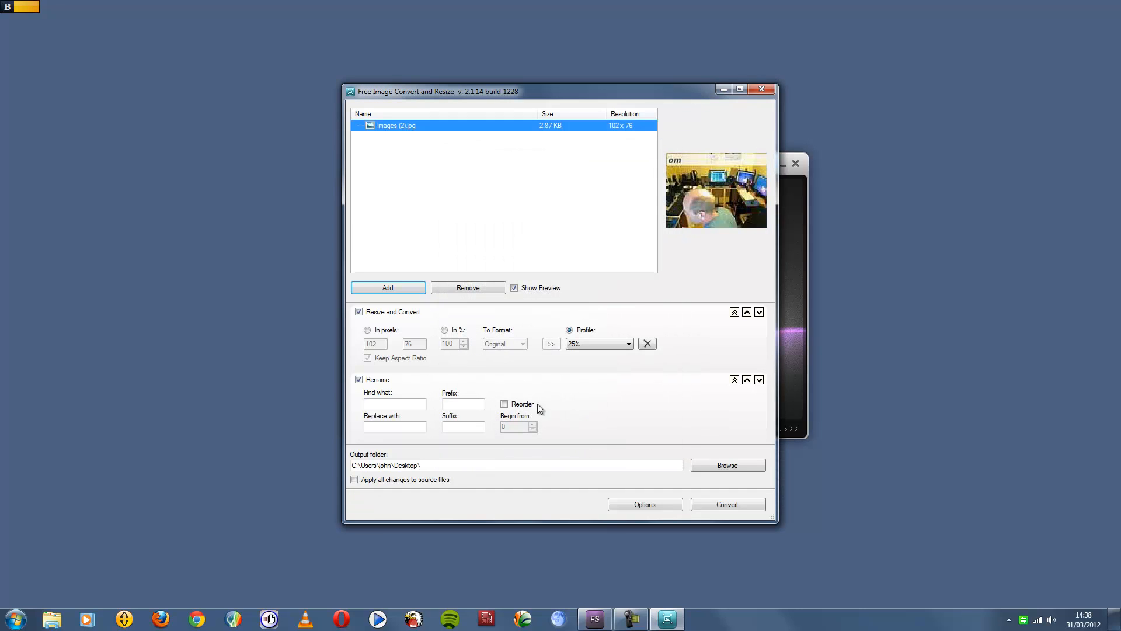
Switch resizing to In pixels, set output format to JPG, and open Options.
click(367, 330)
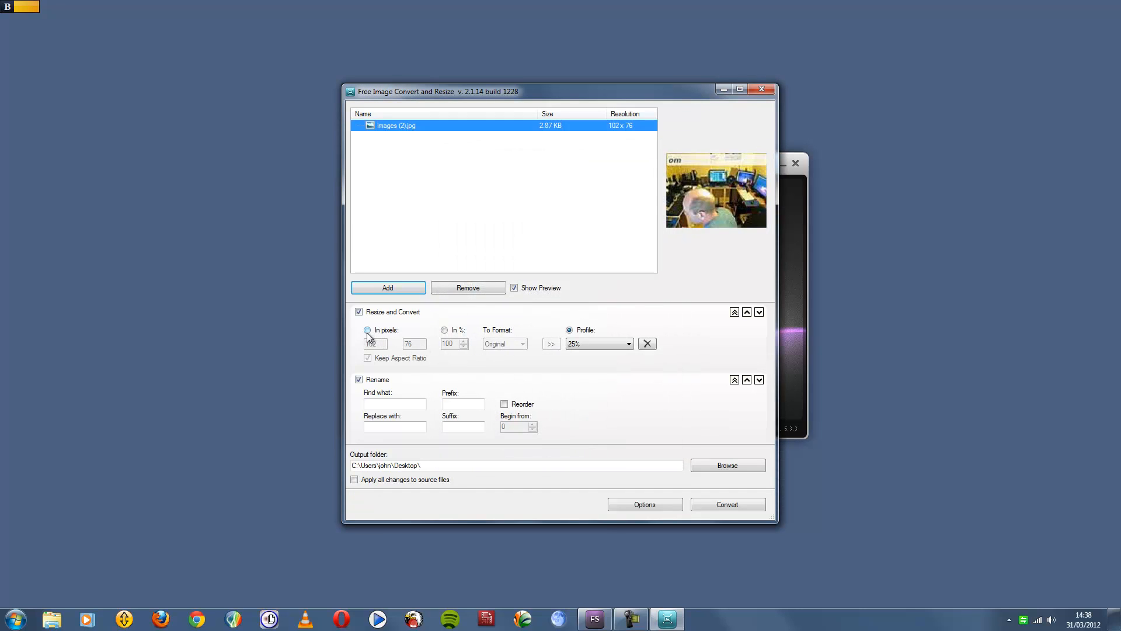
click(367, 329)
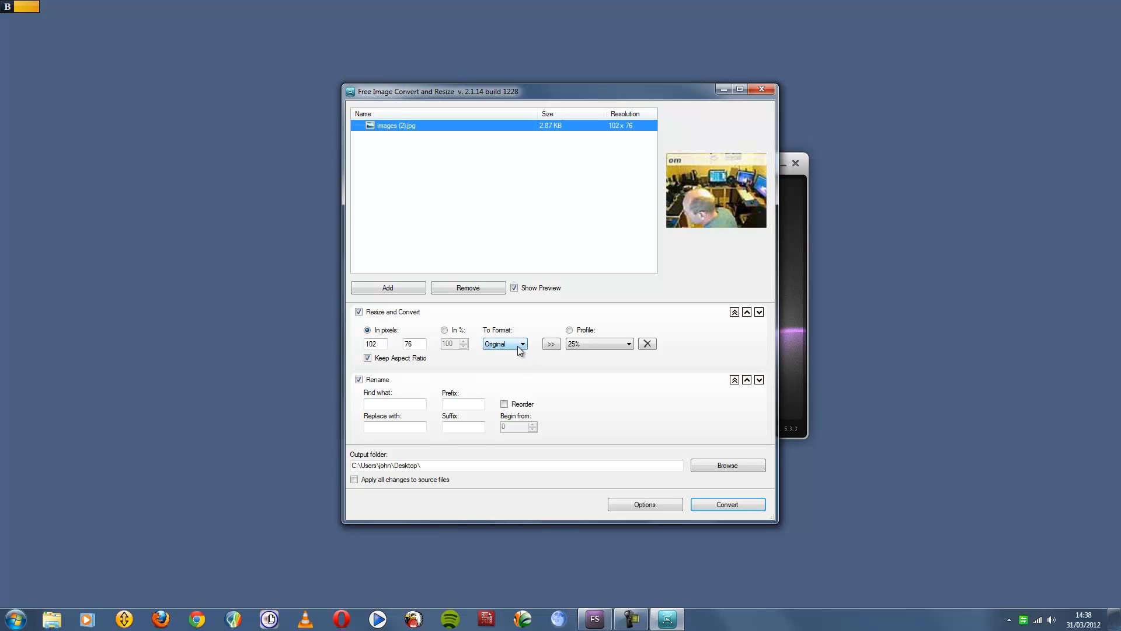
click(505, 344)
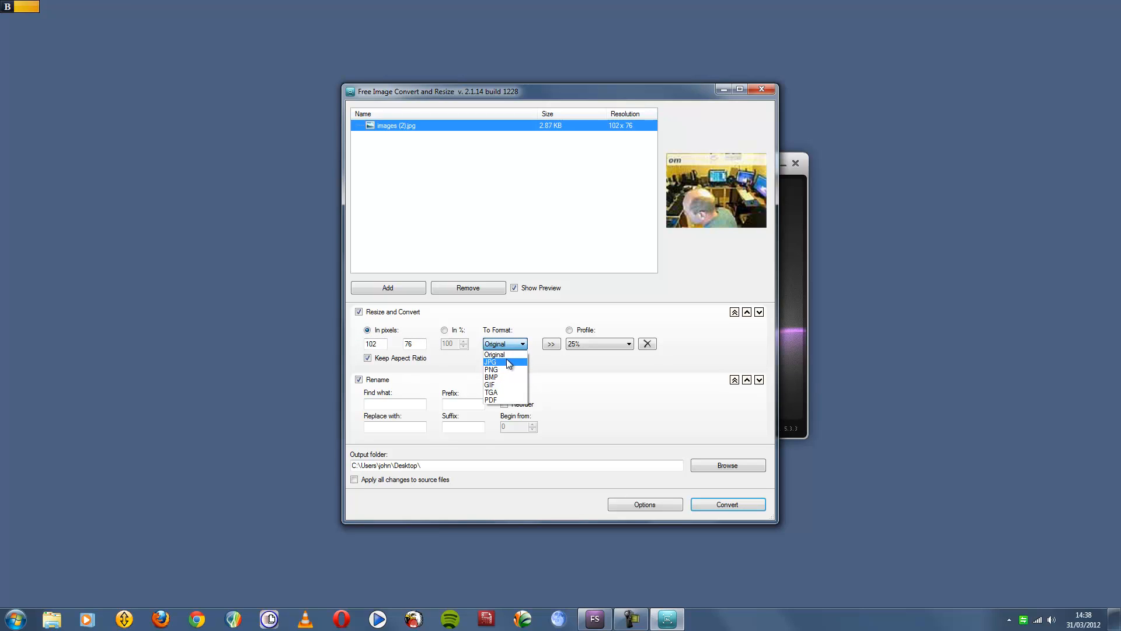
click(491, 361)
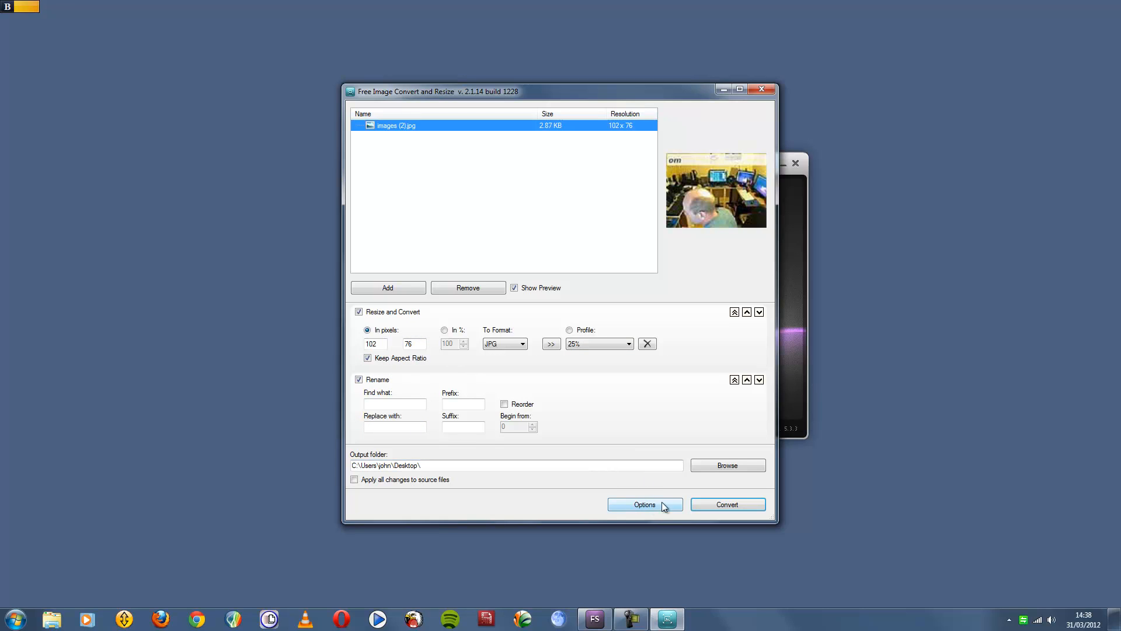
click(726, 504)
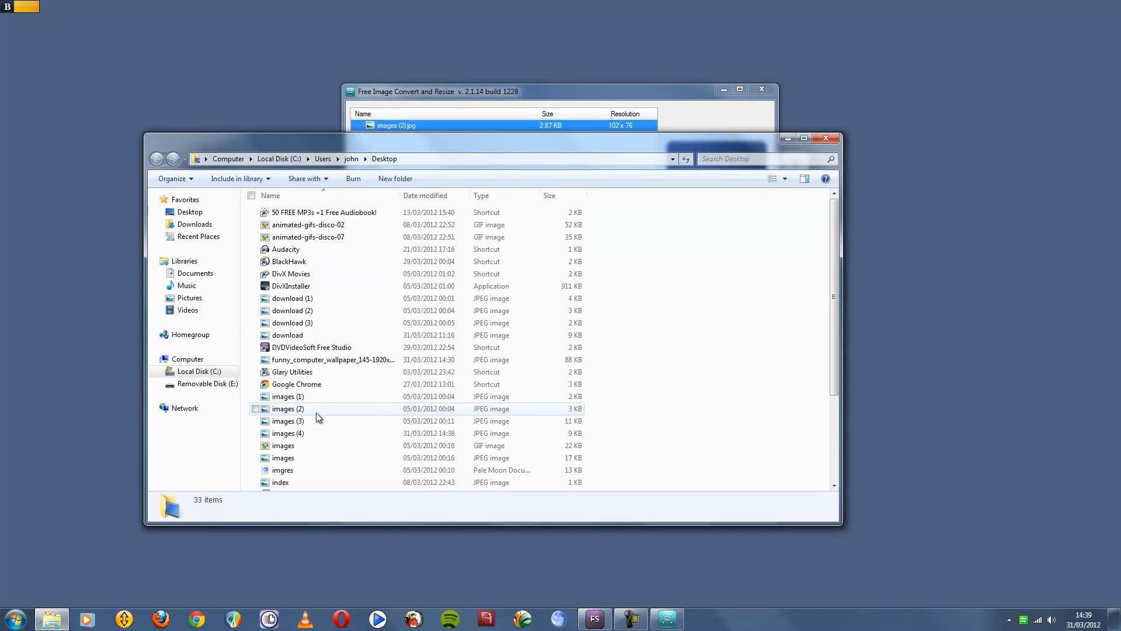
Close the Desktop folder, dismiss the conversion-completed message, and go Back to the main categories.
click(727, 504)
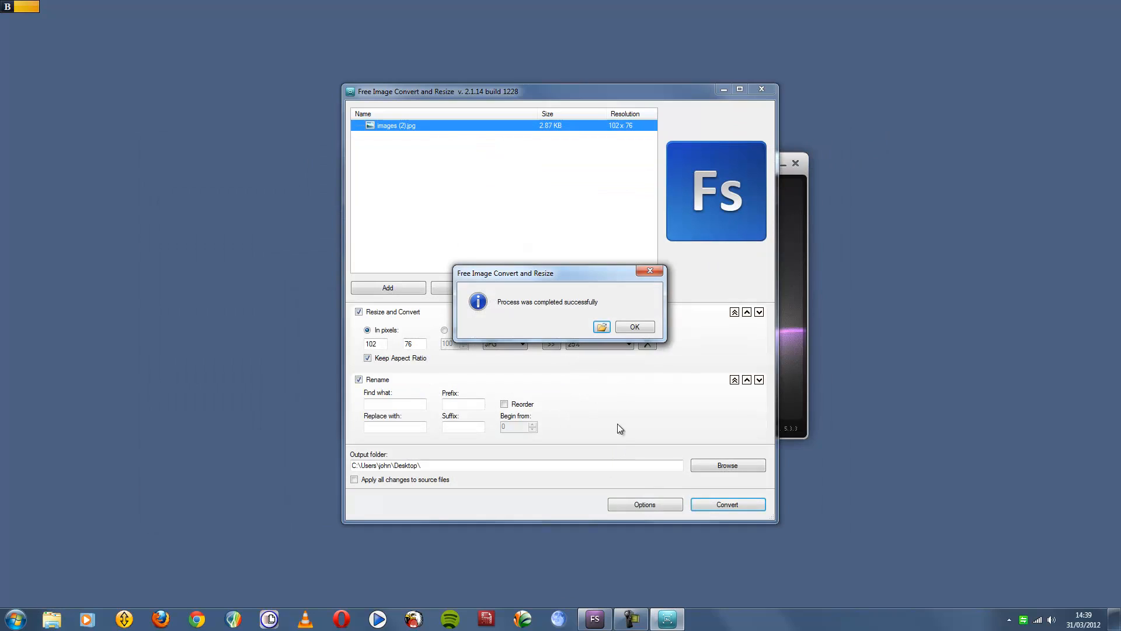
click(633, 327)
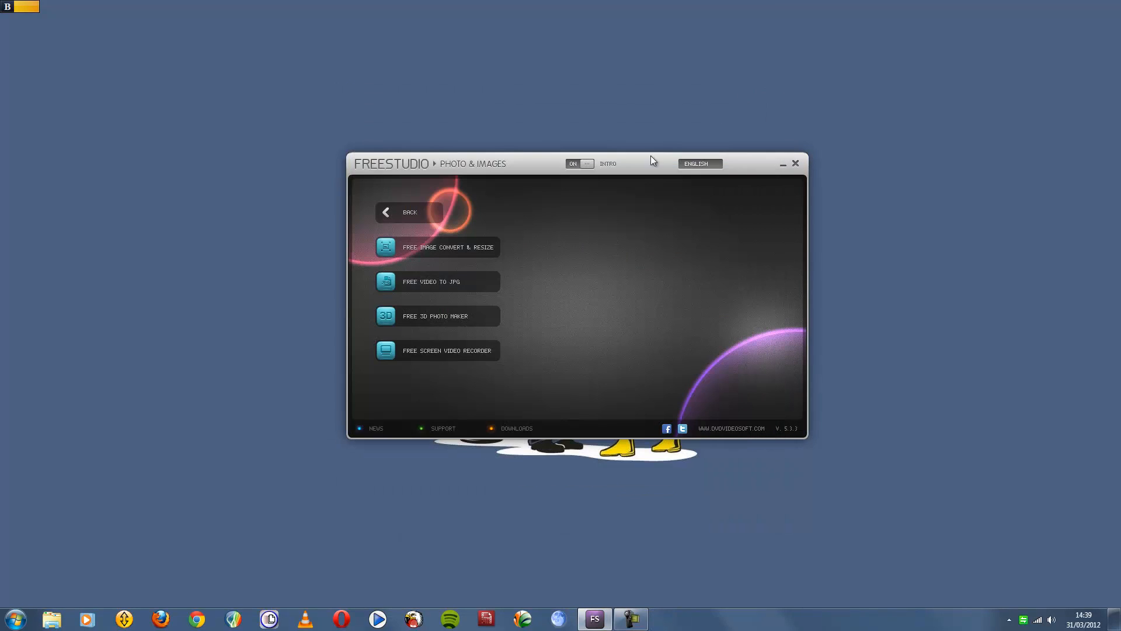
mouse_move(418, 175)
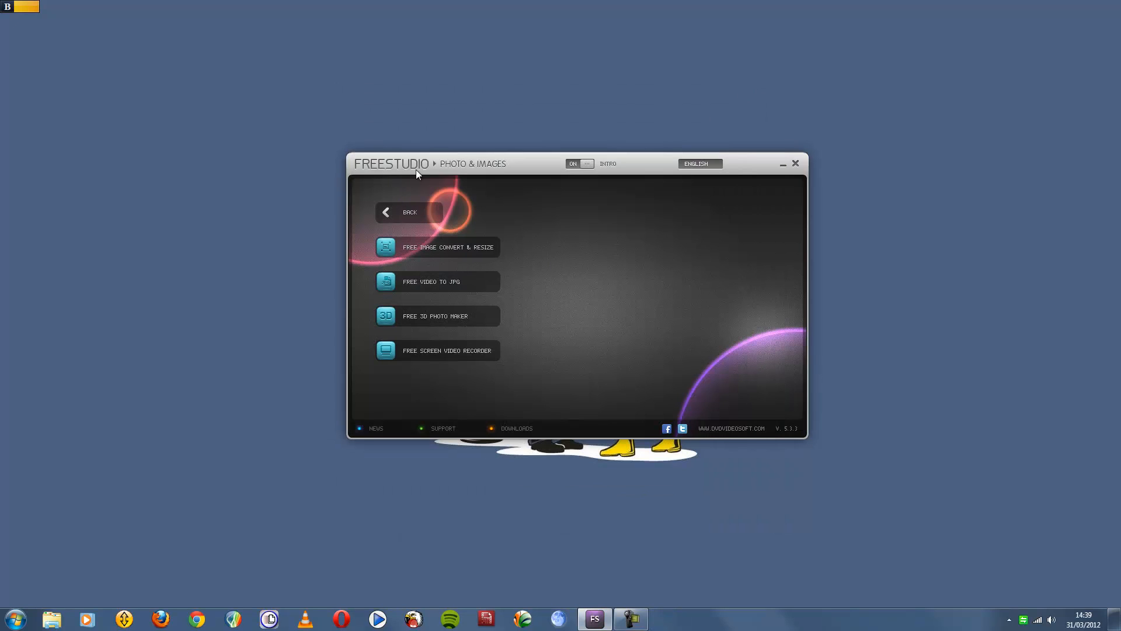
click(409, 211)
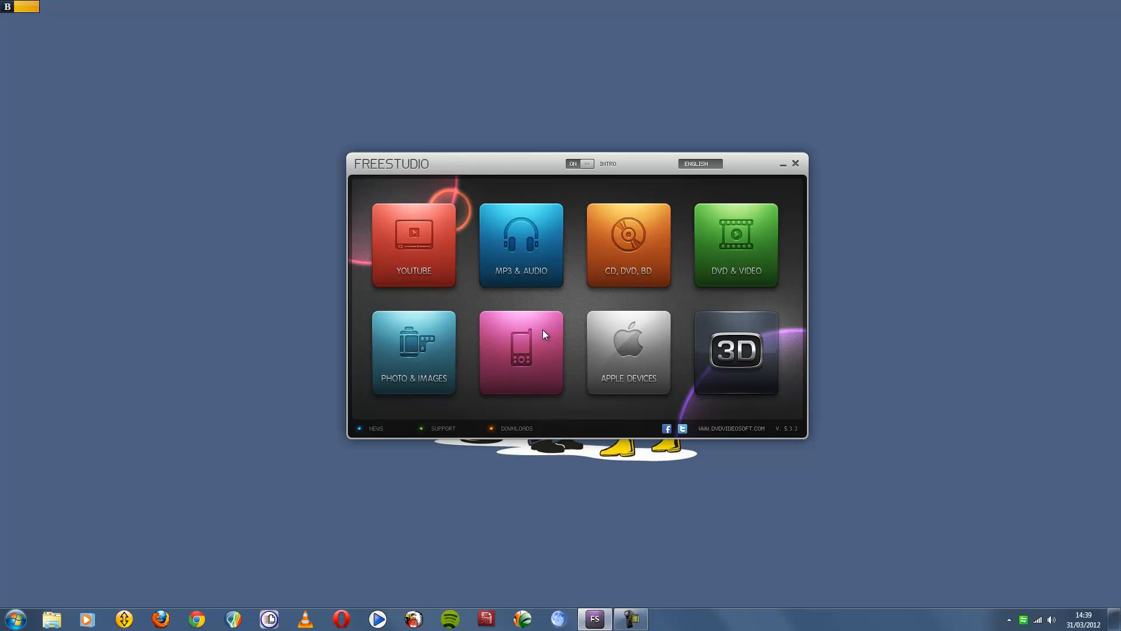
Open Mobiles, launch Free Video to BlackBerry, decline the update, cancel Add Files, and close it.
click(520, 352)
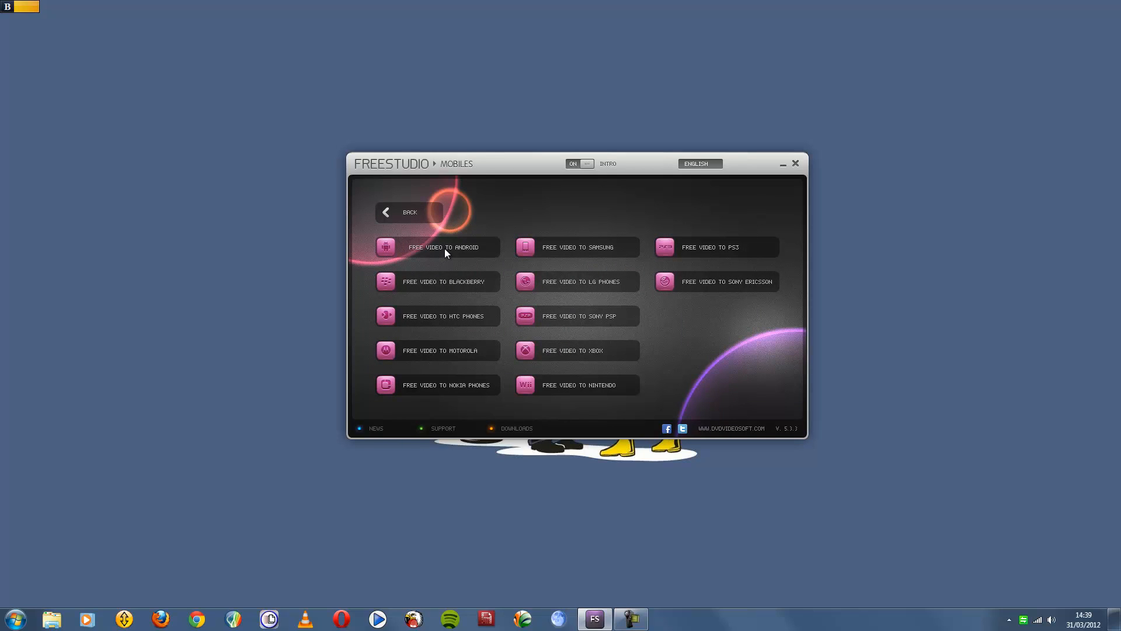
mouse_move(438, 286)
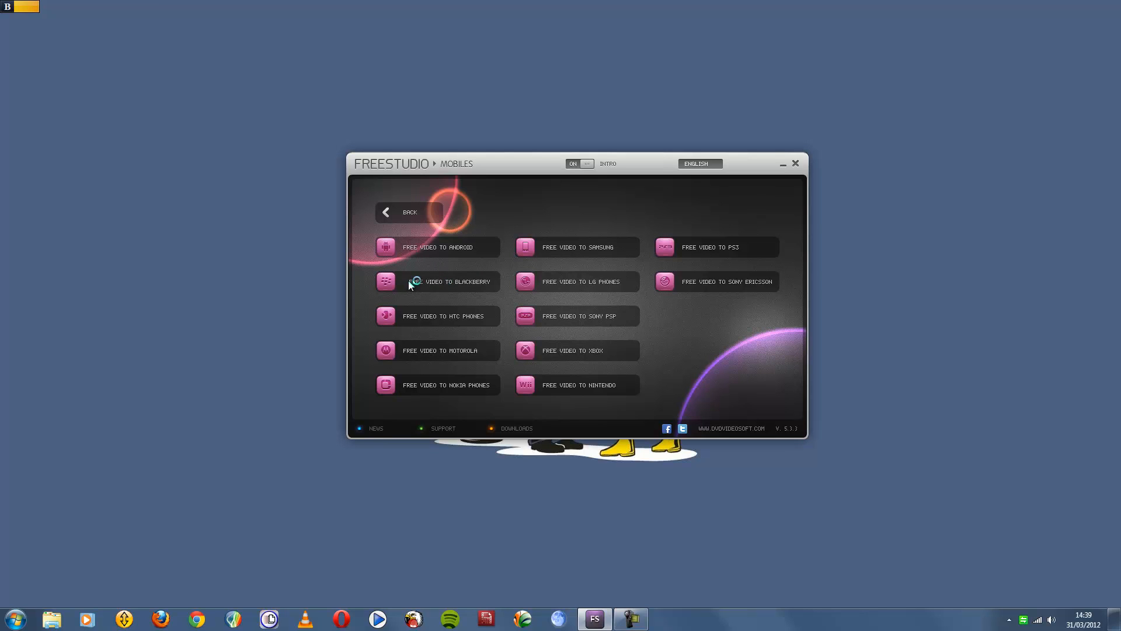
click(437, 281)
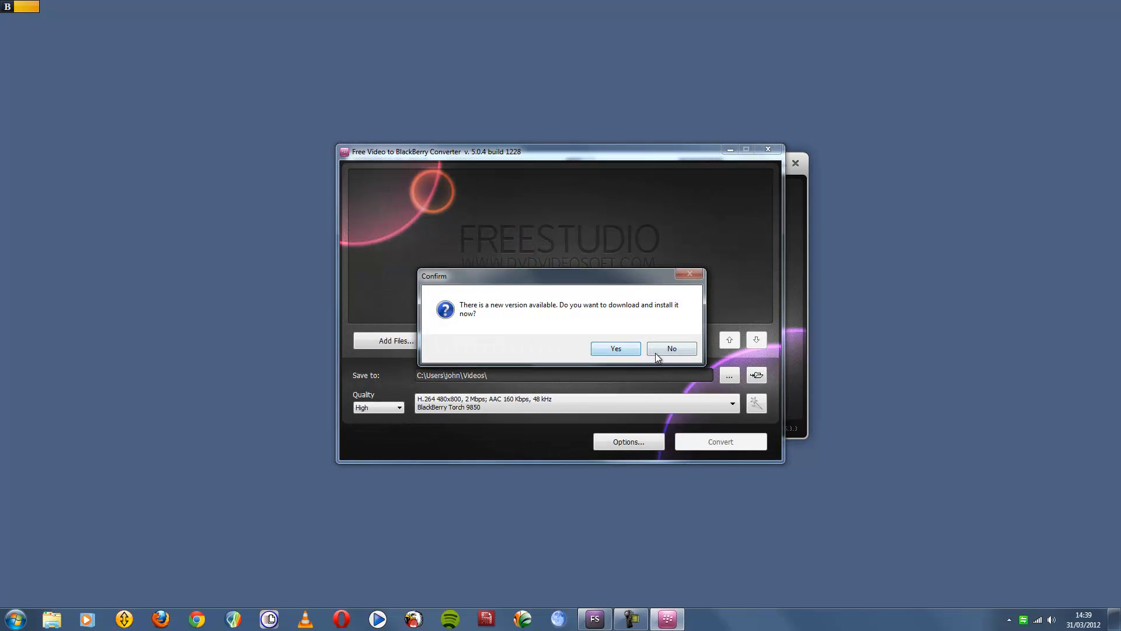
click(670, 348)
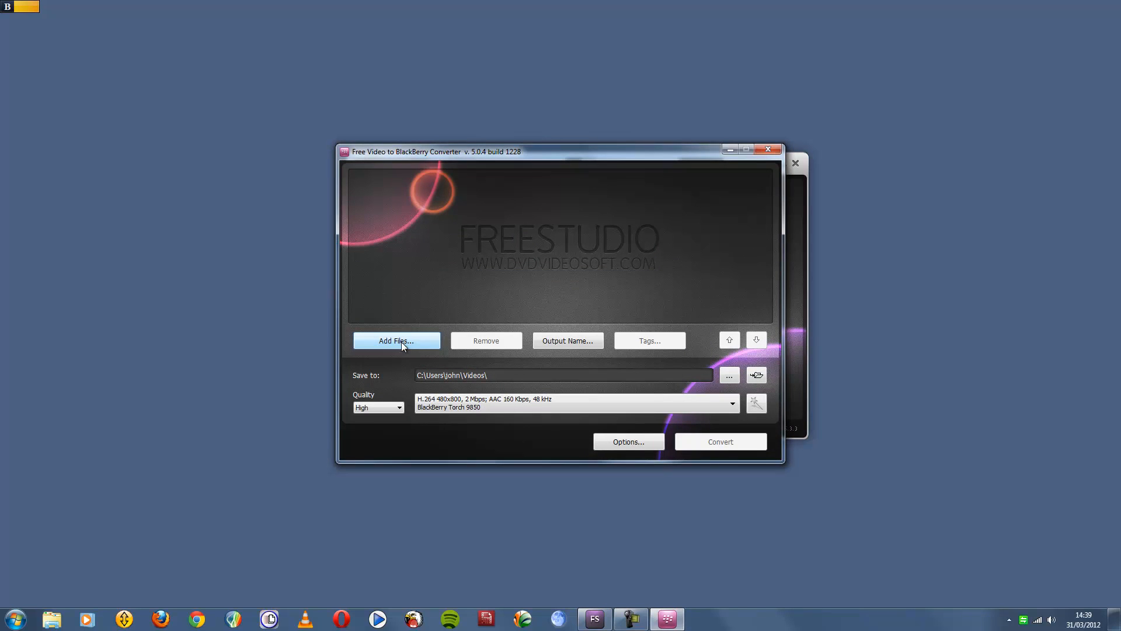
click(396, 340)
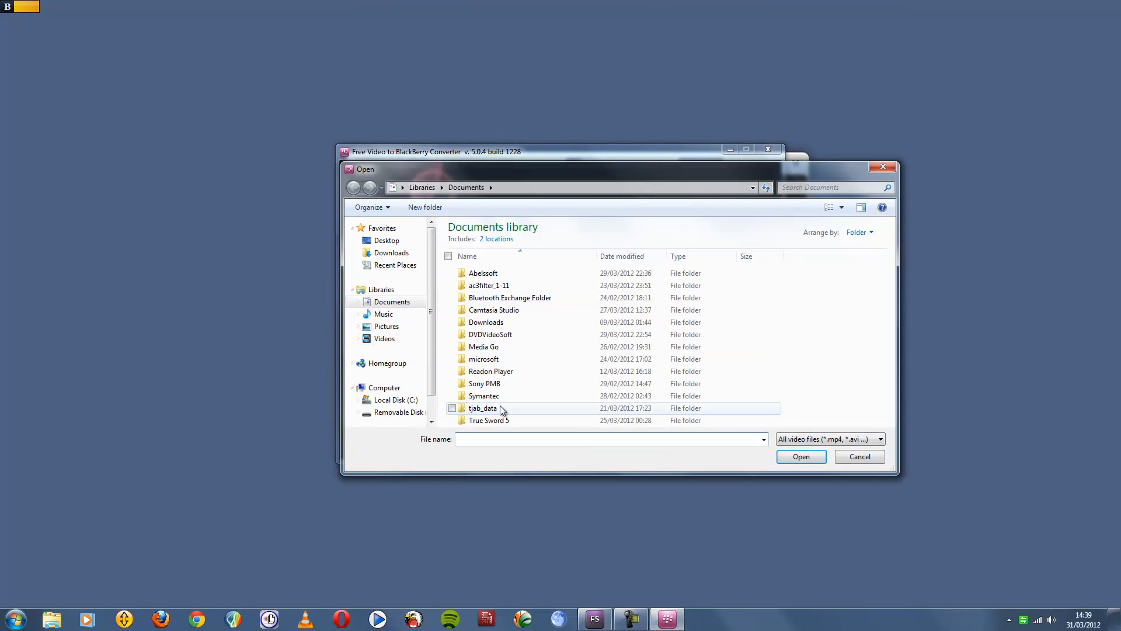
click(858, 456)
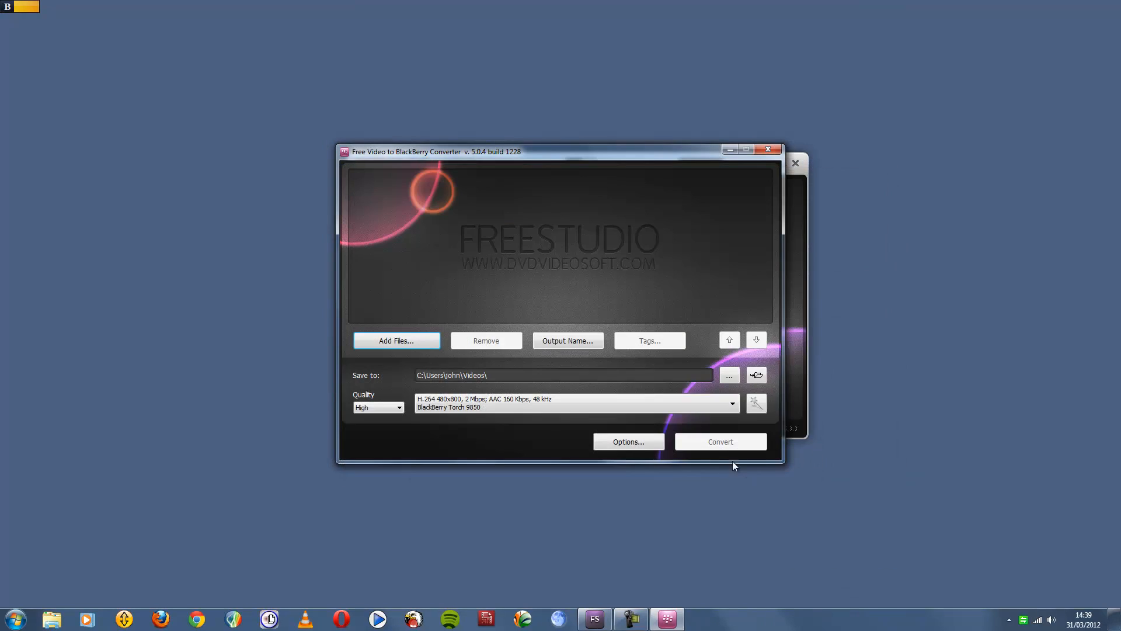
mouse_move(511, 421)
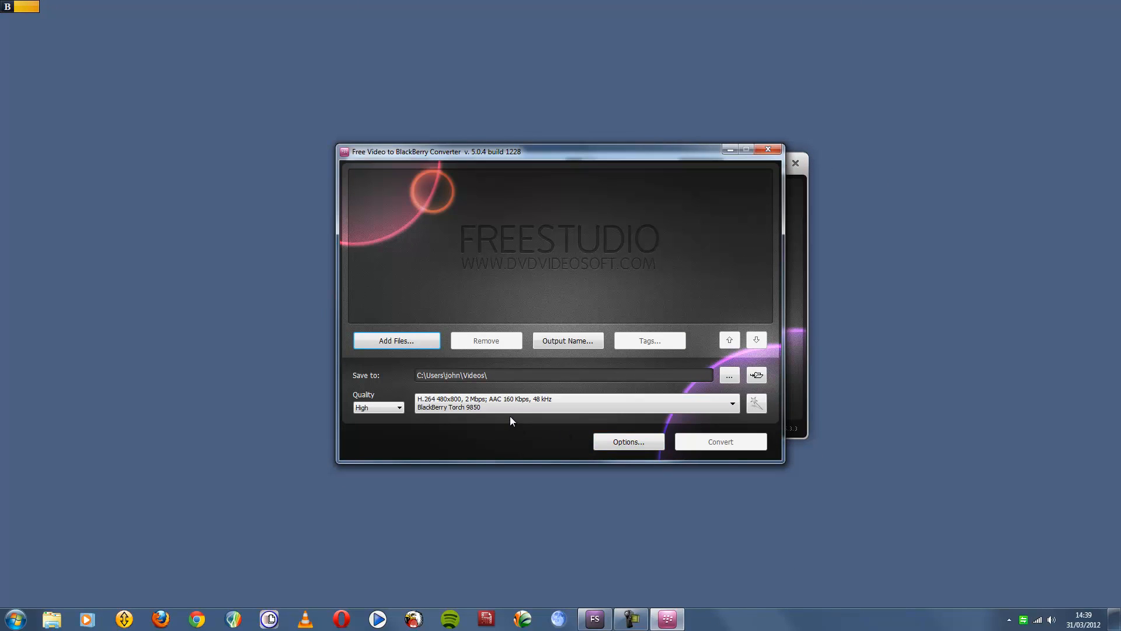
mouse_move(767, 150)
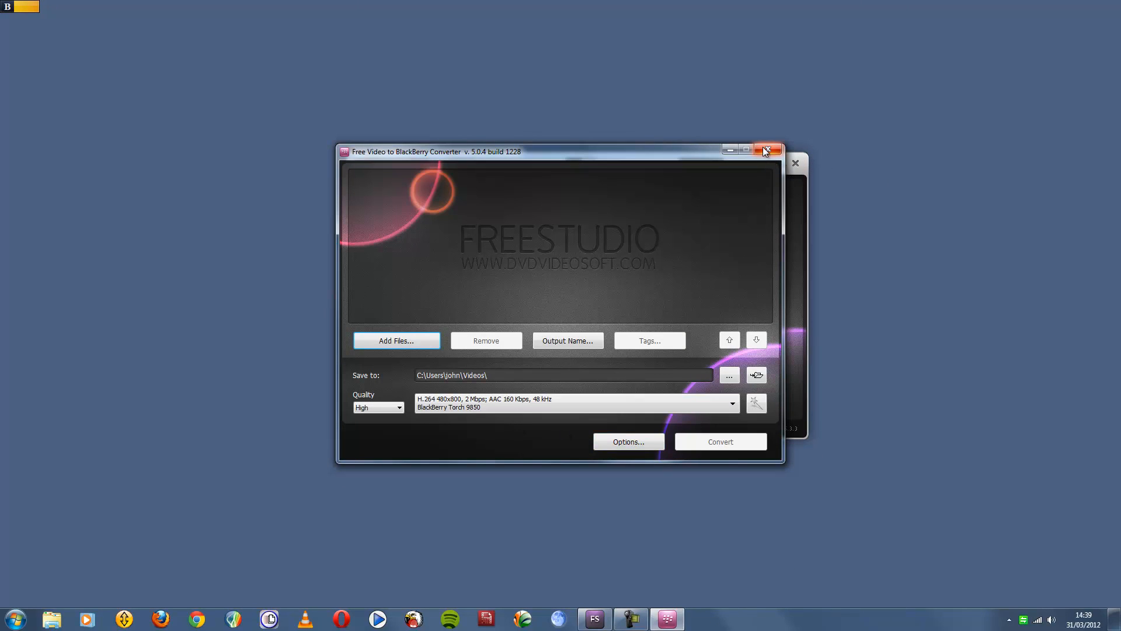
click(764, 150)
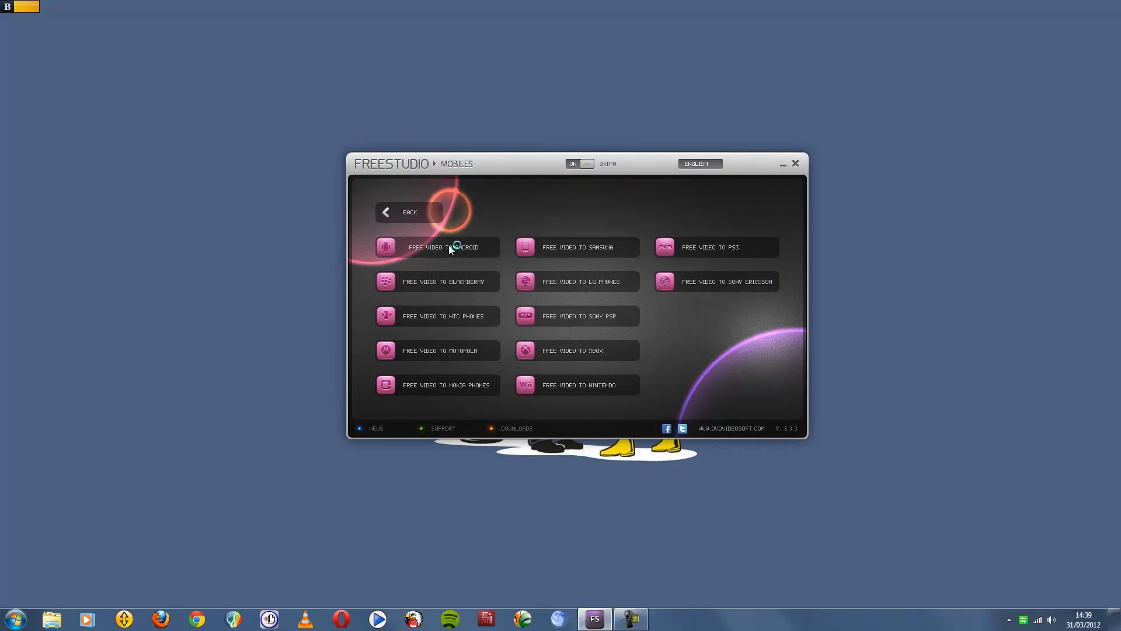
click(444, 247)
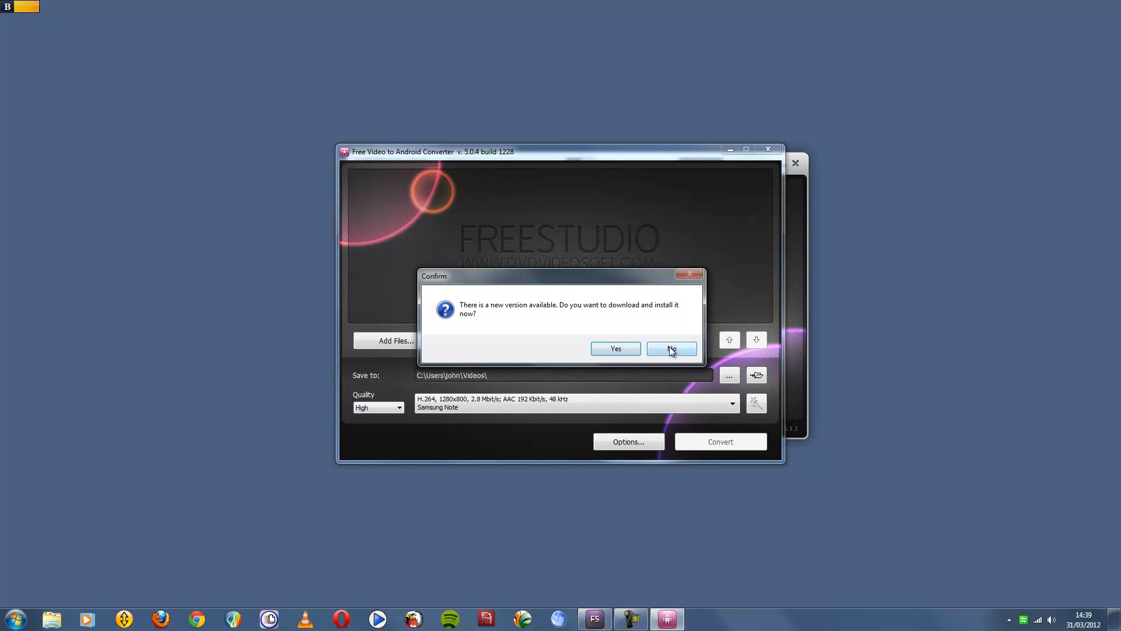
click(669, 348)
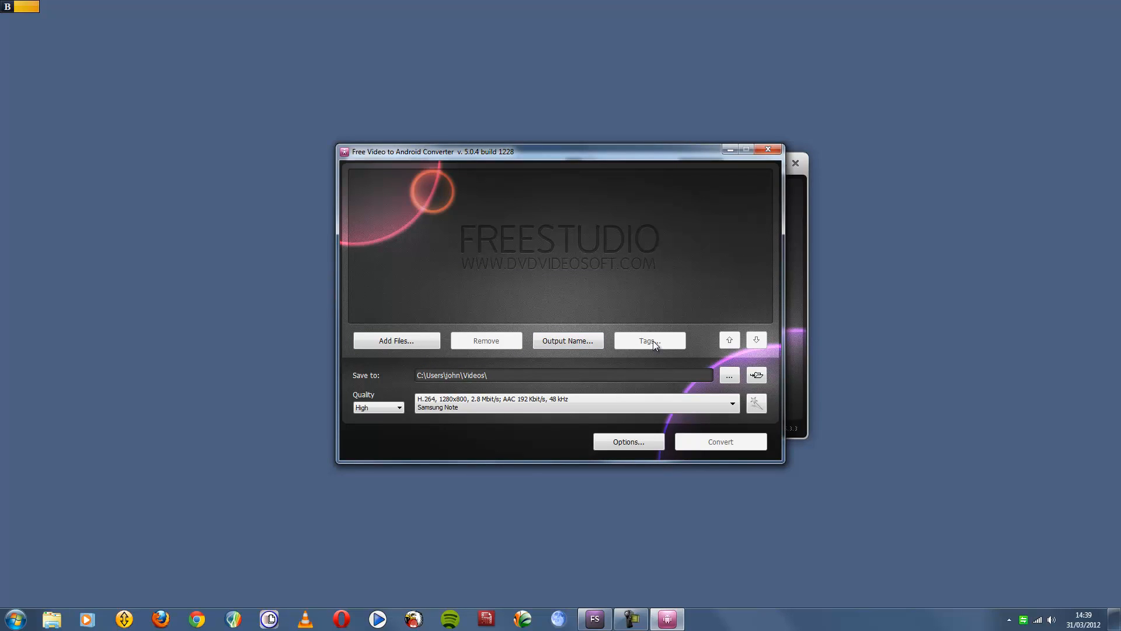
click(378, 407)
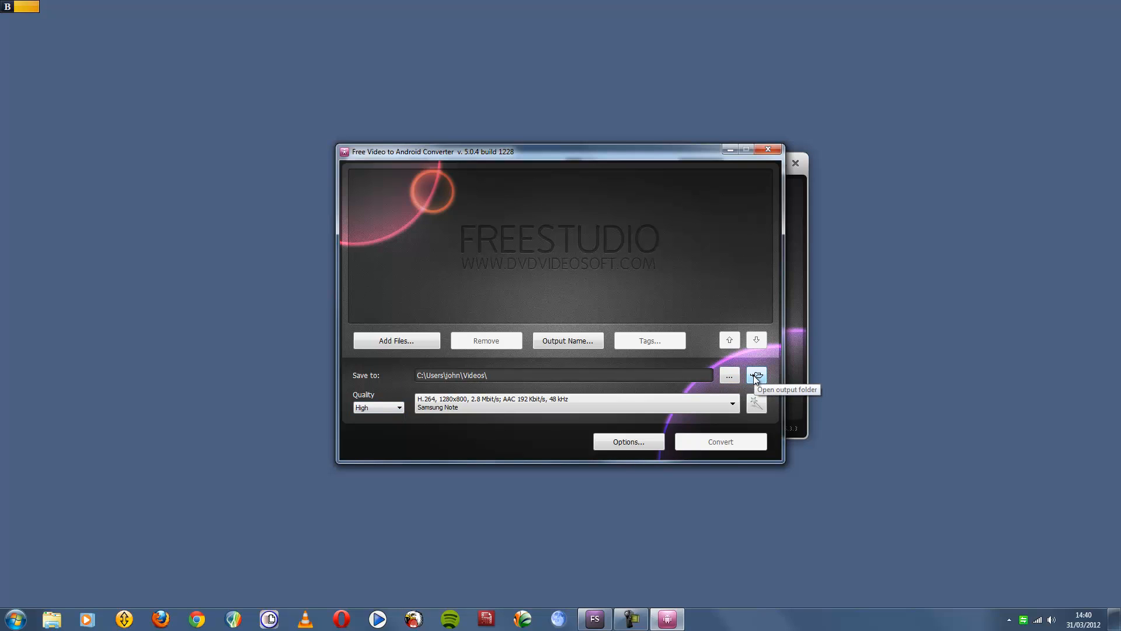
click(628, 442)
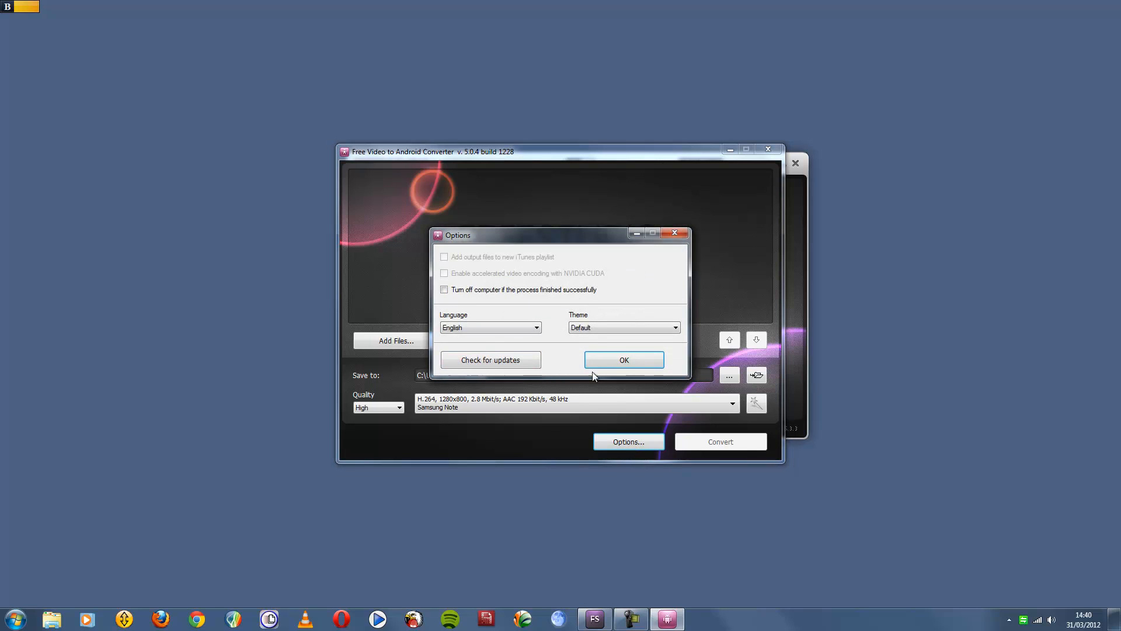
click(623, 360)
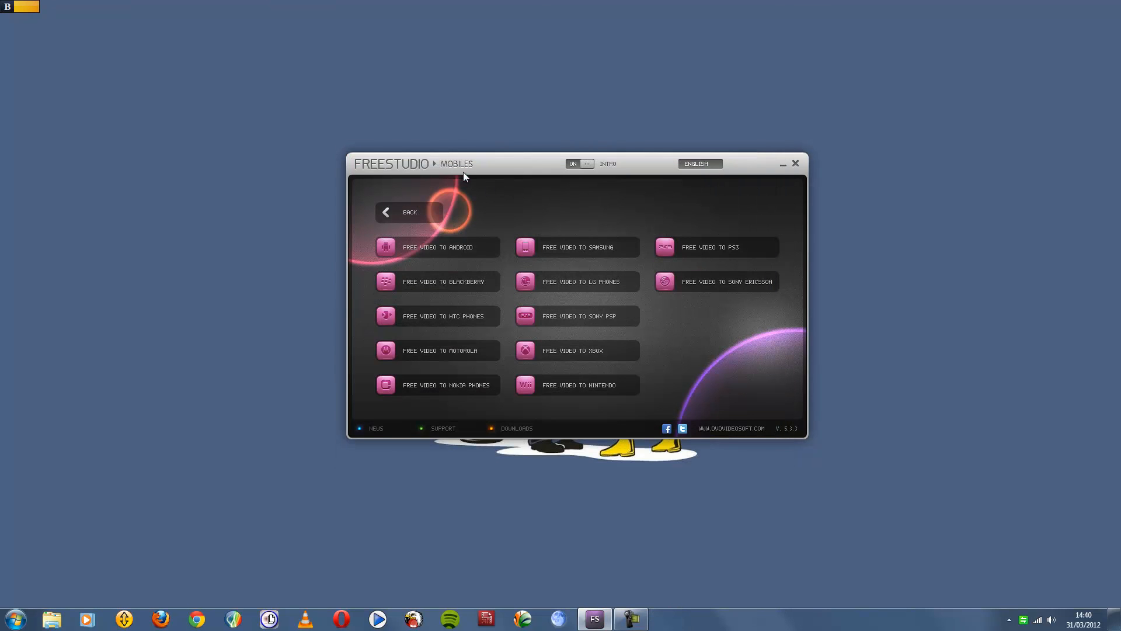
mouse_move(759, 181)
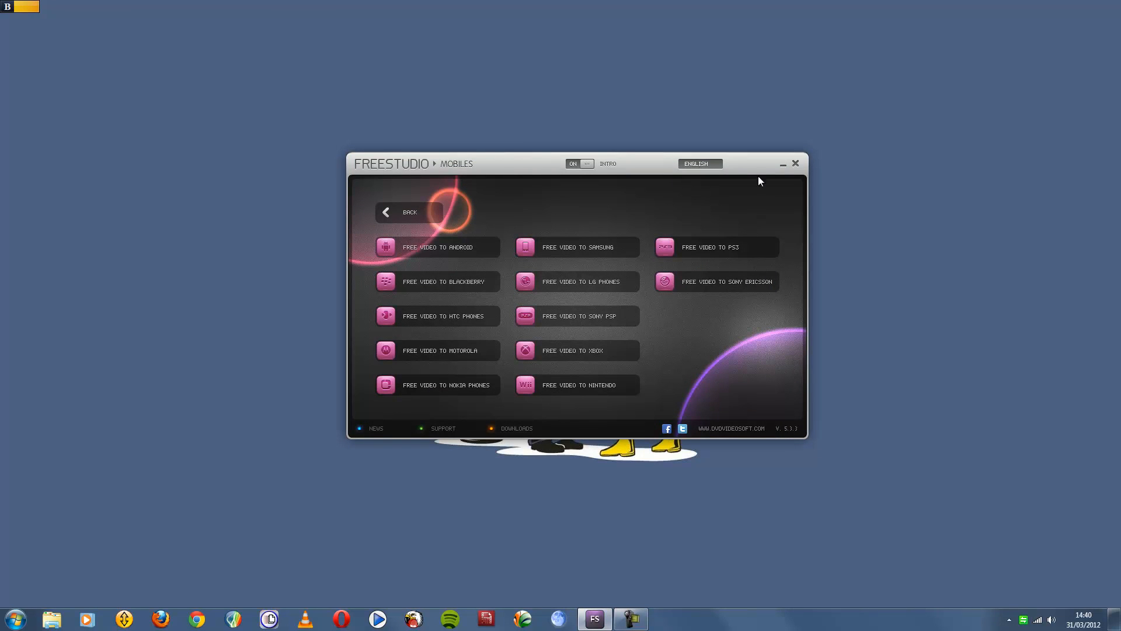
mouse_move(733, 214)
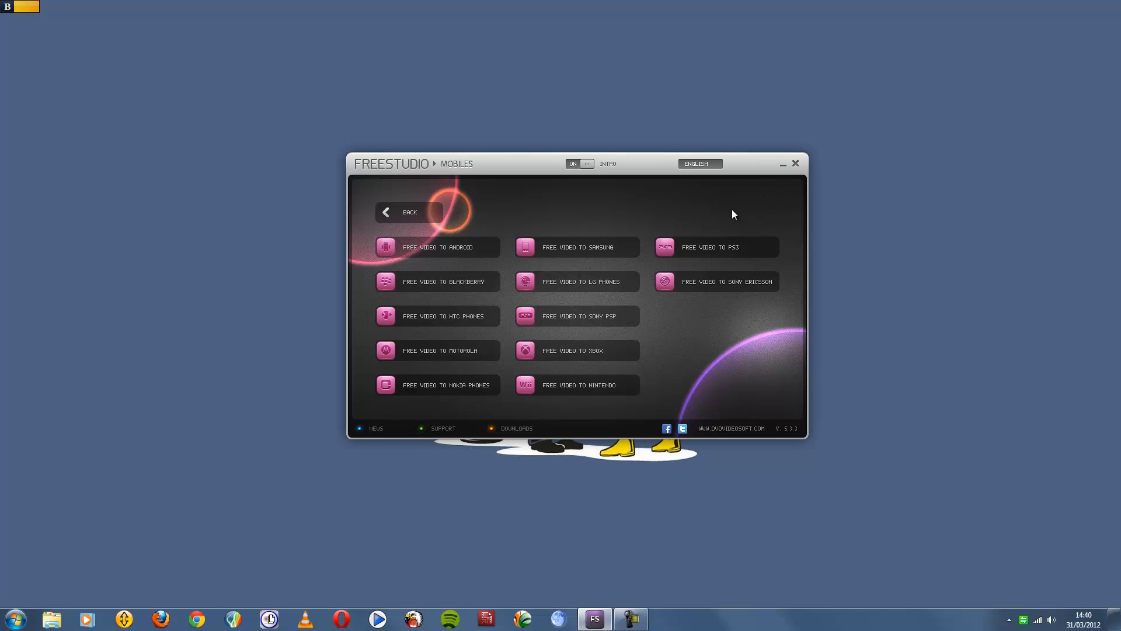